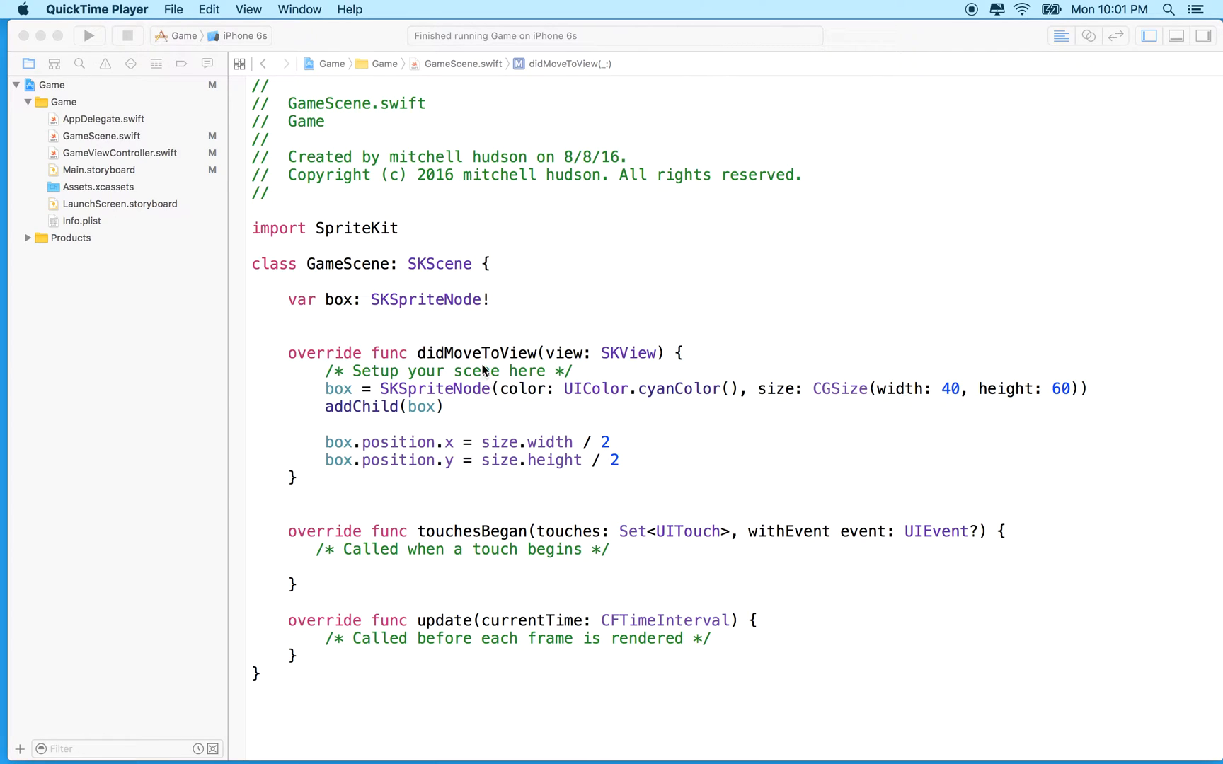
{"action": "mouse_move", "coordinate": [97, 114]}
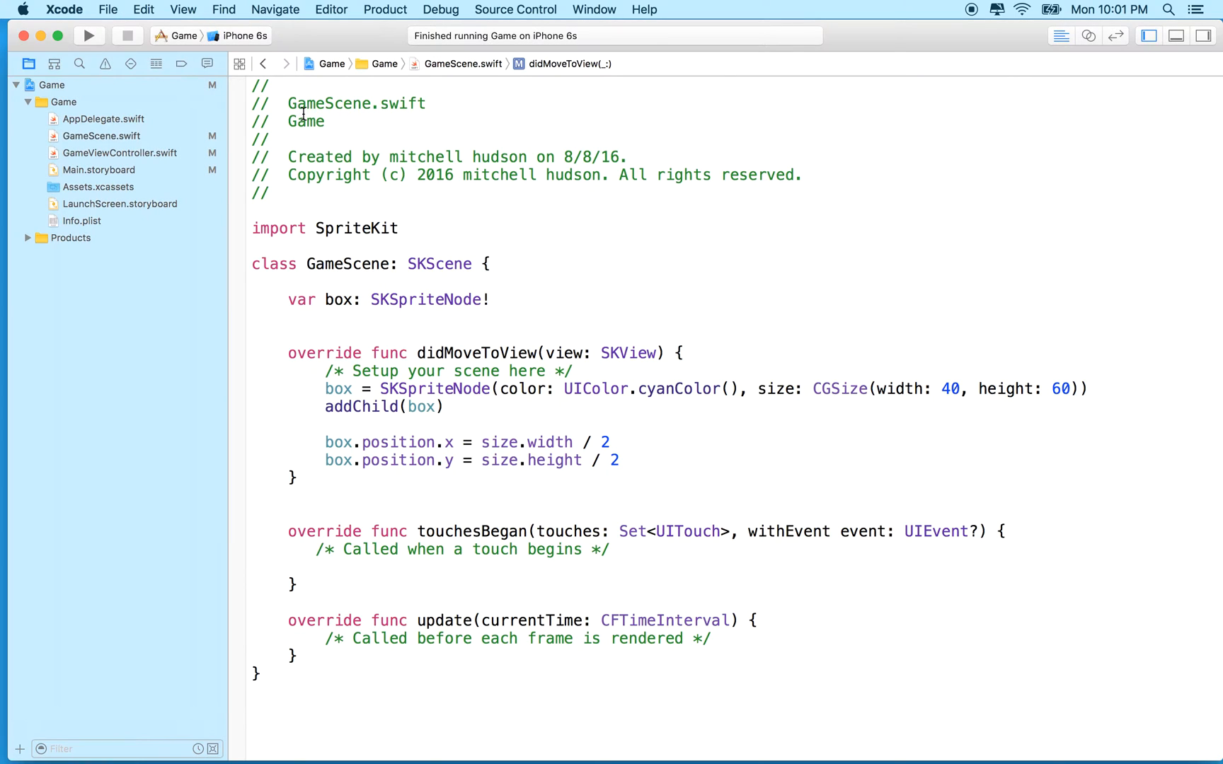
Open a blank line after box.position.y and add '!' to the box property's SKSpriteNode type.
{"action": "left_click", "coordinate": [617, 460]}
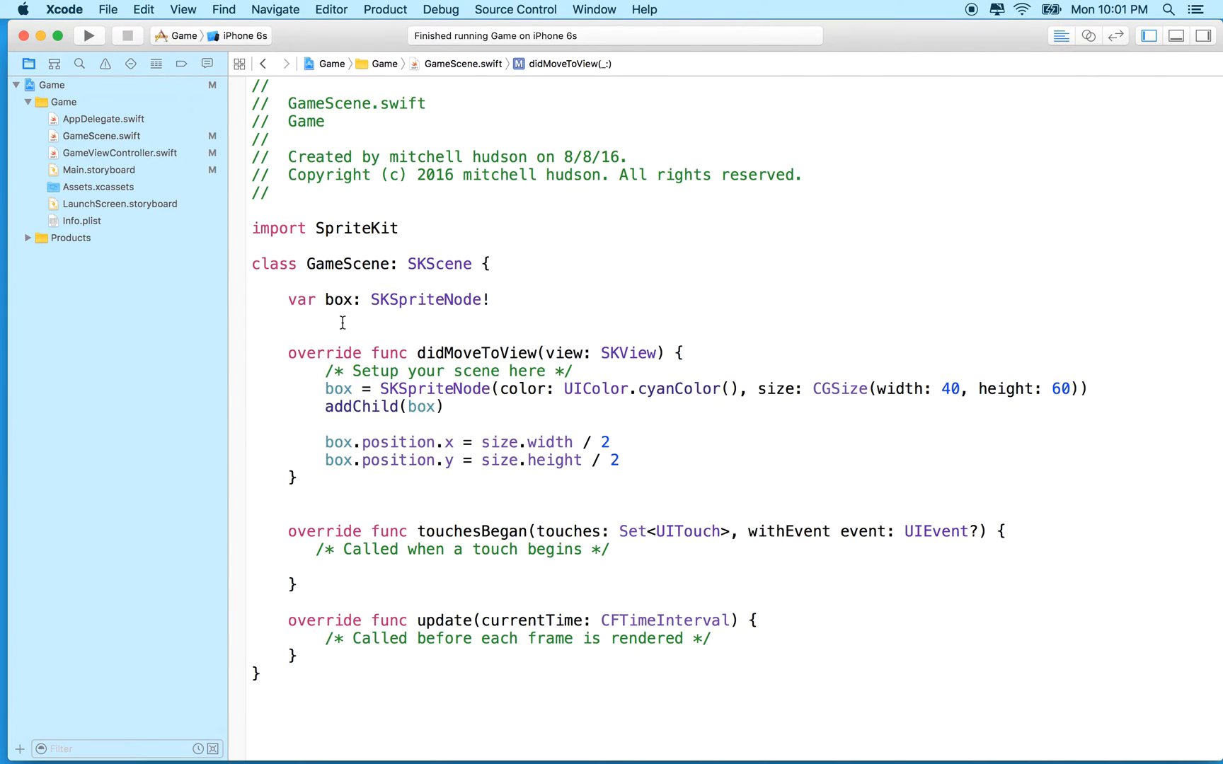
{"action": "left_click_drag", "start_coordinate": [324, 442], "coordinate": [616, 460]}
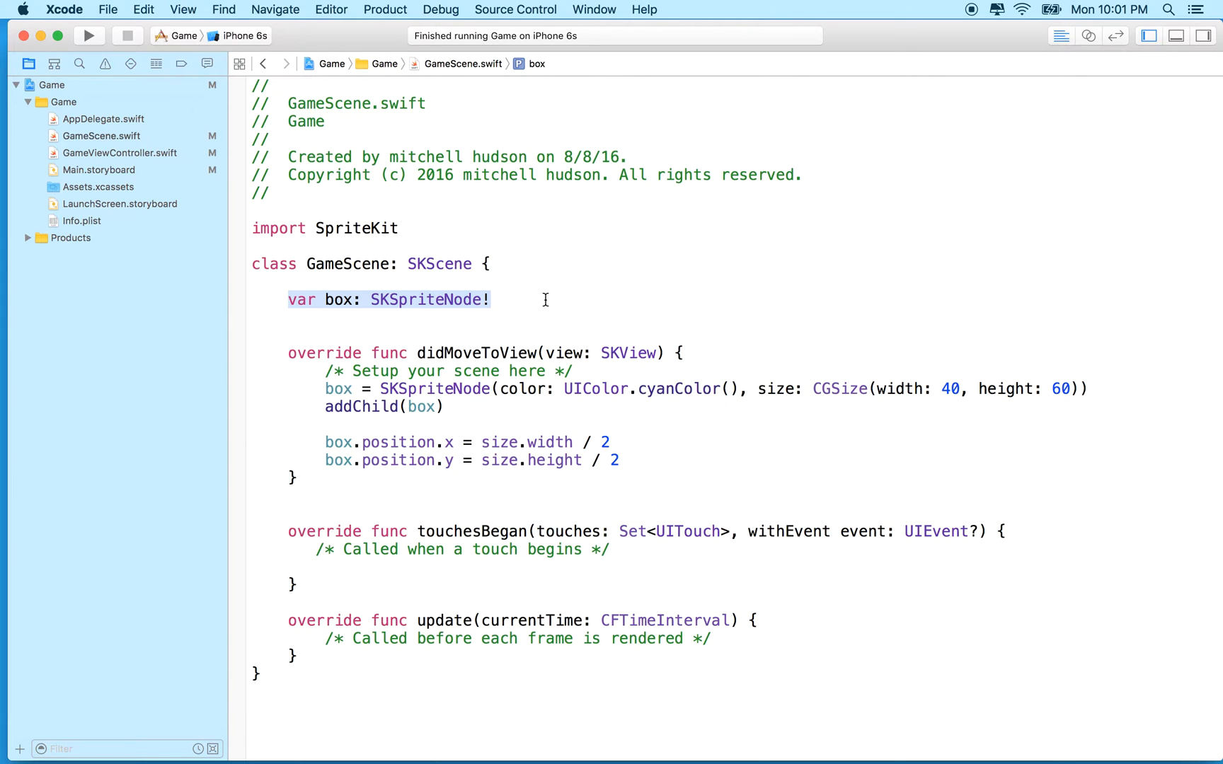
{"action": "double_click", "coordinate": [426, 300]}
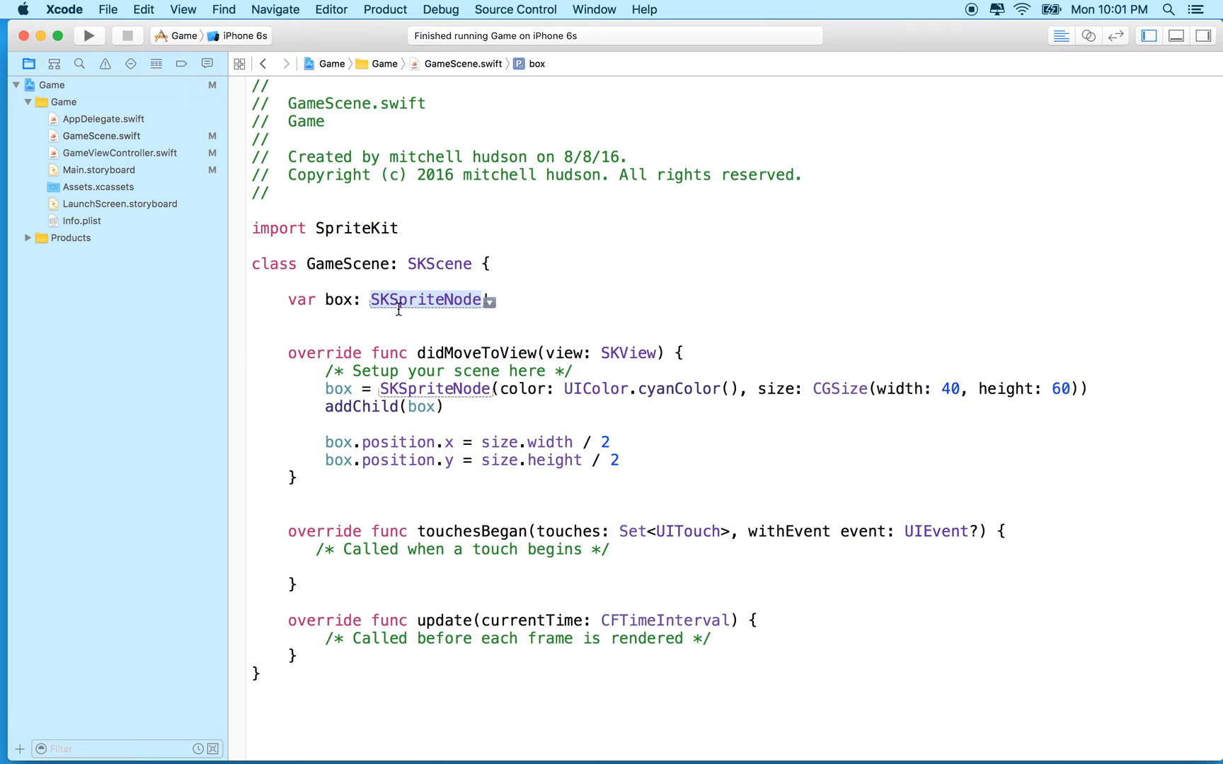
{"action": "type", "text": "!"}
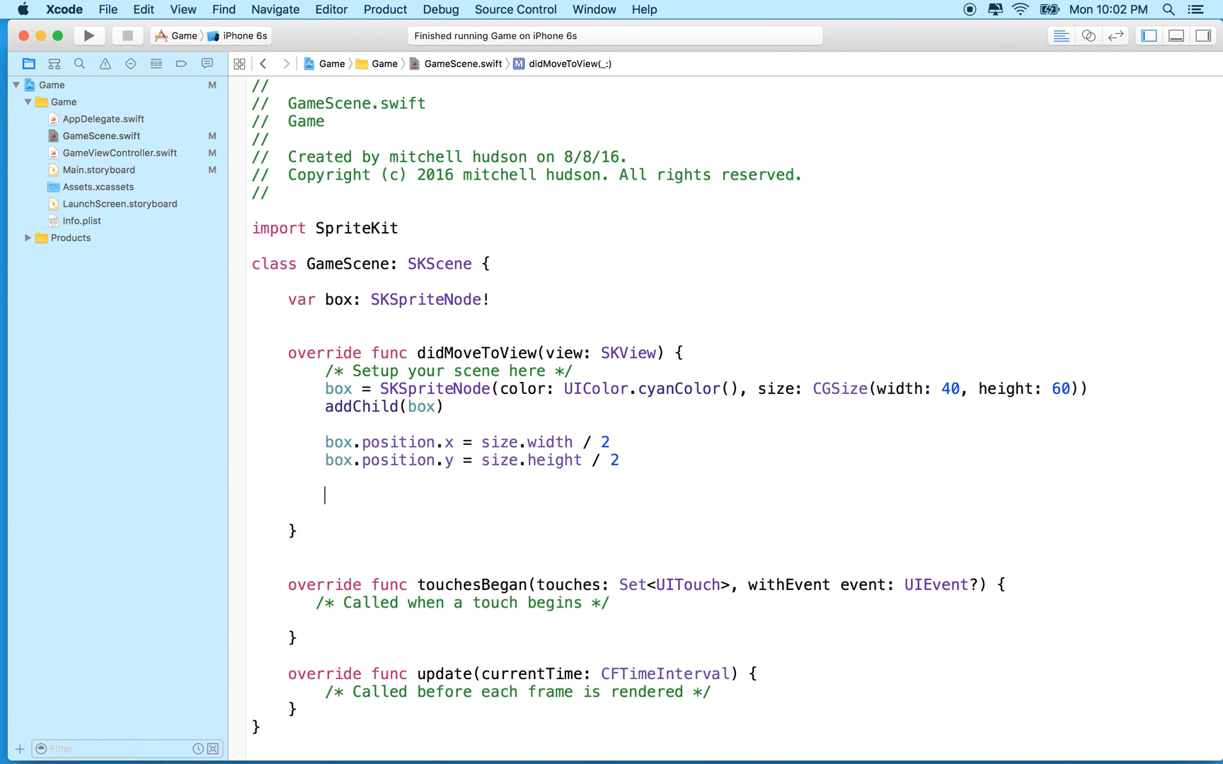
Try putting box inside a new SKNode 'node' instead of adding it directly to the scene.
{"action": "type", "text": "let node ="}
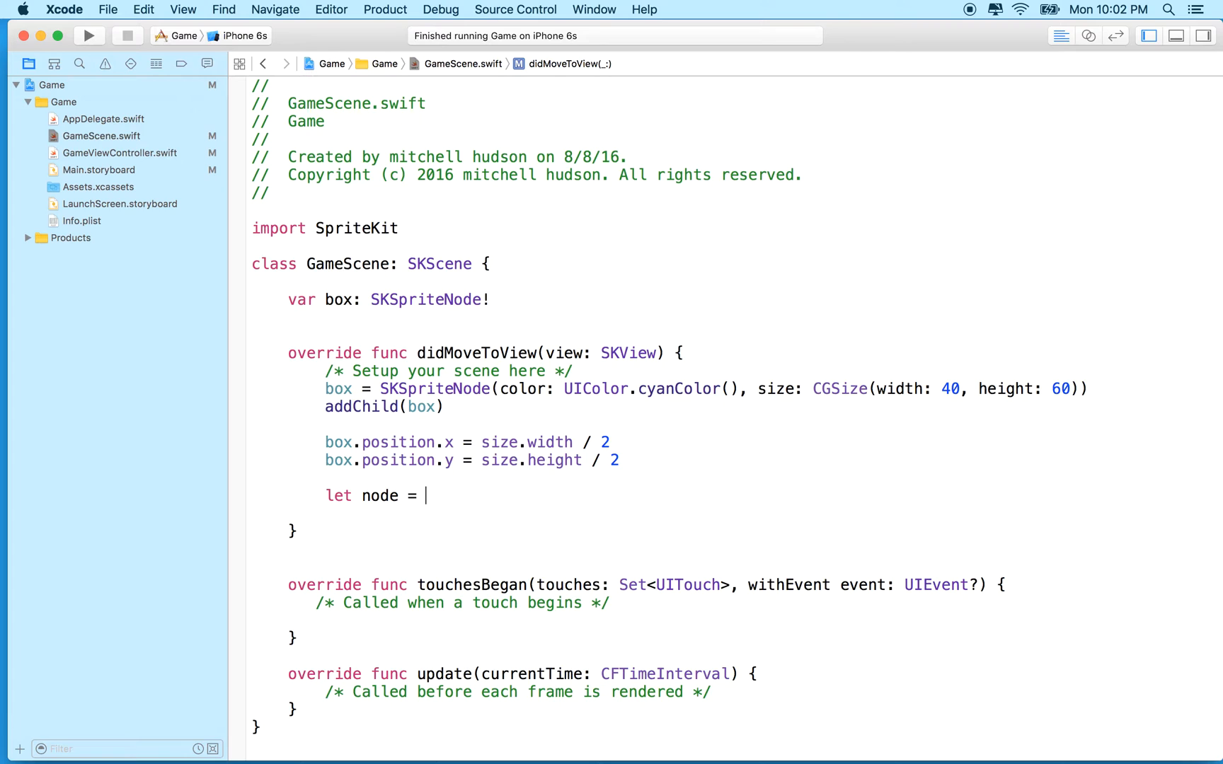
{"action": "type", "text": "SKNode"}
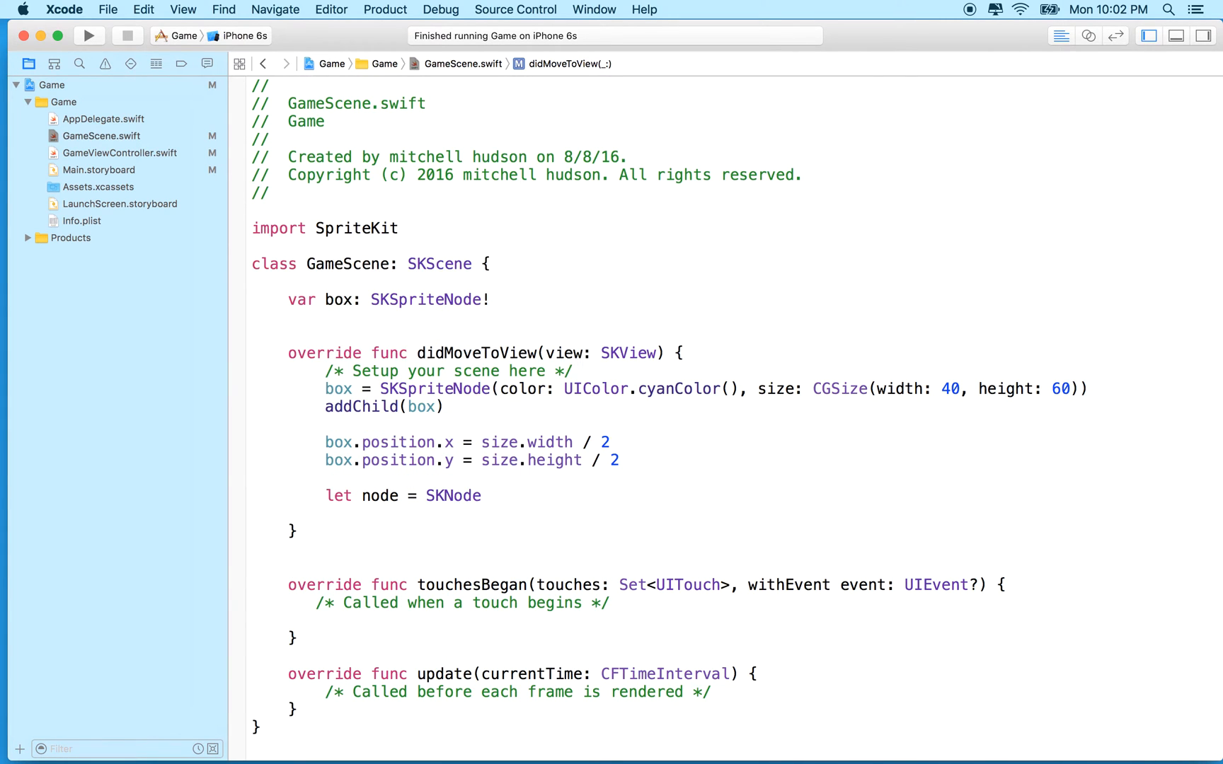
{"action": "type", "text": "()"}
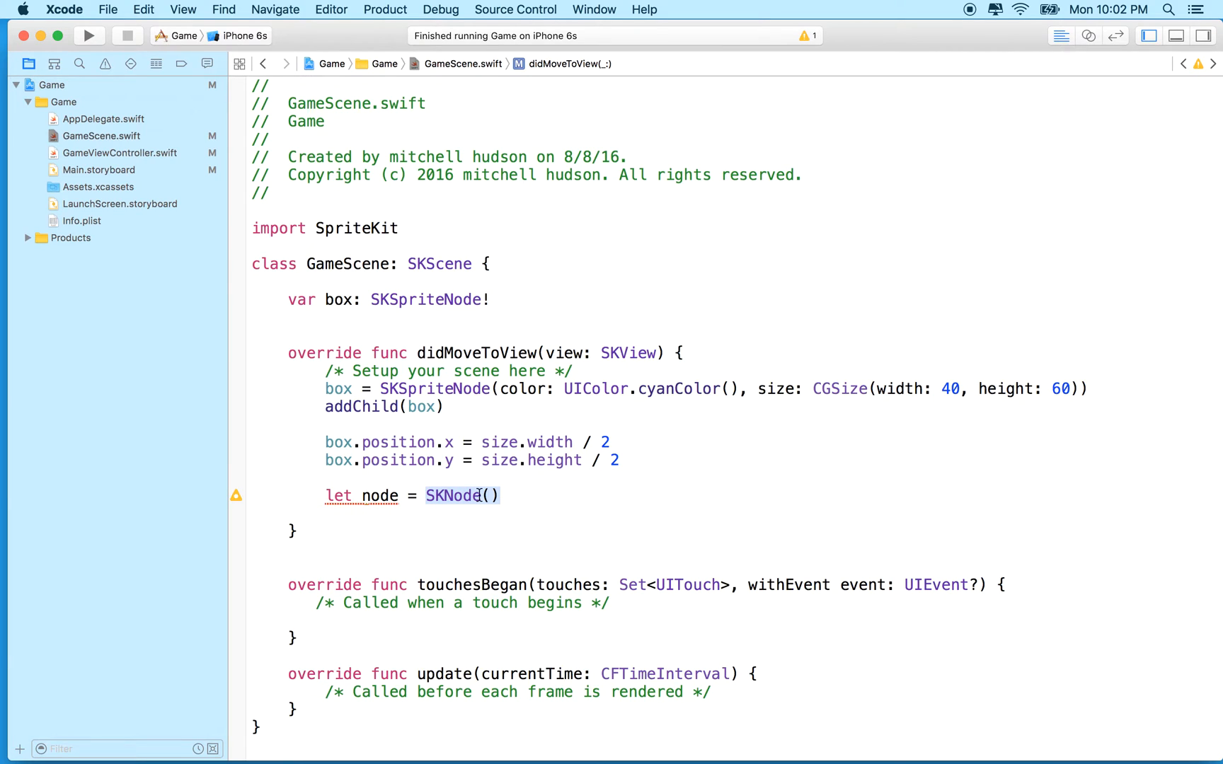
{"action": "mouse_move", "coordinate": [533, 490]}
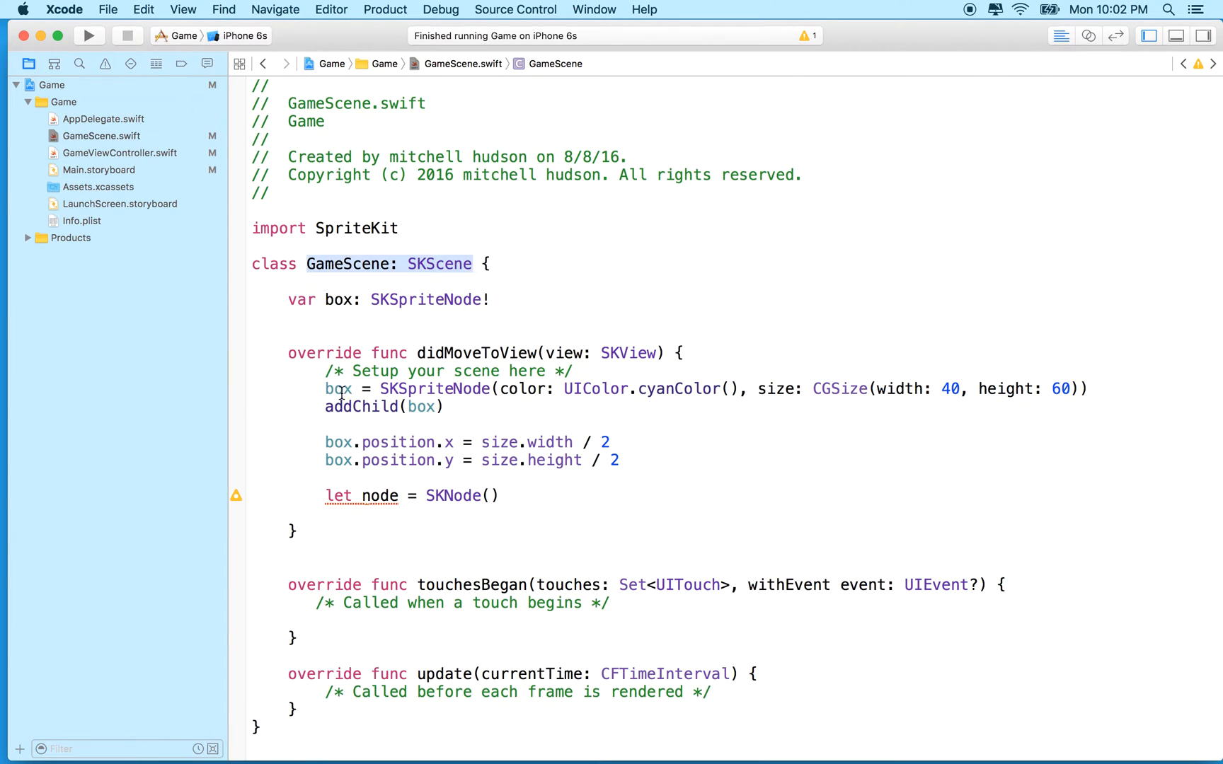
{"action": "type", "text": "self."}
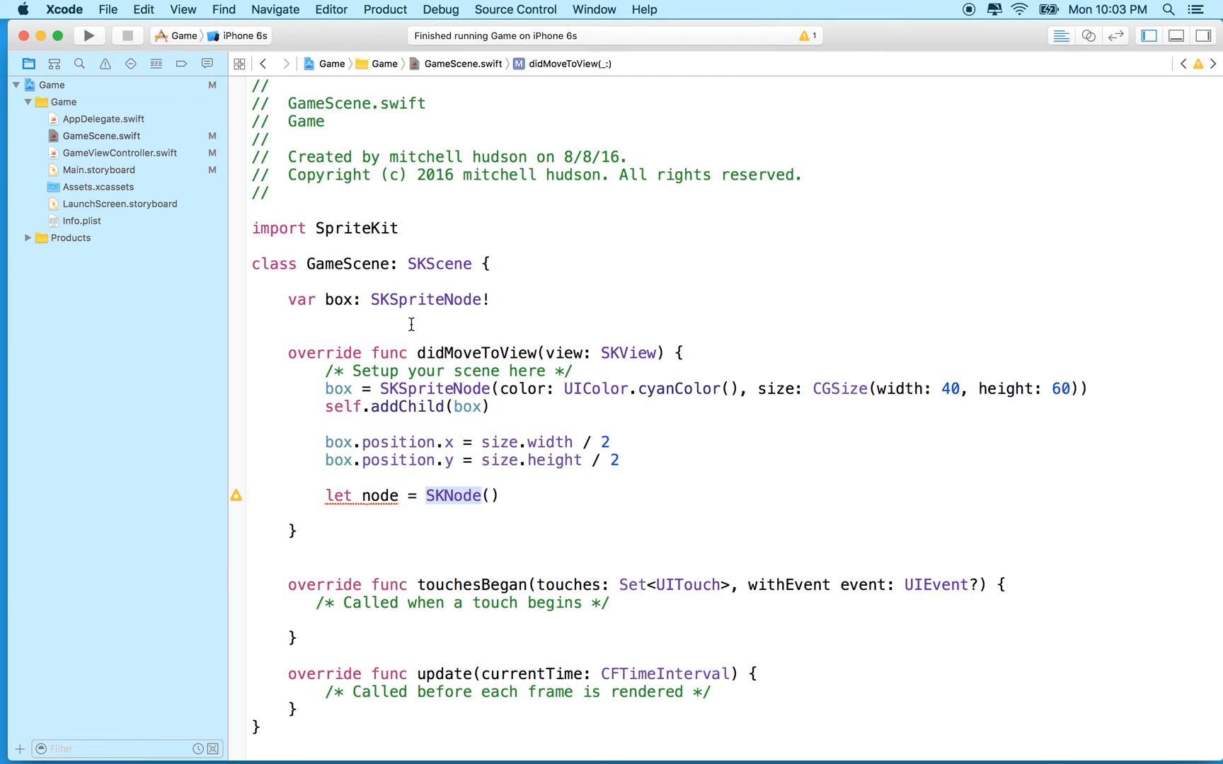
{"action": "mouse_move", "coordinate": [376, 506]}
{"action": "type", "text": "node.addChild(box)"}
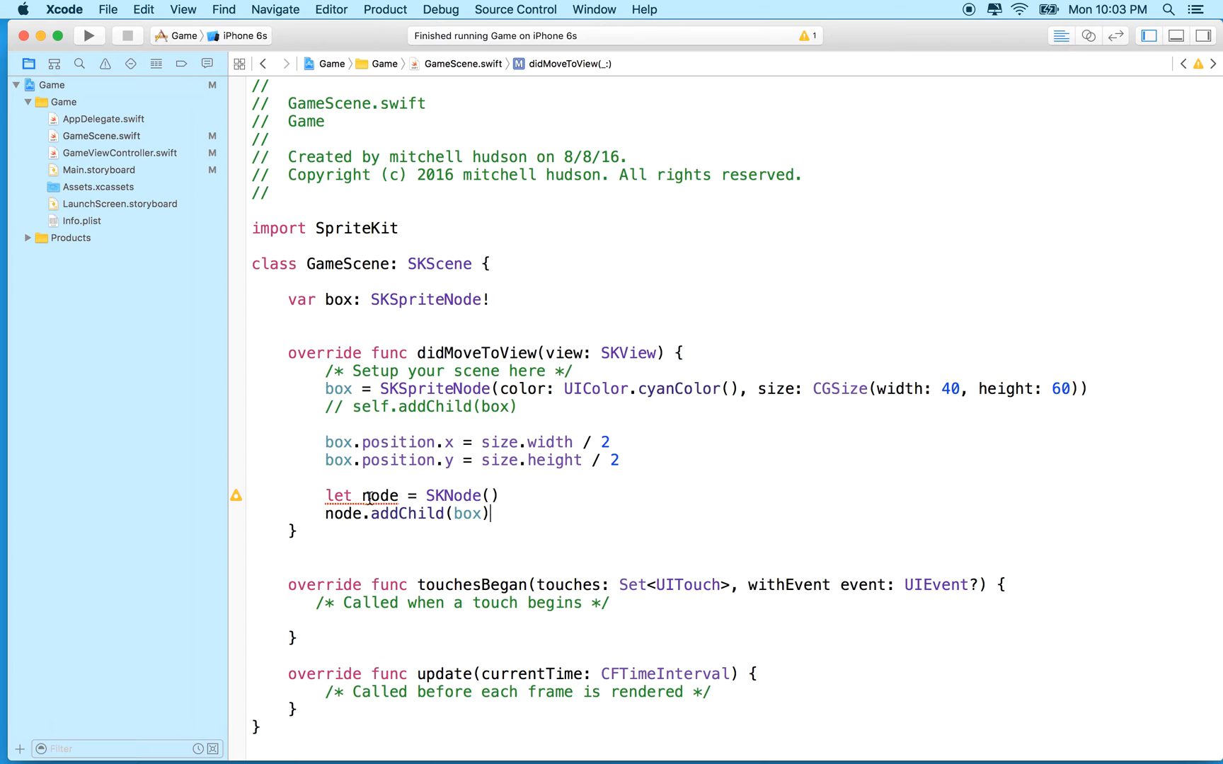
{"action": "double_click", "coordinate": [380, 496]}
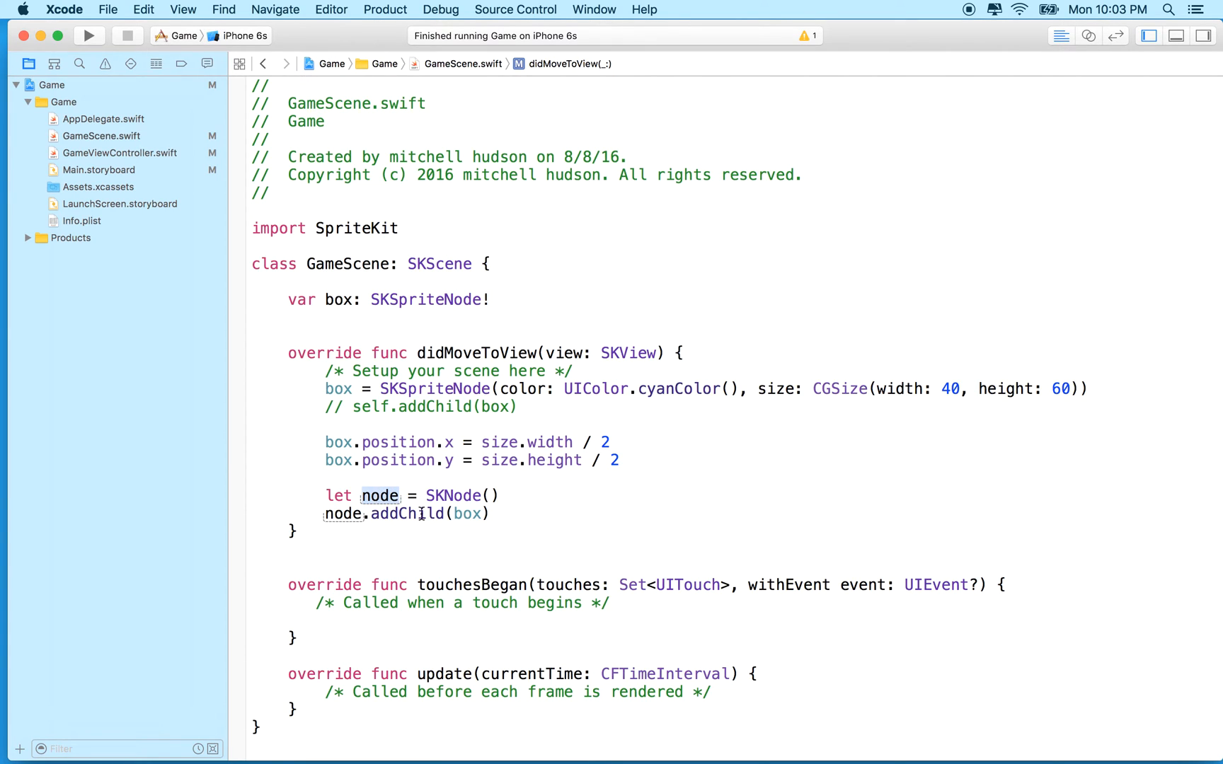
{"action": "double_click", "coordinate": [467, 513]}
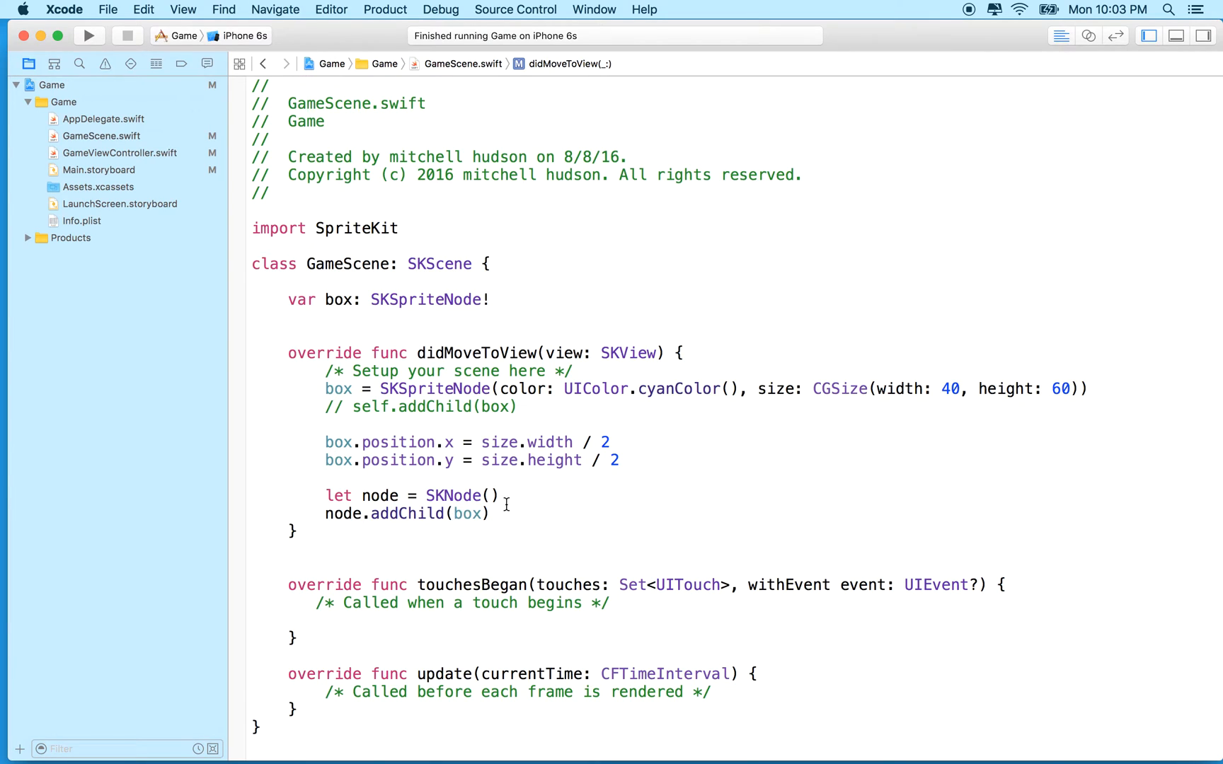
{"action": "double_click", "coordinate": [380, 495]}
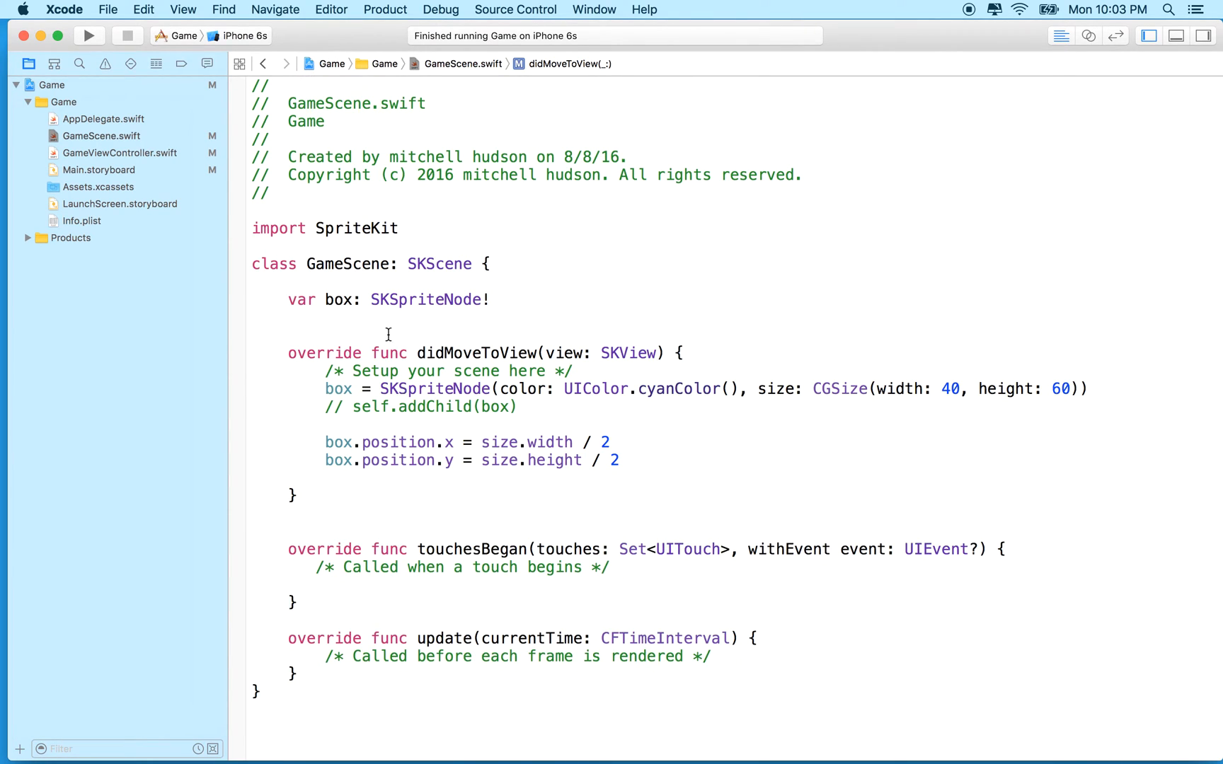
Remove the node lines and open a new line below the box property declaration.
{"action": "double_click", "coordinate": [427, 299]}
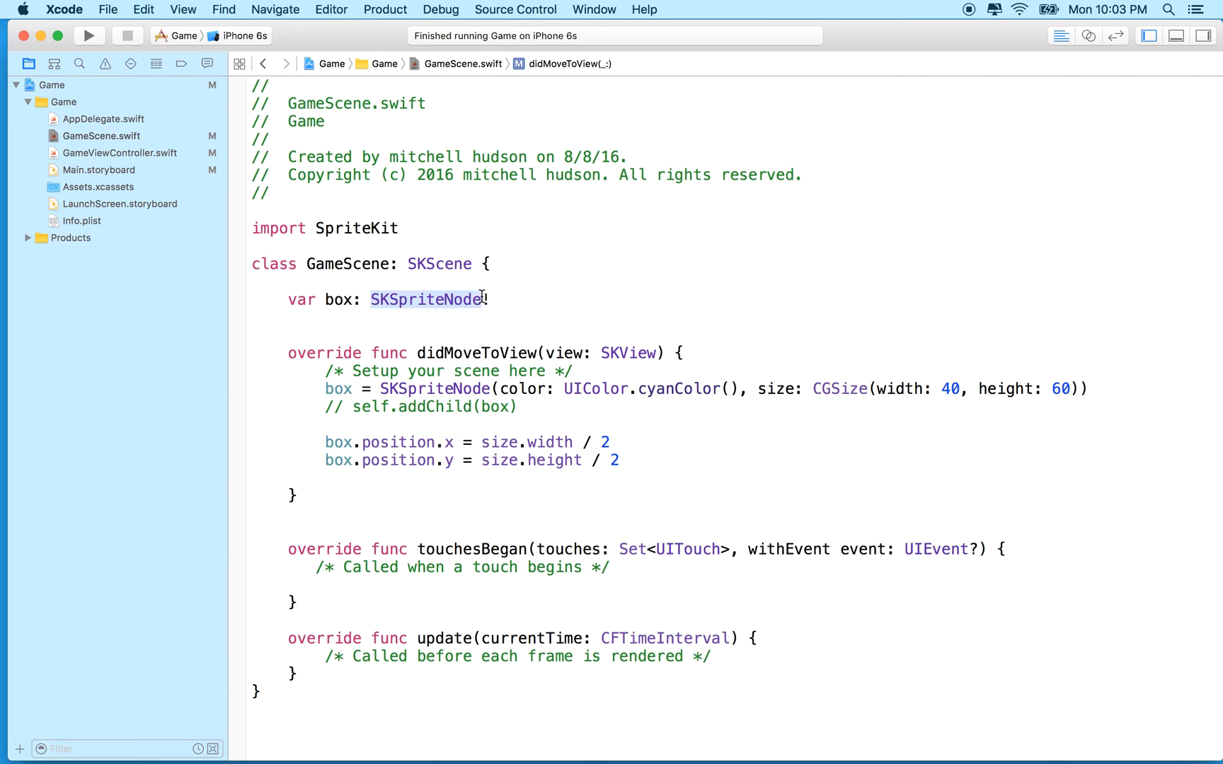
{"action": "left_click", "coordinate": [427, 299]}
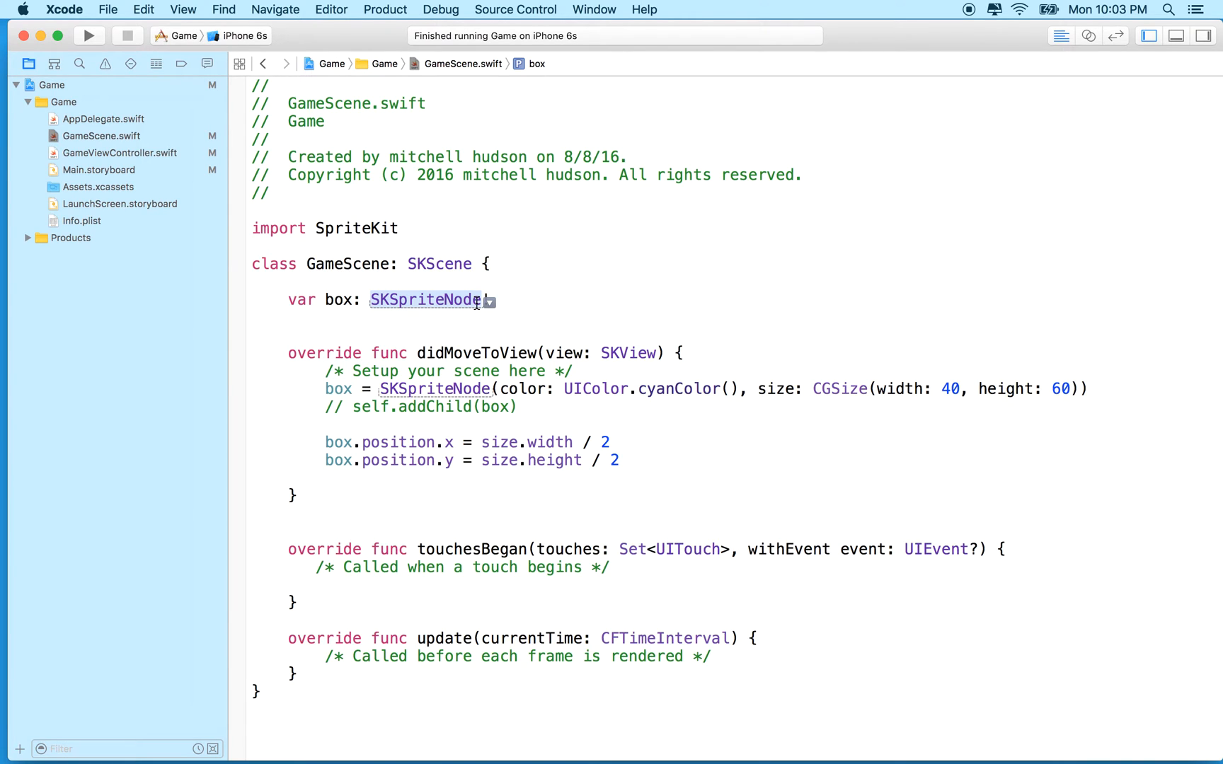
{"action": "mouse_move", "coordinate": [458, 304]}
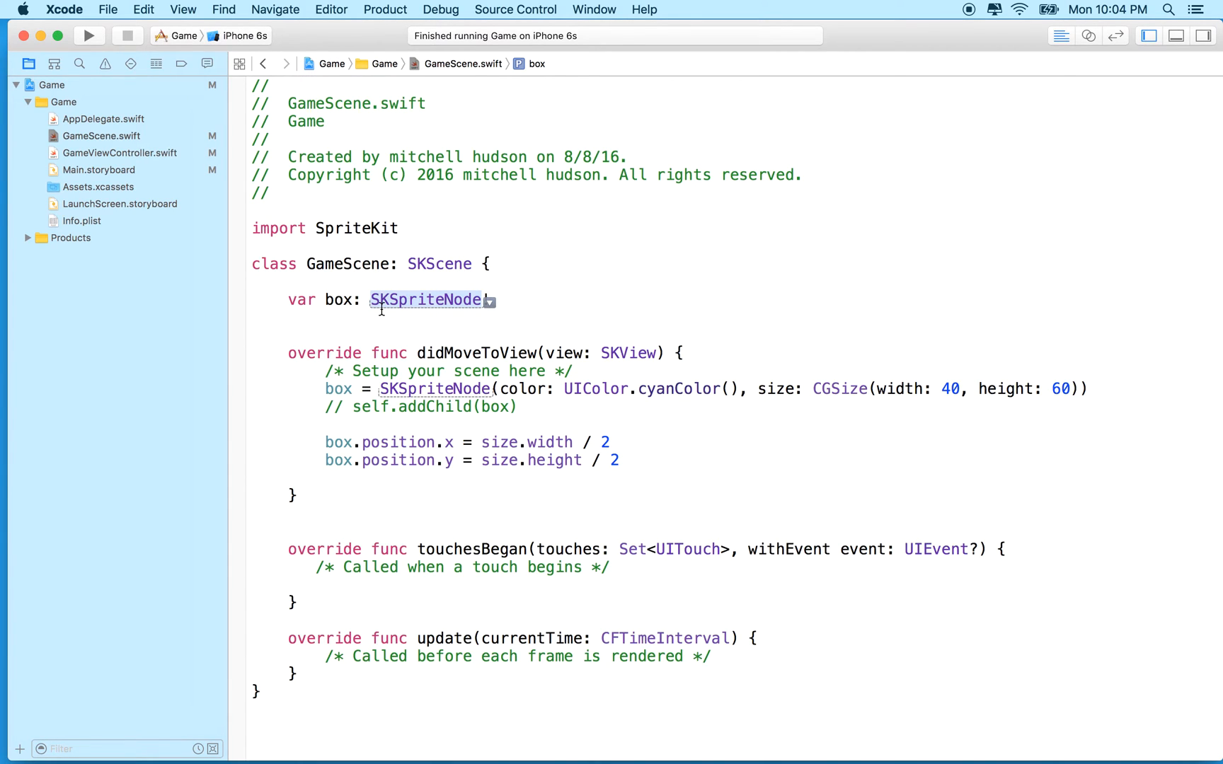
{"action": "type", "text": "!"}
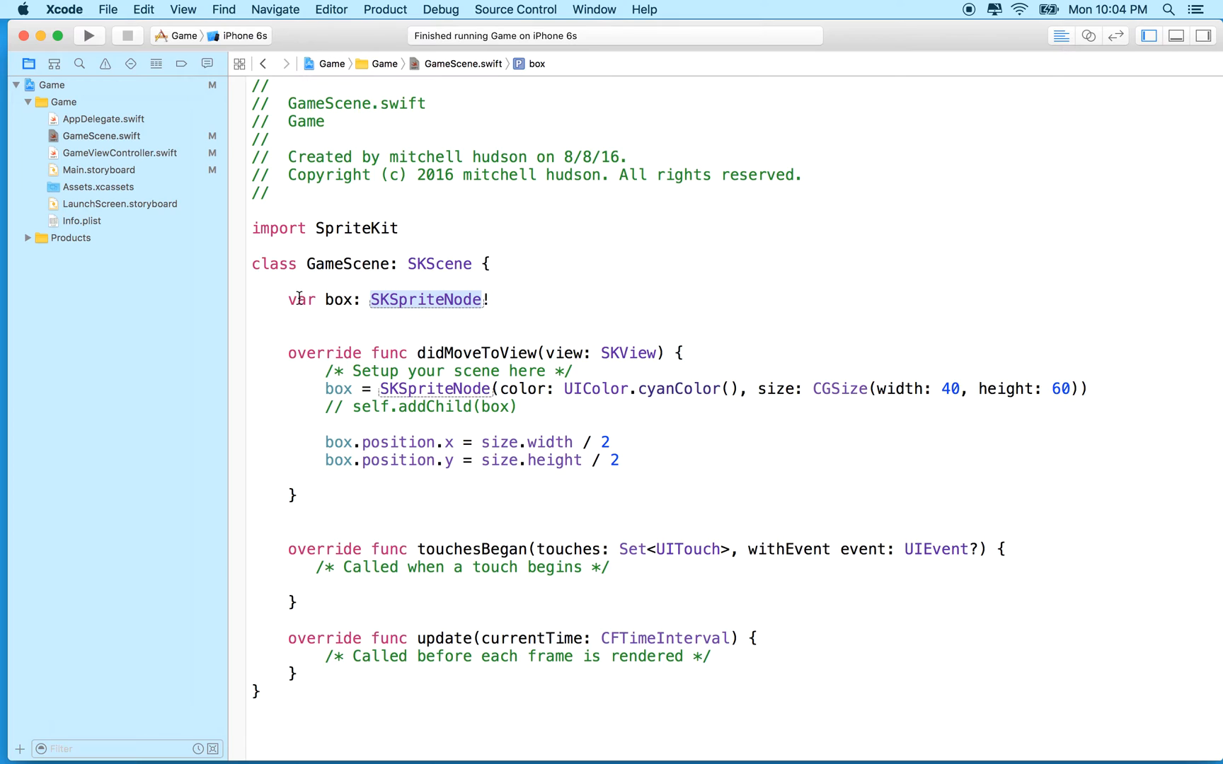
{"action": "triple_click", "coordinate": [388, 299]}
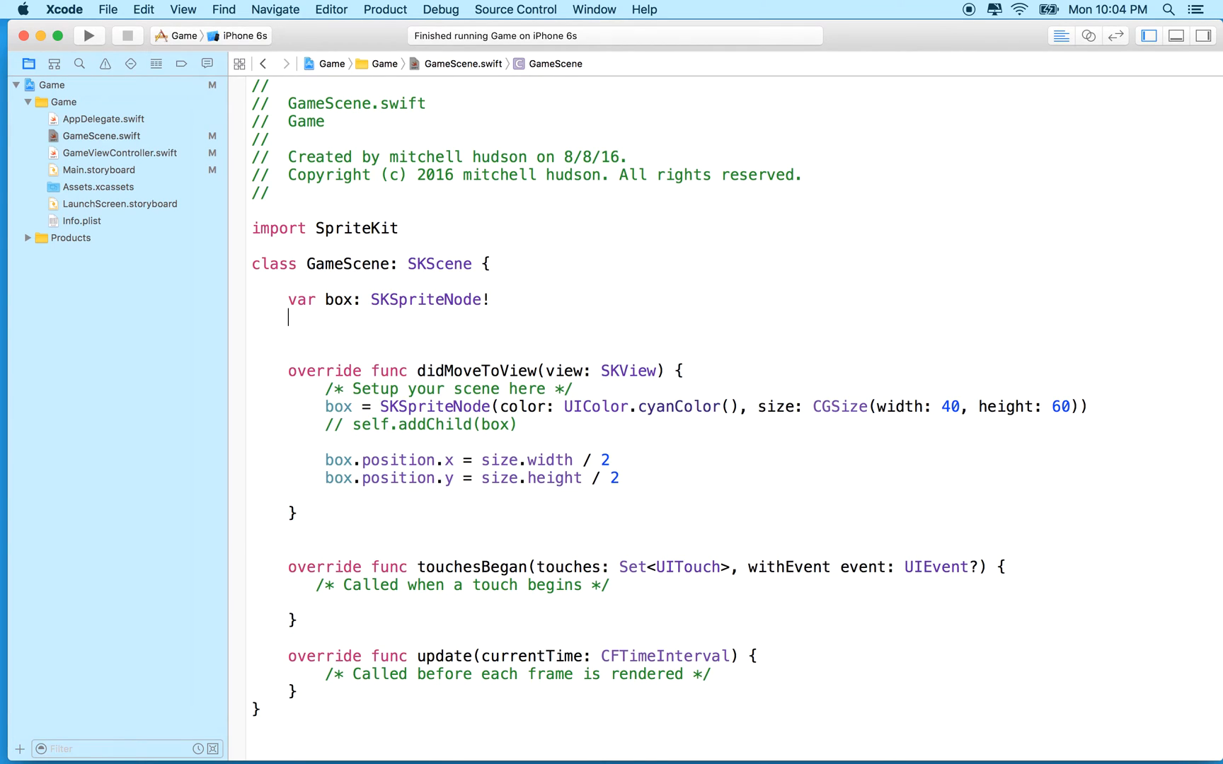
Declare a ground property of type SKSpriteNode!
{"action": "type", "text": "var"}
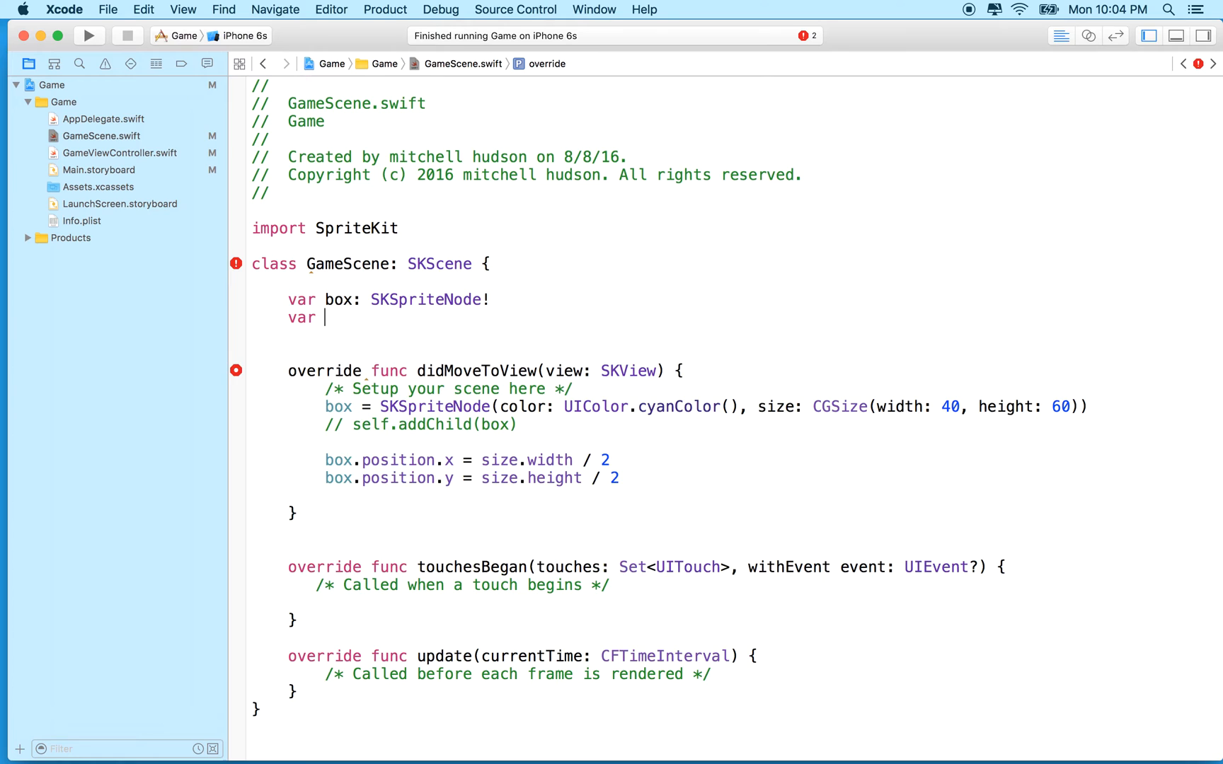
{"action": "type", "text": "ground:"}
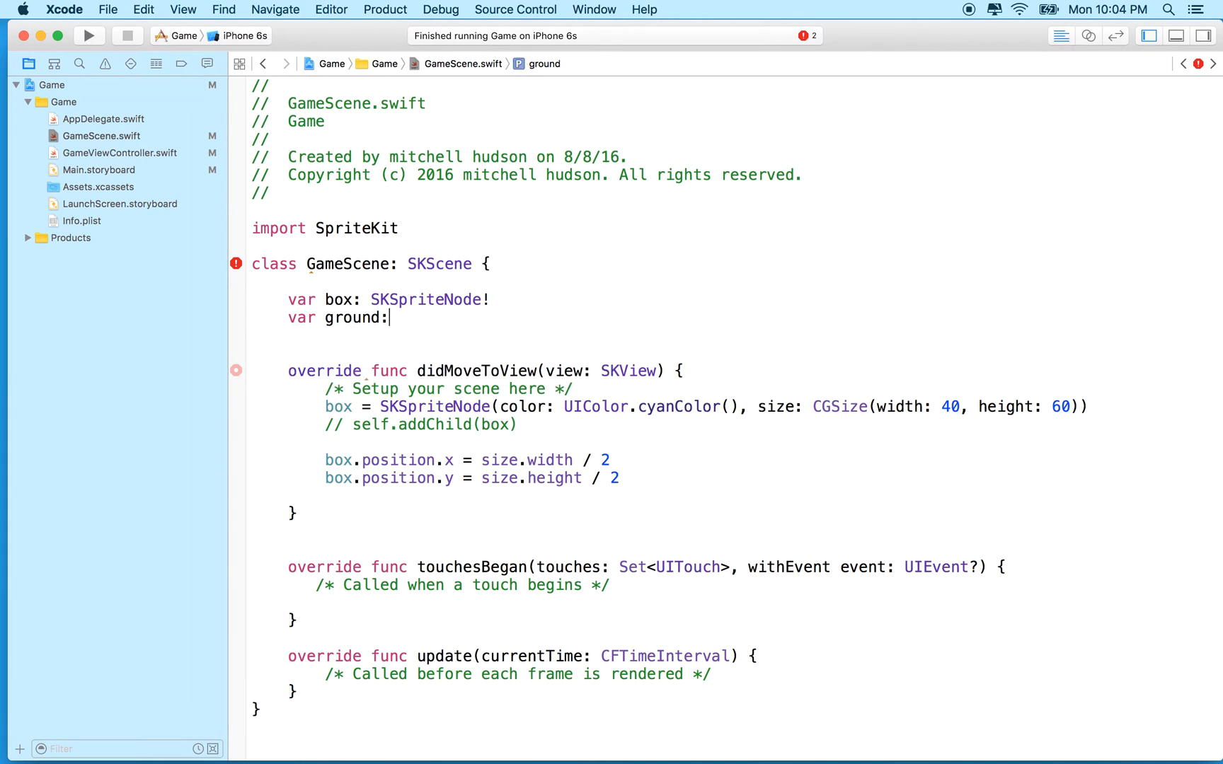
{"action": "type", "text": "SKSpriteNode"}
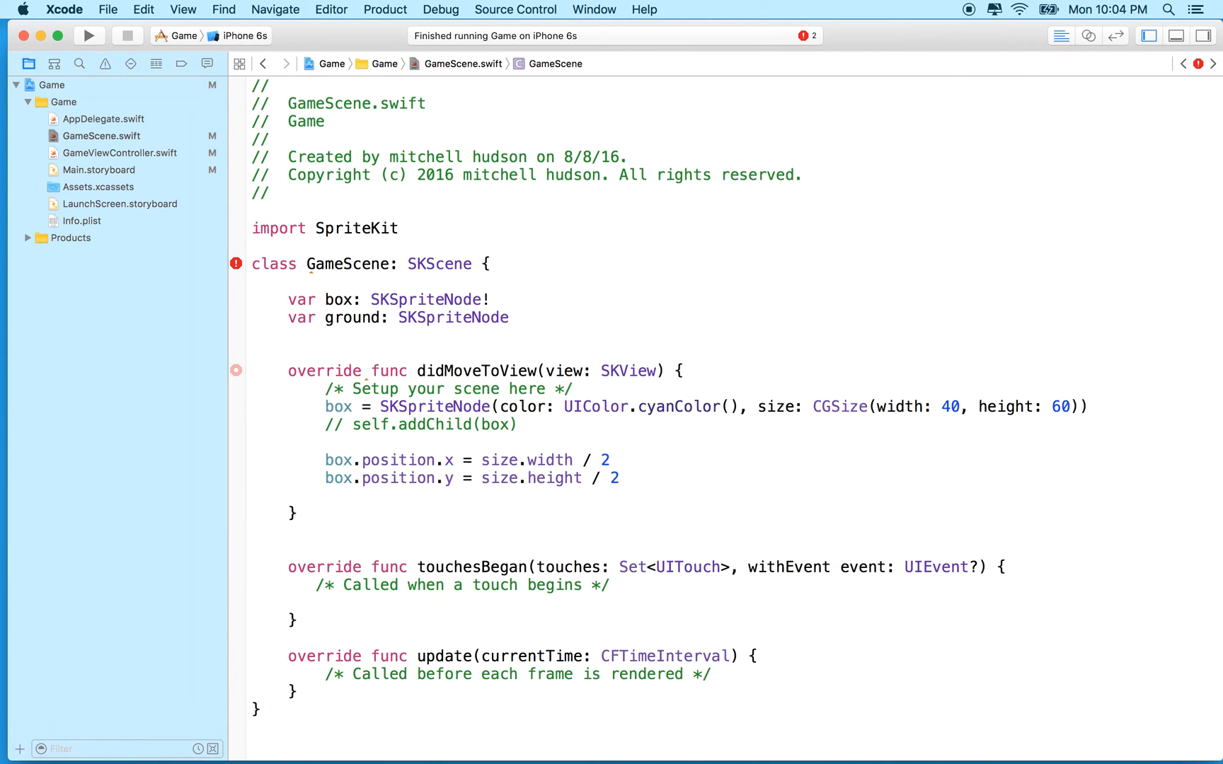
{"action": "type", "text": "!"}
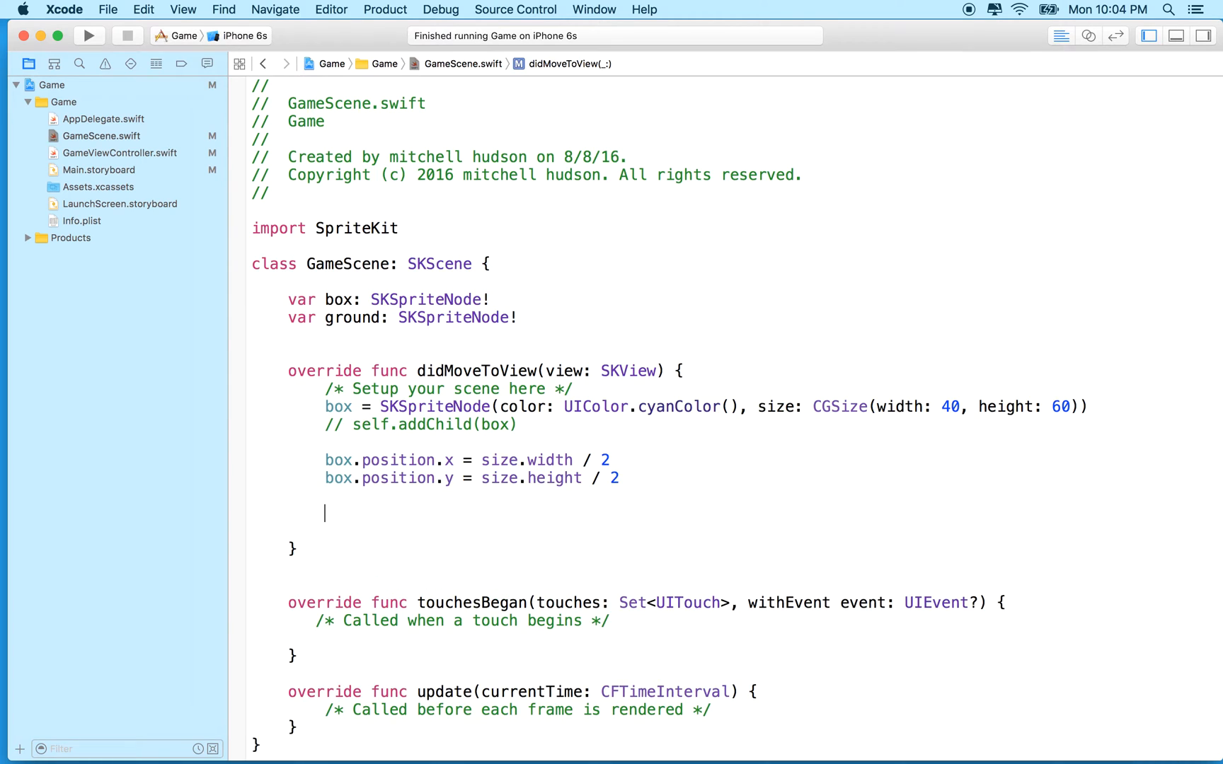
Create ground as SKSpriteNode(color: UIColor.brownColor(), size: groundSize).
{"action": "type", "text": "ground = SKSpriteNode"}
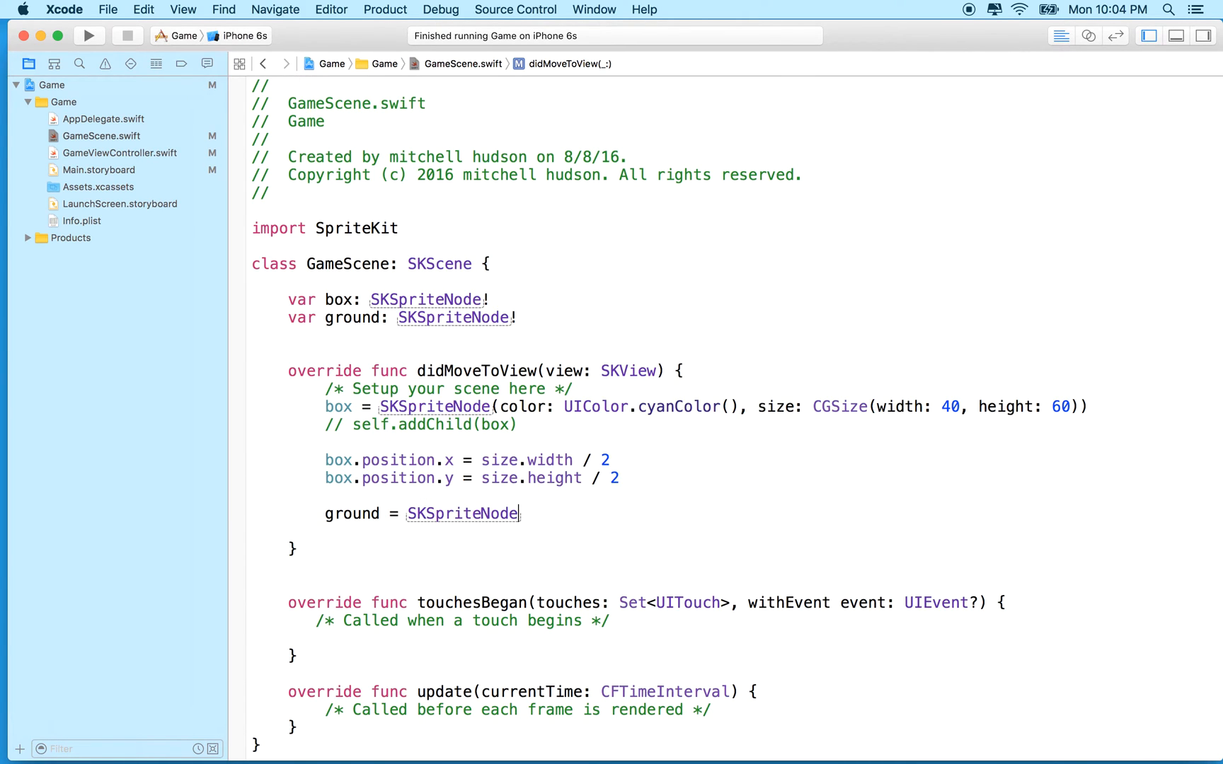
{"action": "type", "text": "("}
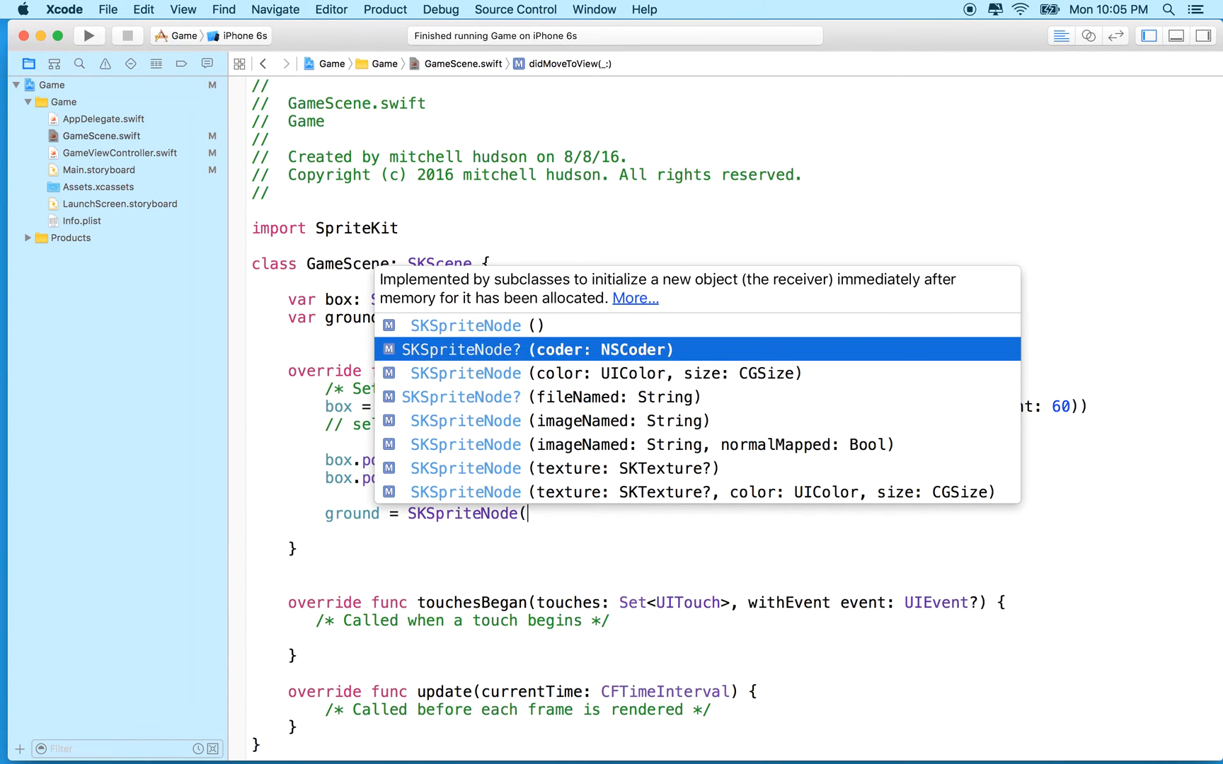
{"action": "key", "text": "Down"}
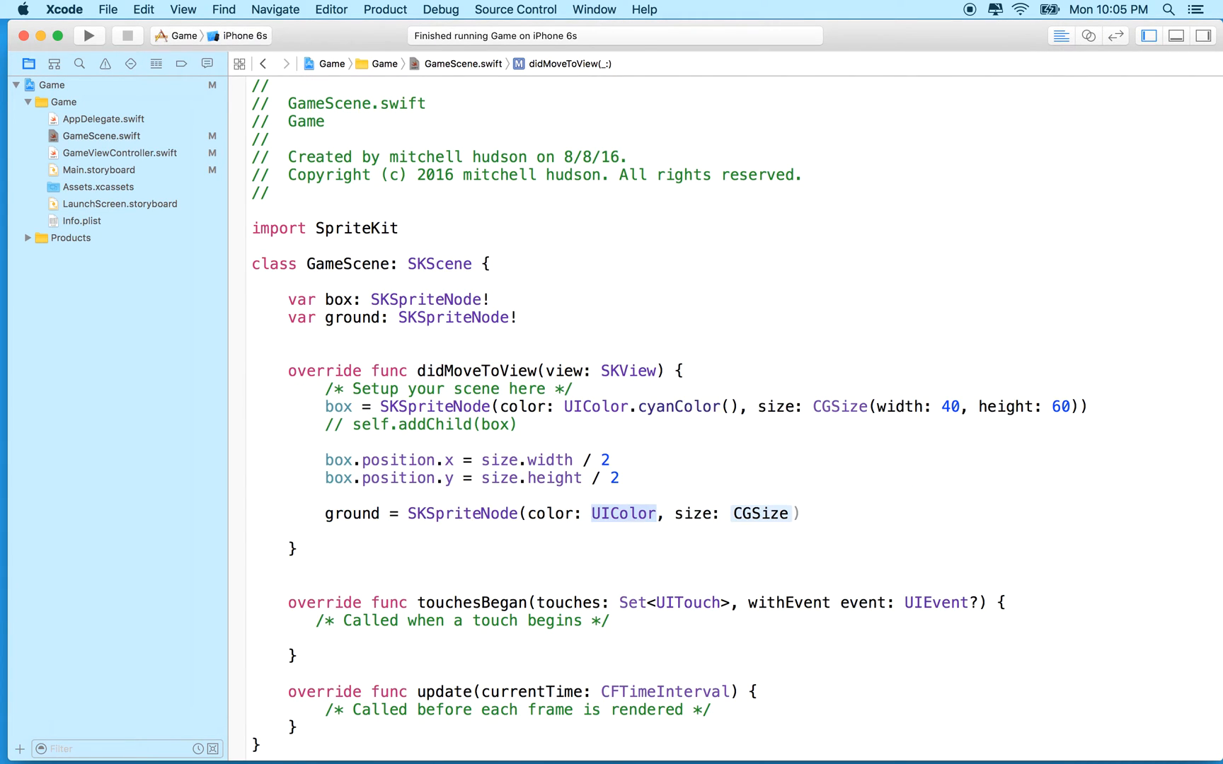
{"action": "type", "text": ".brownColor("}
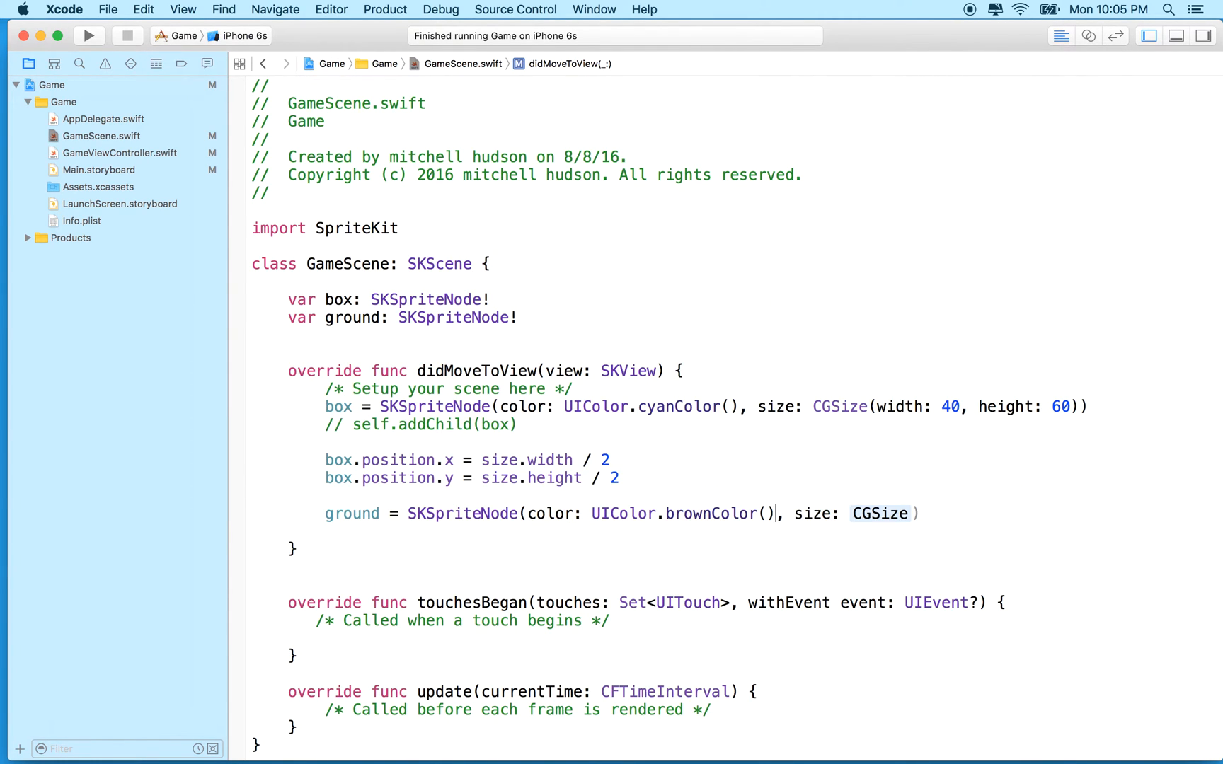
{"action": "double_click", "coordinate": [879, 513]}
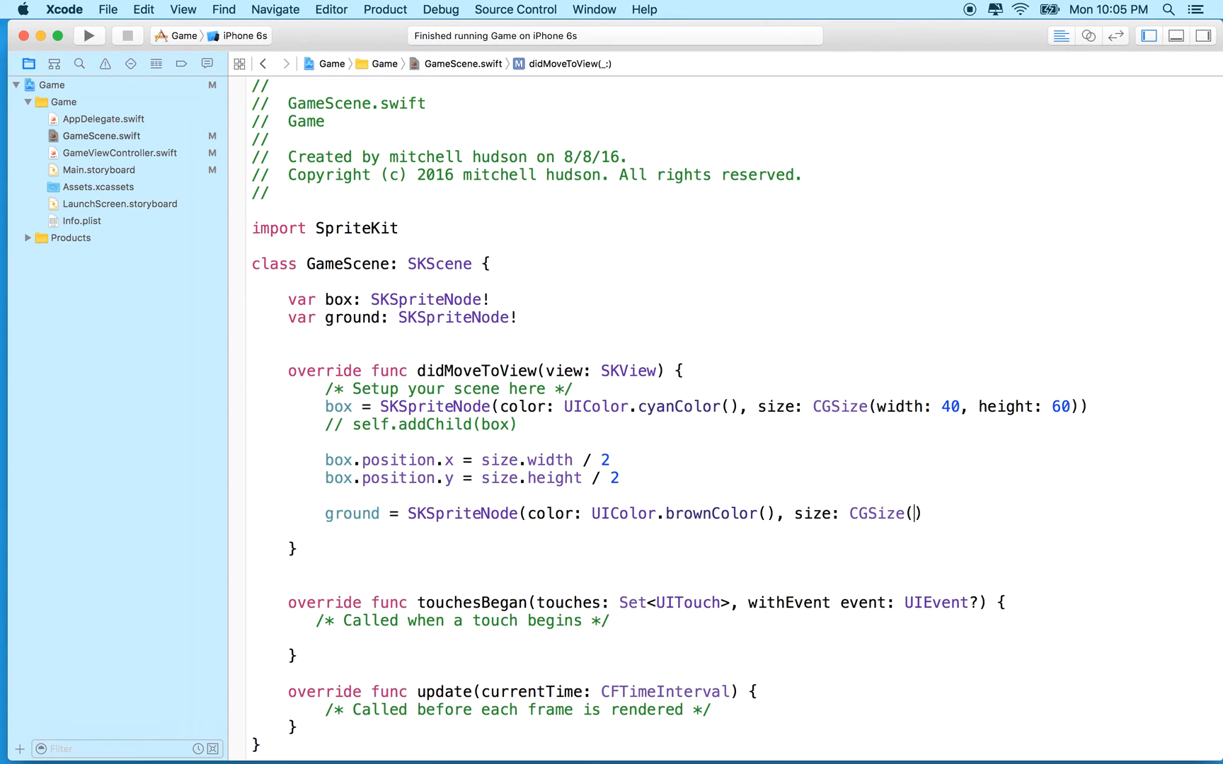
{"action": "type", "text": "("}
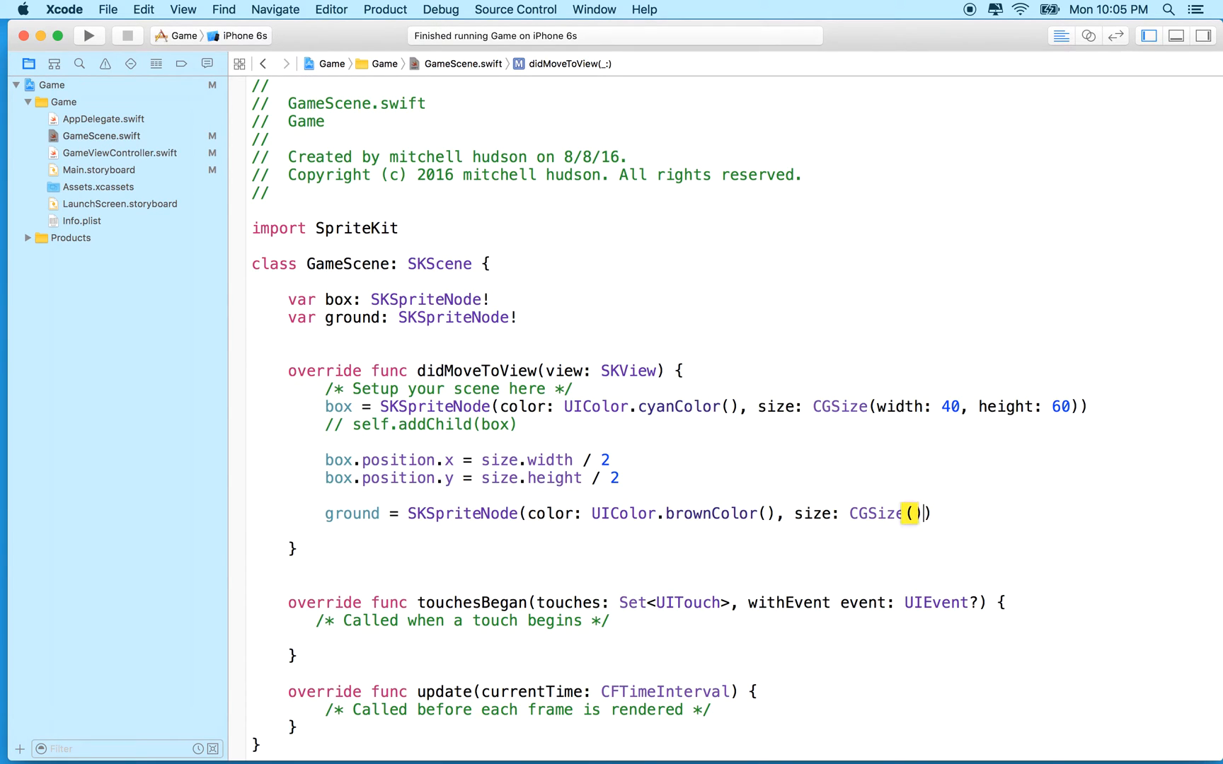
{"action": "type", "text": "ground"}
{"action": "type", "text": "l"}
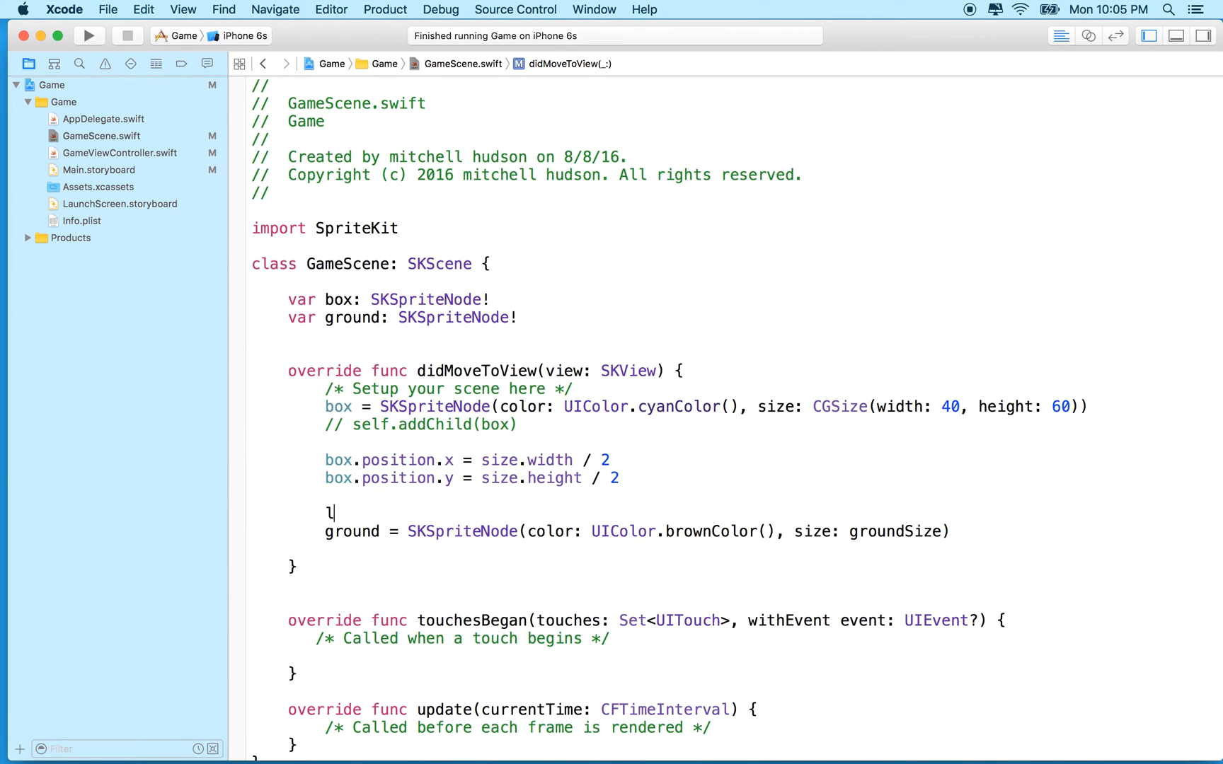
Define let groundSize = CGSize(width: size.width, height: 40) above the ground line.
{"action": "type", "text": "et groundSi"}
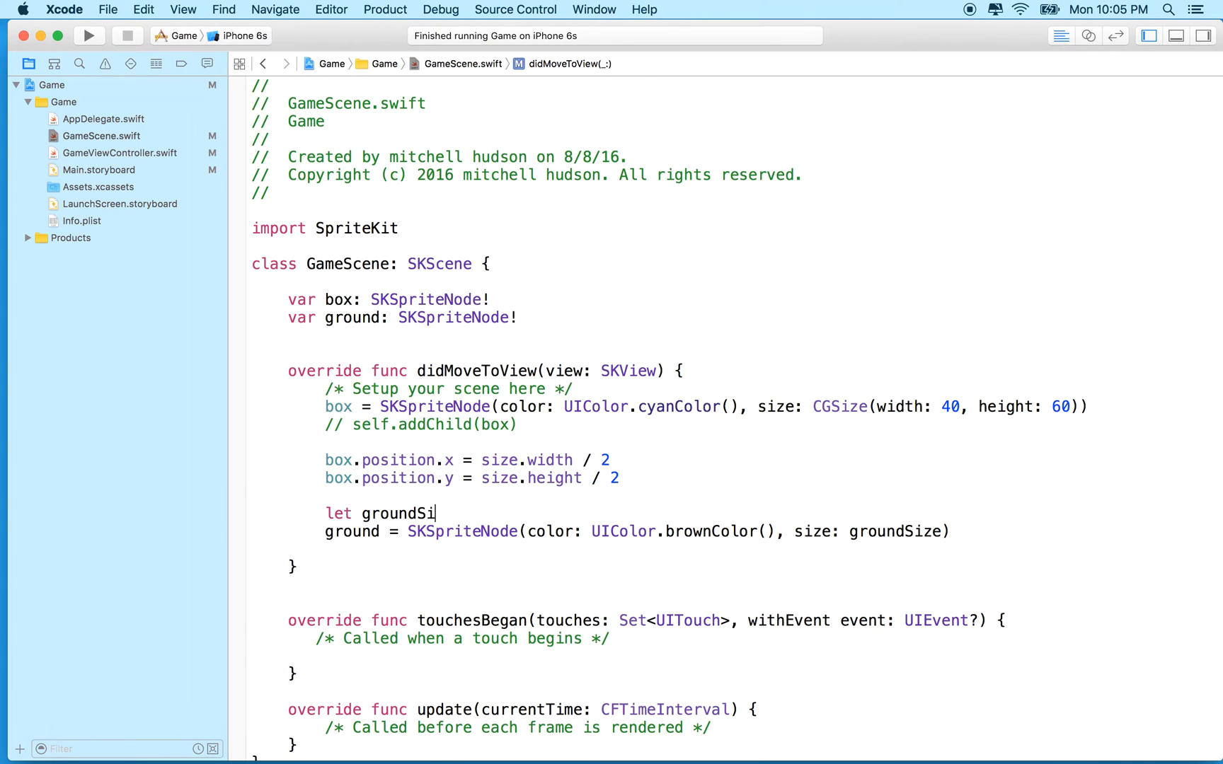
{"action": "type", "text": "ze ="}
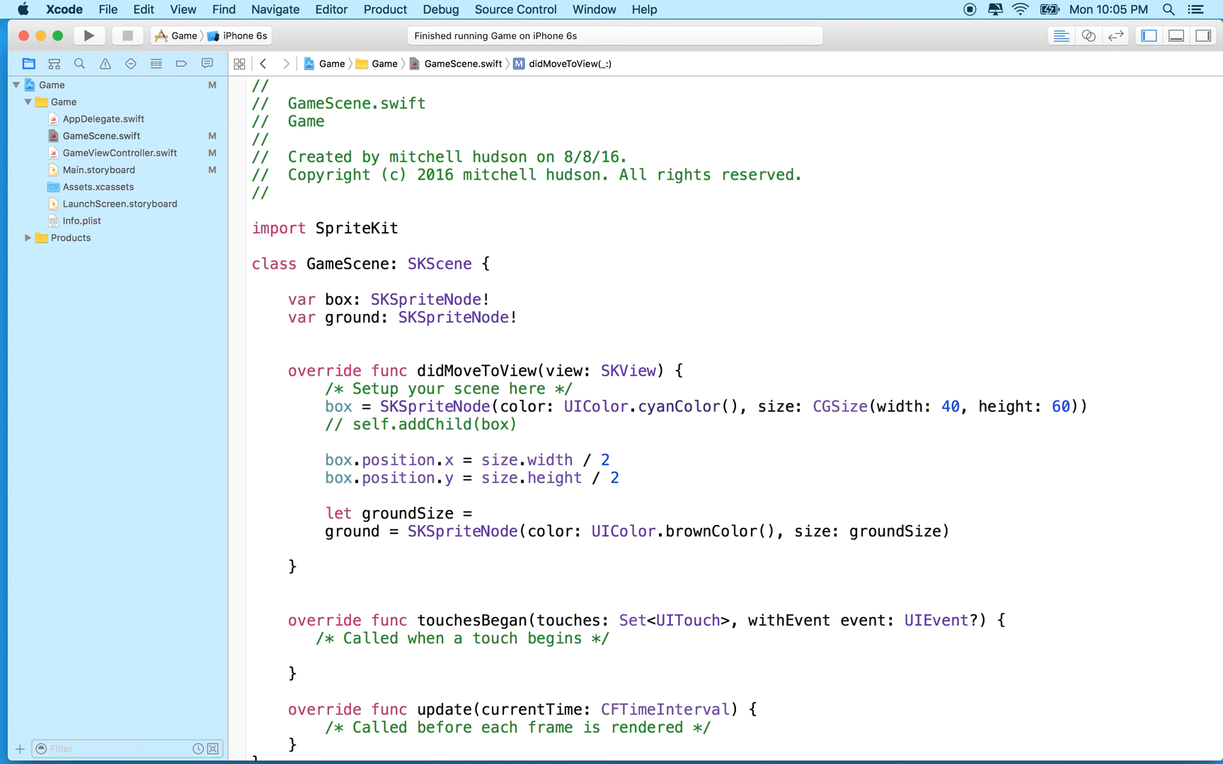
{"action": "type", "text": "CGSi"}
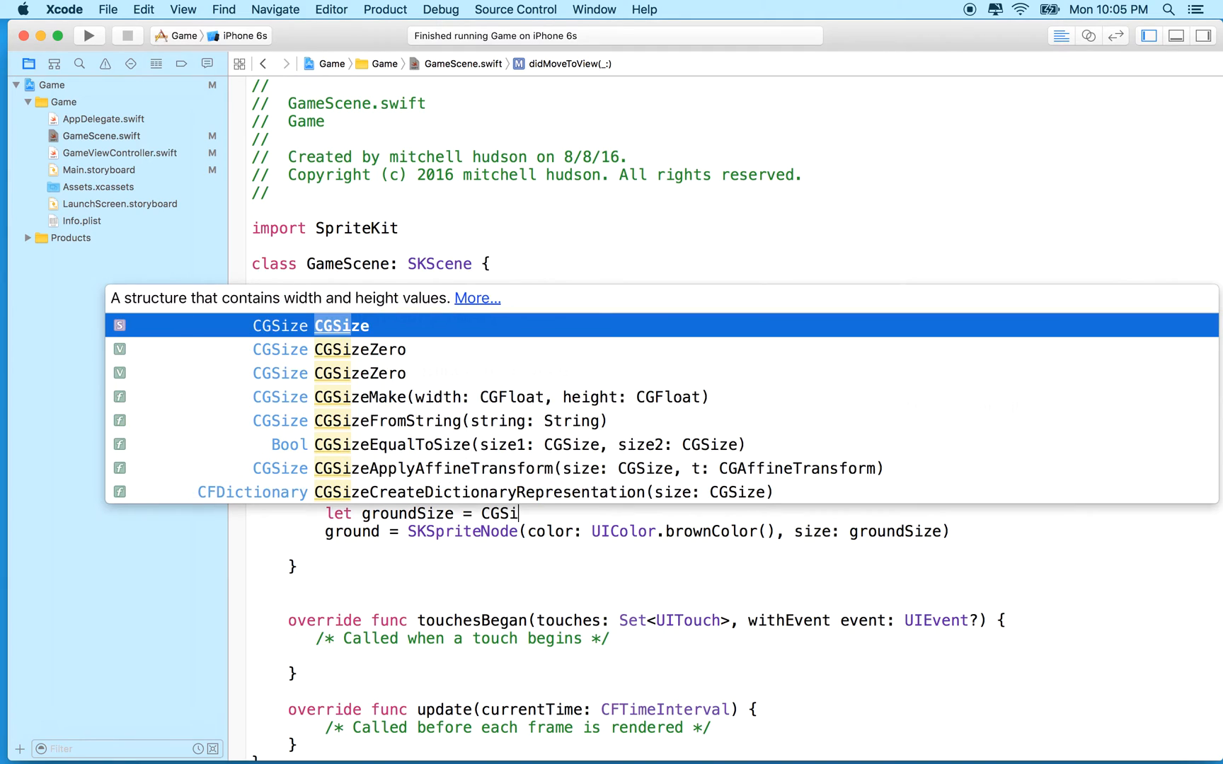
{"action": "key", "text": "Return"}
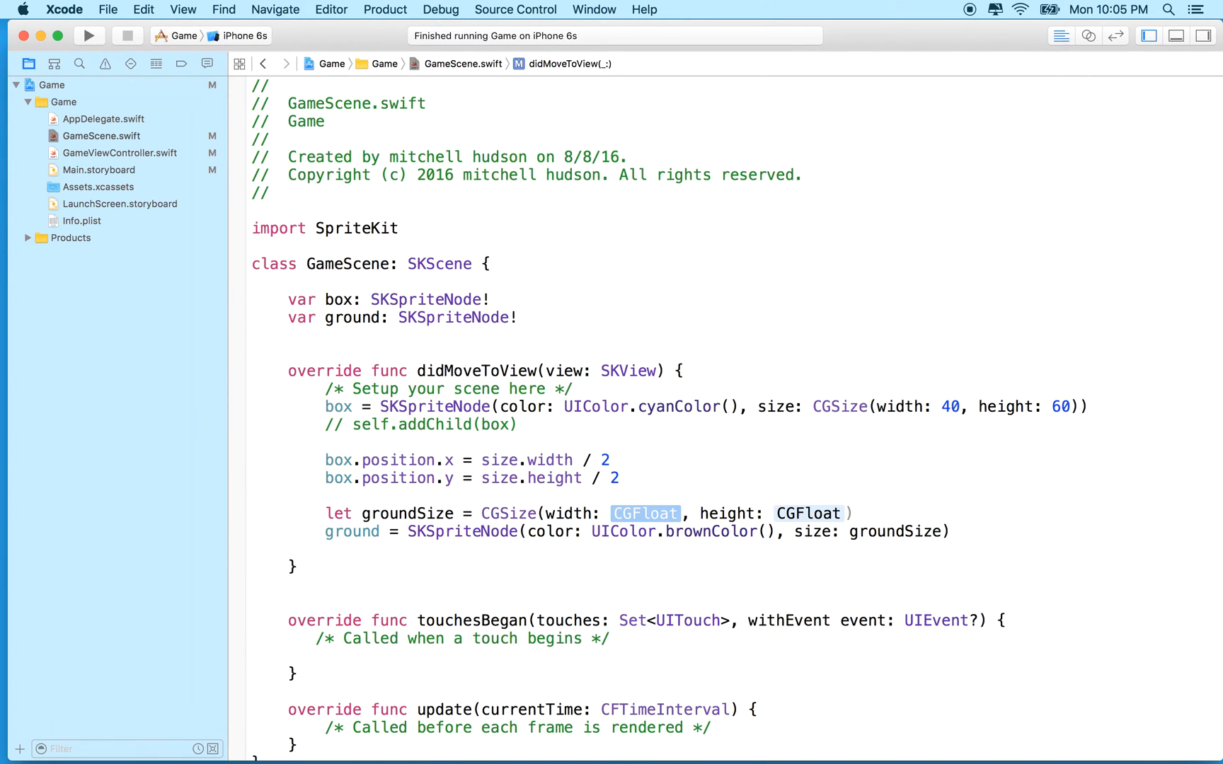
{"action": "type", "text": "size.width"}
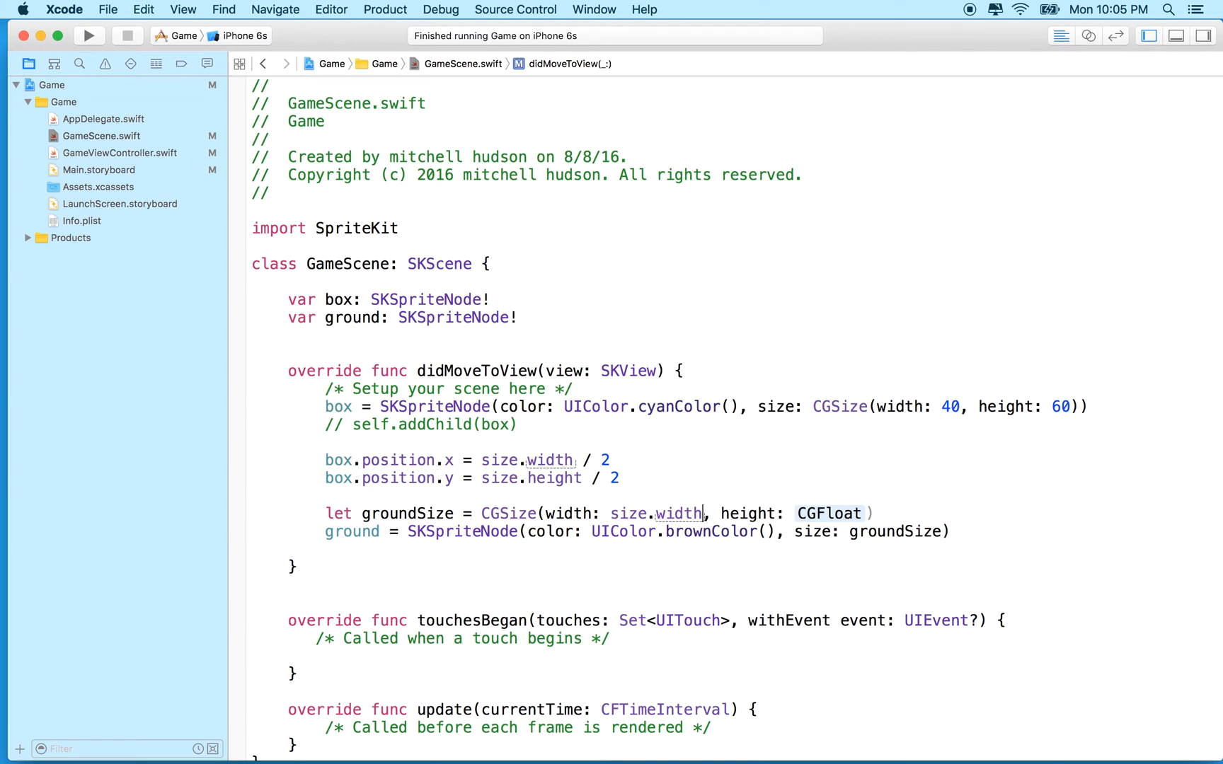
{"action": "type", "text": "40"}
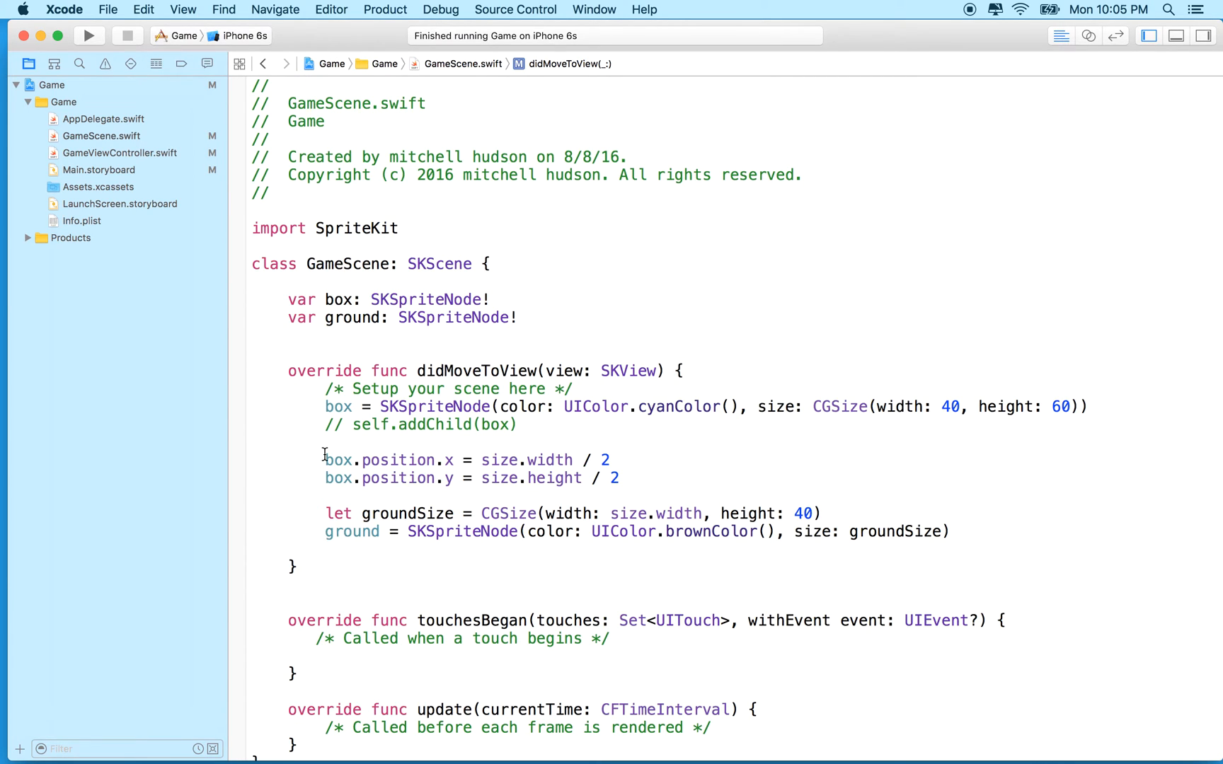
{"action": "double_click", "coordinate": [337, 406]}
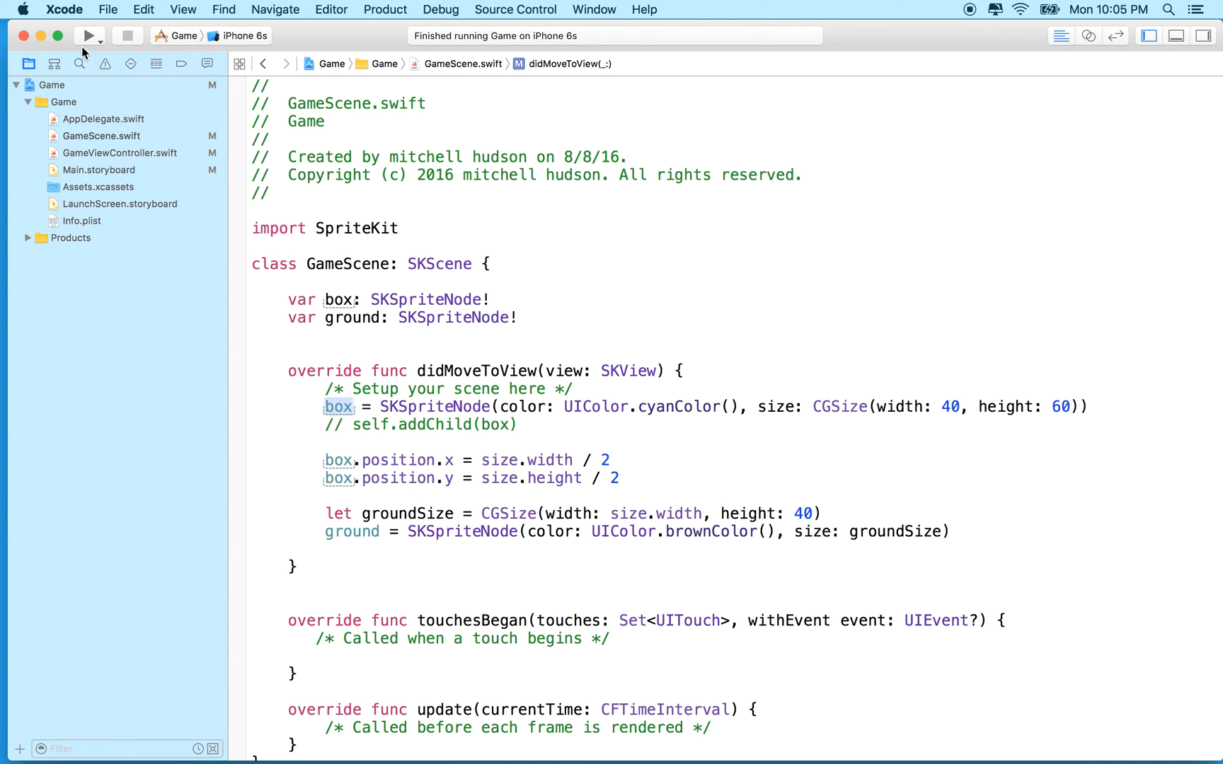
Run the game and confirm the Simulator shows an empty dark scene.
{"action": "left_click", "coordinate": [88, 36]}
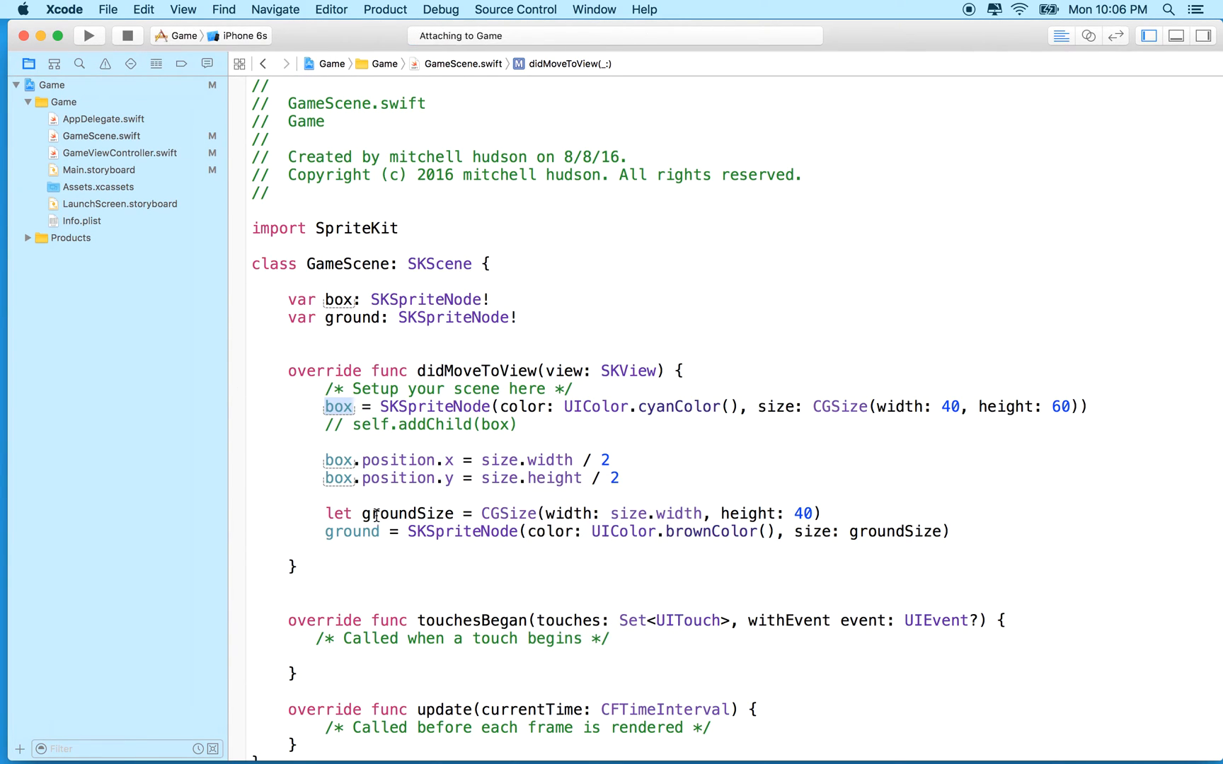
{"action": "left_click", "coordinate": [90, 36]}
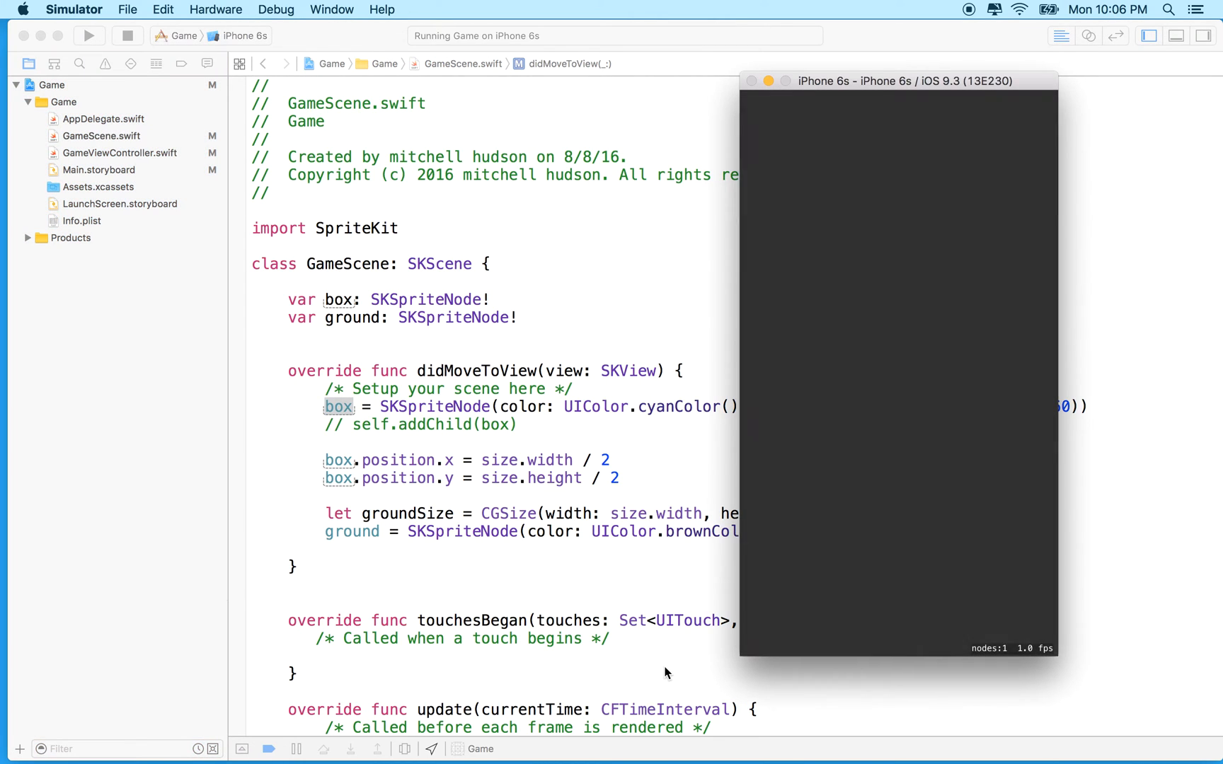
{"action": "mouse_move", "coordinate": [330, 421]}
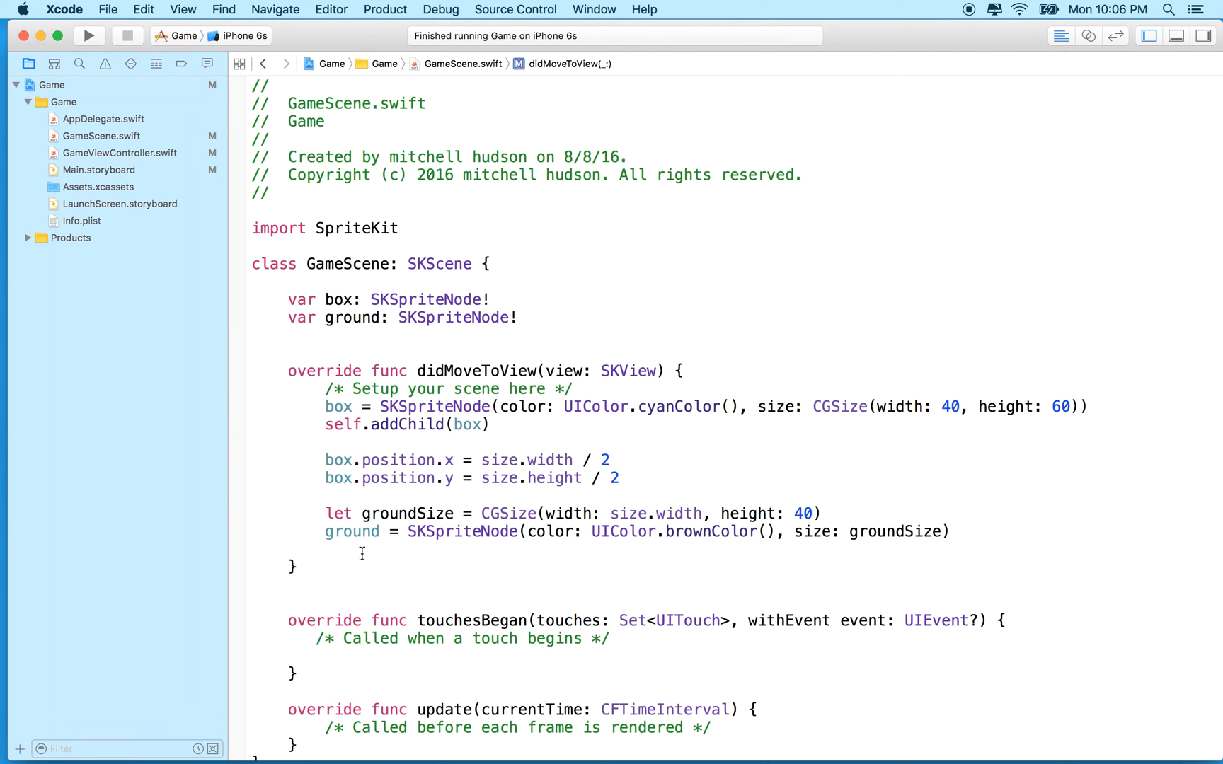
Add addChild(ground) and run to see the cyan box above brown ground.
{"action": "type", "text": "addChild(node: SKNode"}
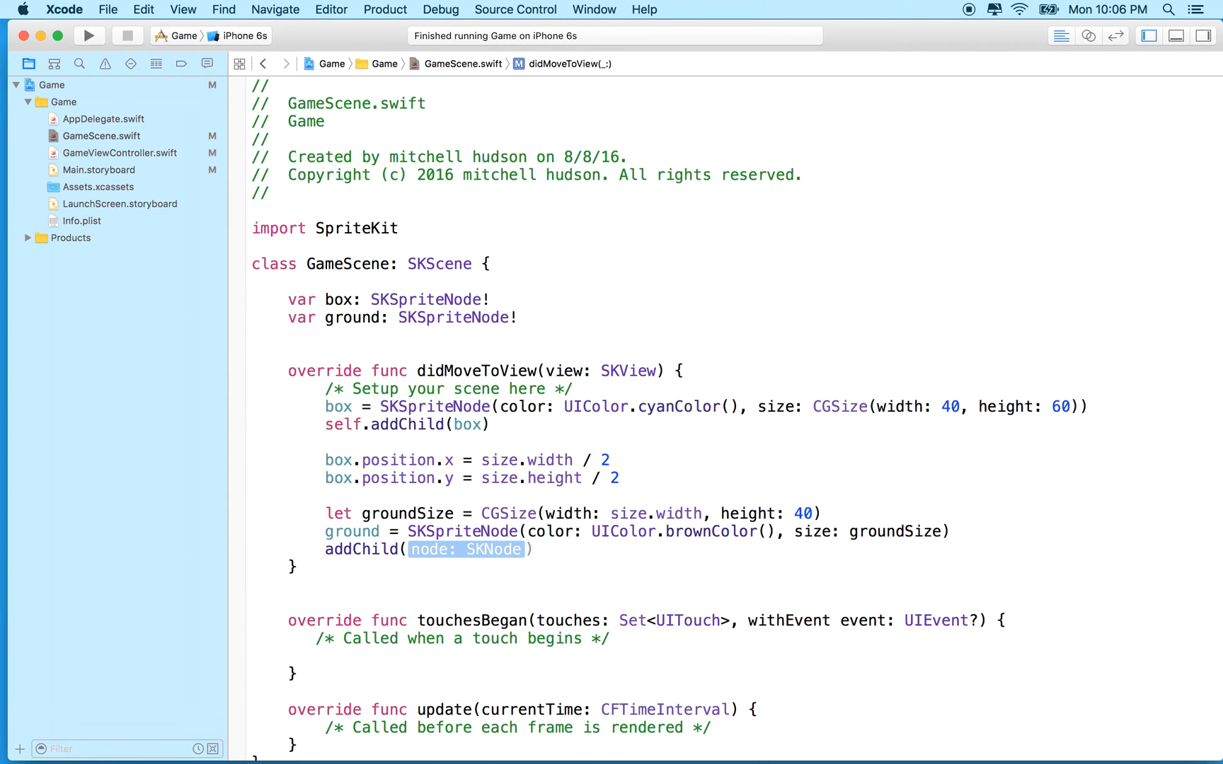
{"action": "type", "text": "ground"}
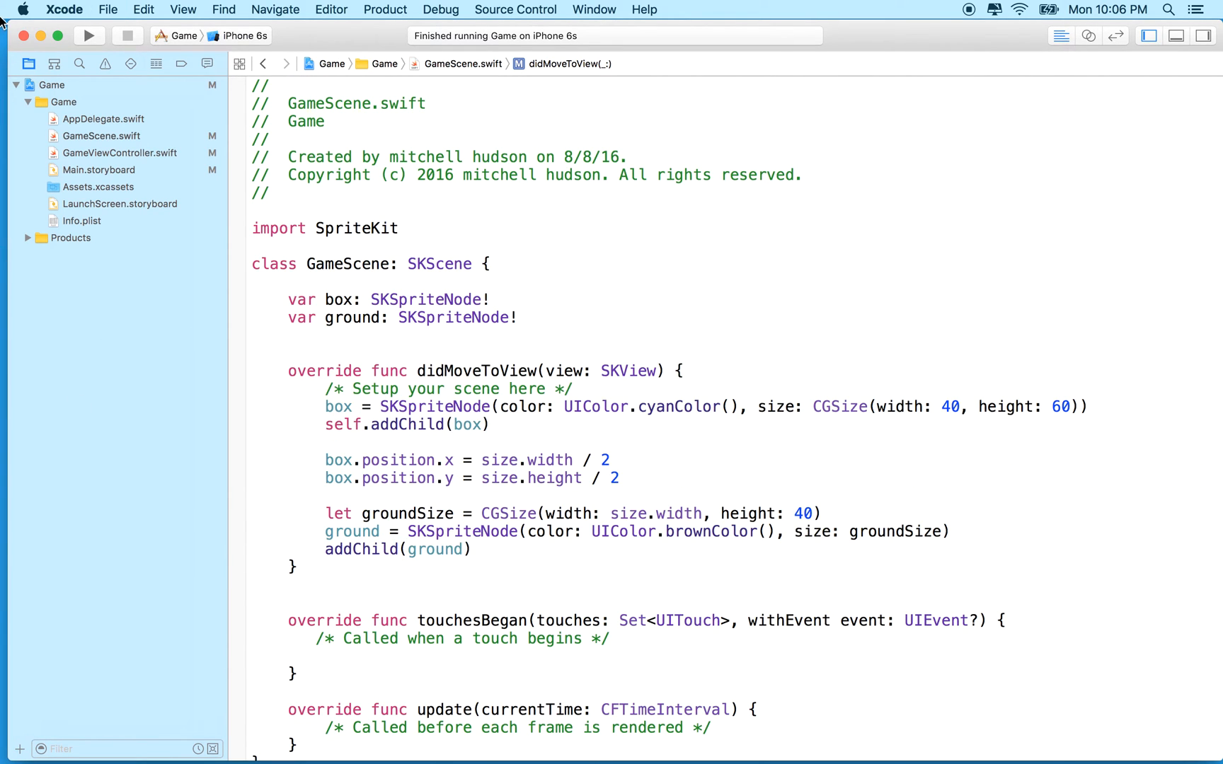
{"action": "left_click", "coordinate": [89, 37]}
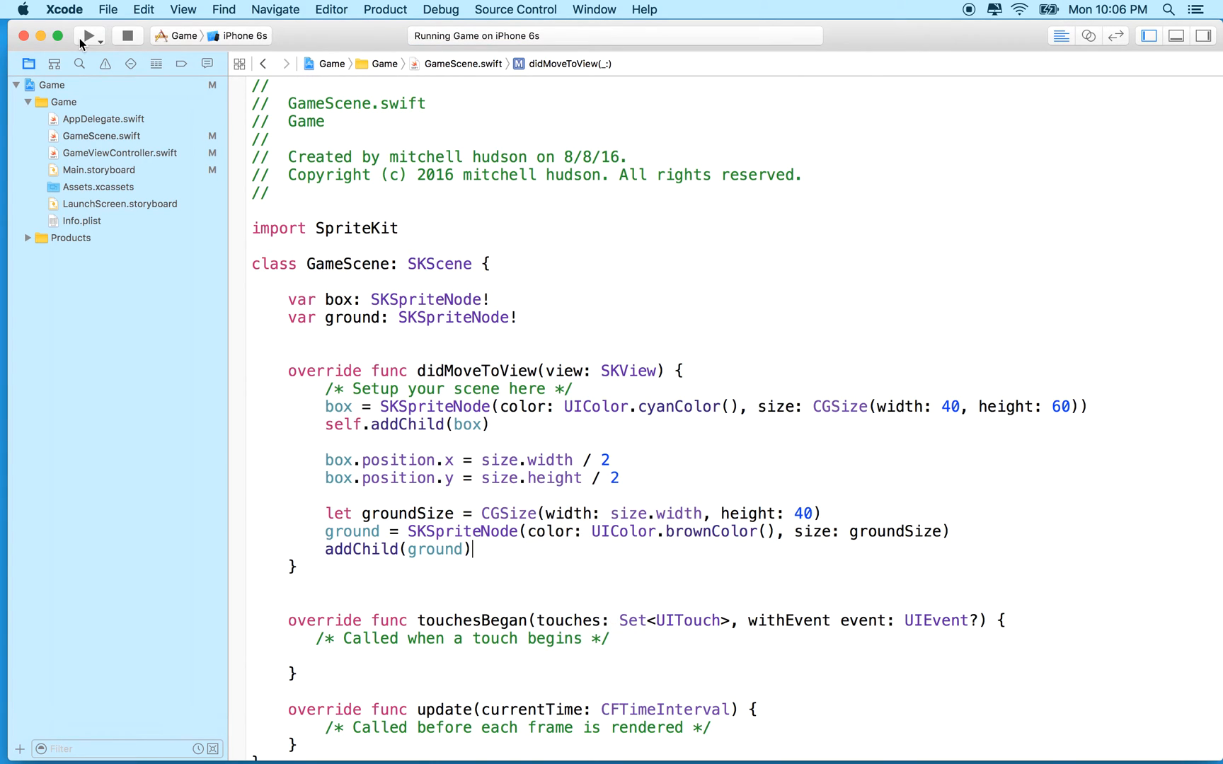
{"action": "left_click", "coordinate": [88, 36]}
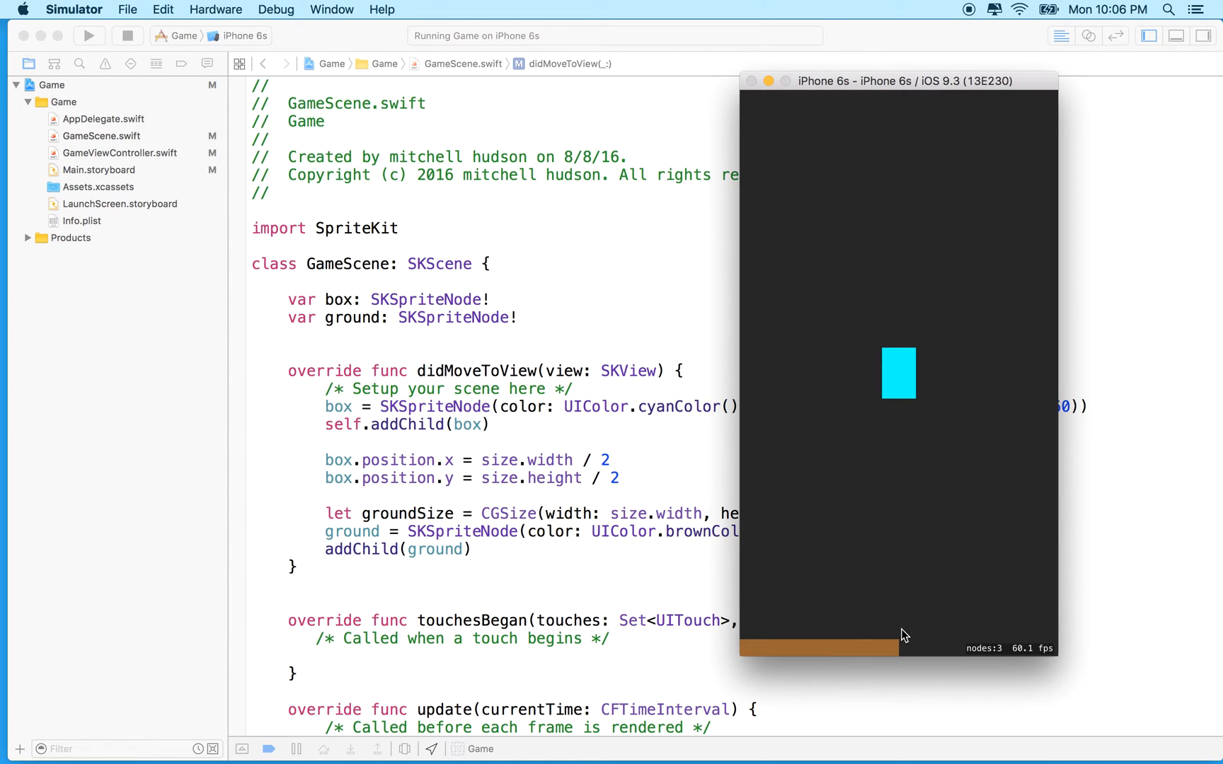
{"action": "mouse_move", "coordinate": [724, 671]}
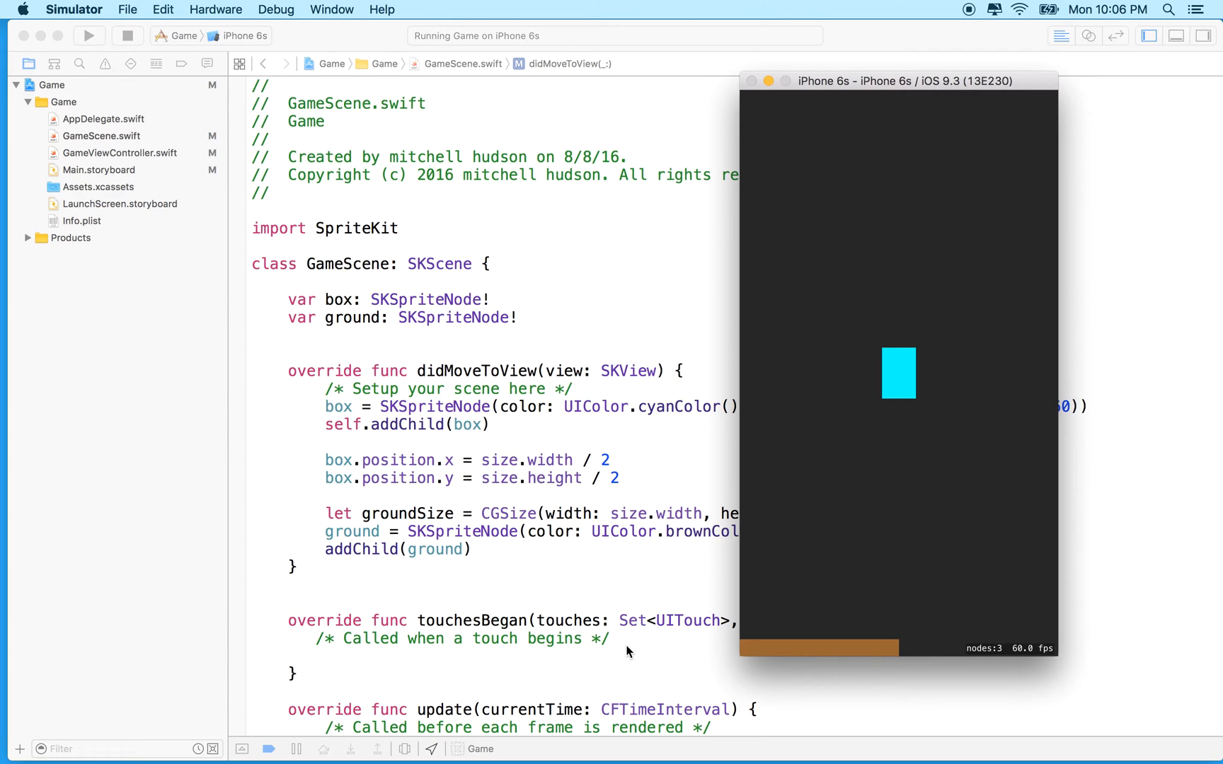
{"action": "mouse_move", "coordinate": [912, 637]}
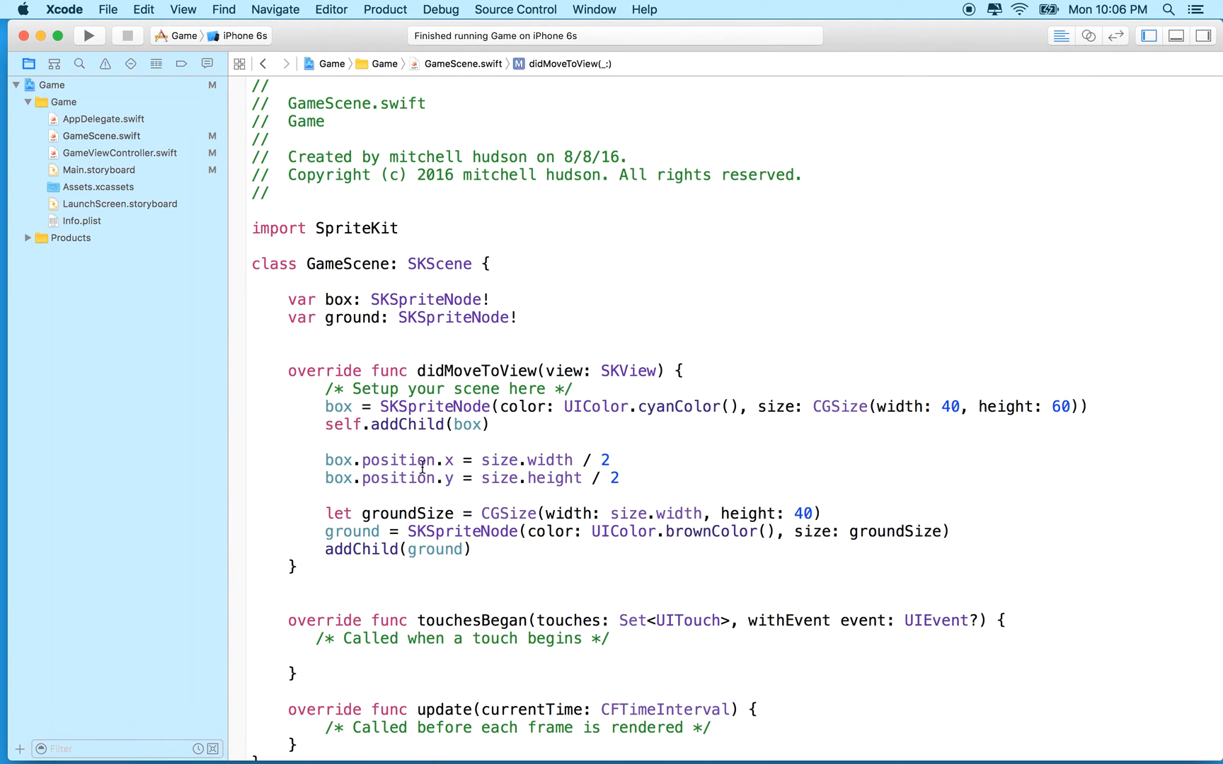
Set ground.position.x = size.width / 2.
{"action": "type", "text": "ground."}
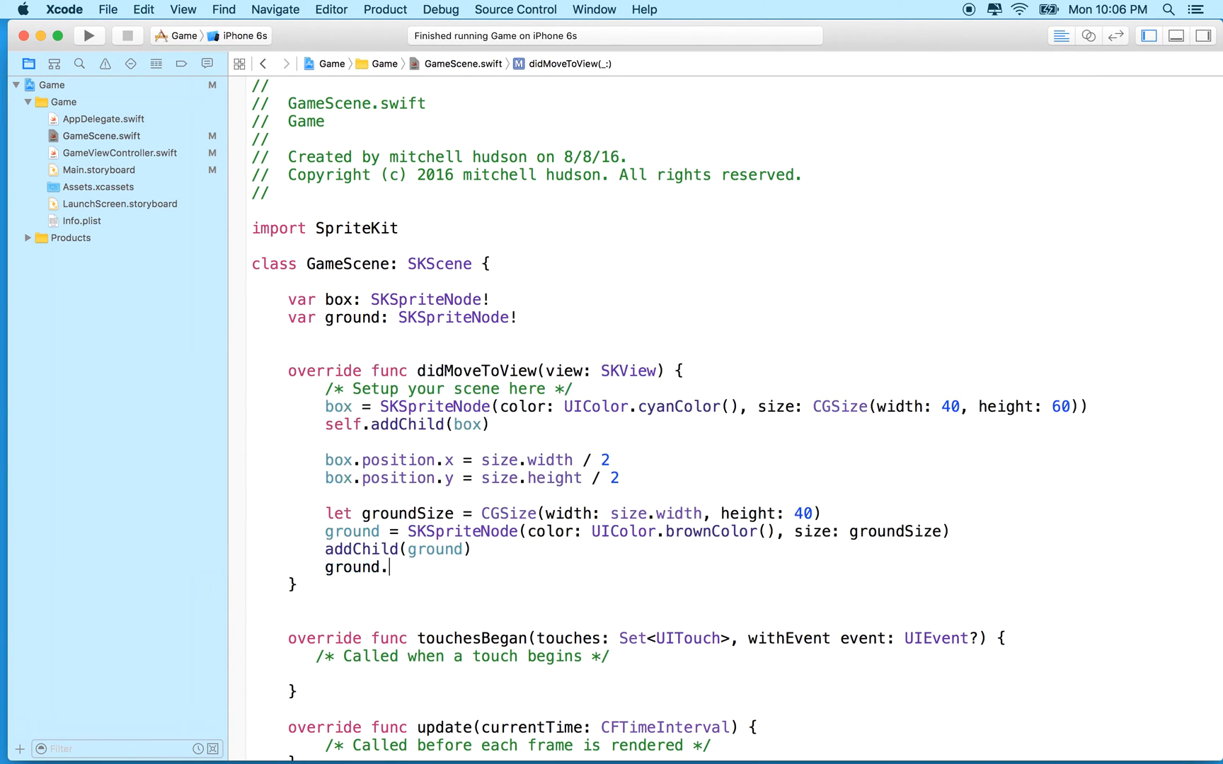
{"action": "type", "text": "position.x"}
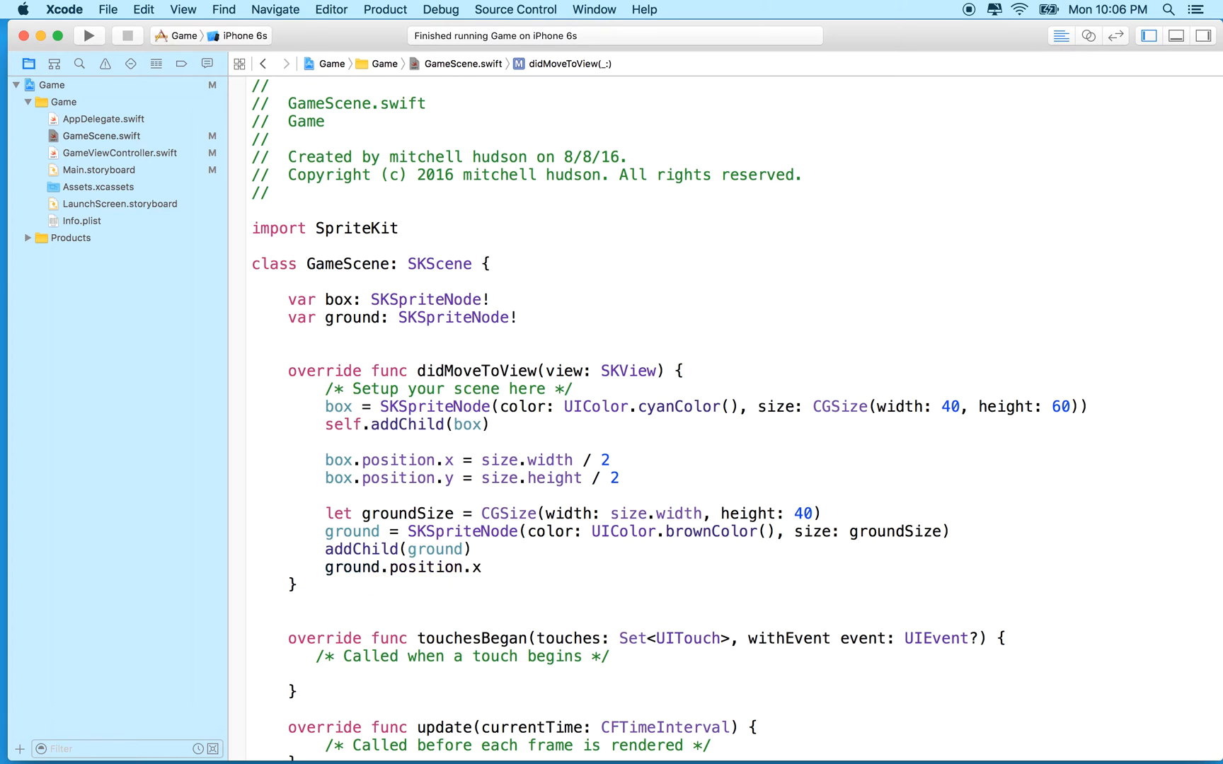
{"action": "type", "text": "="}
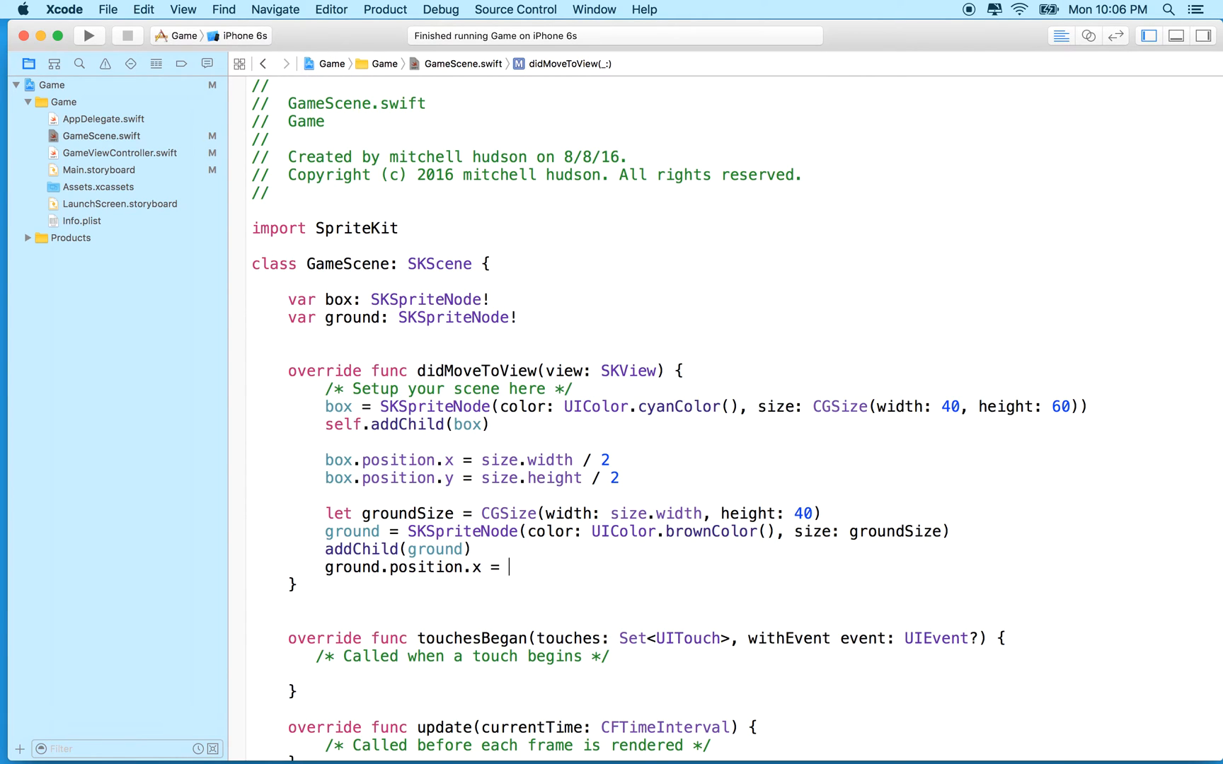
{"action": "type", "text": "size.width"}
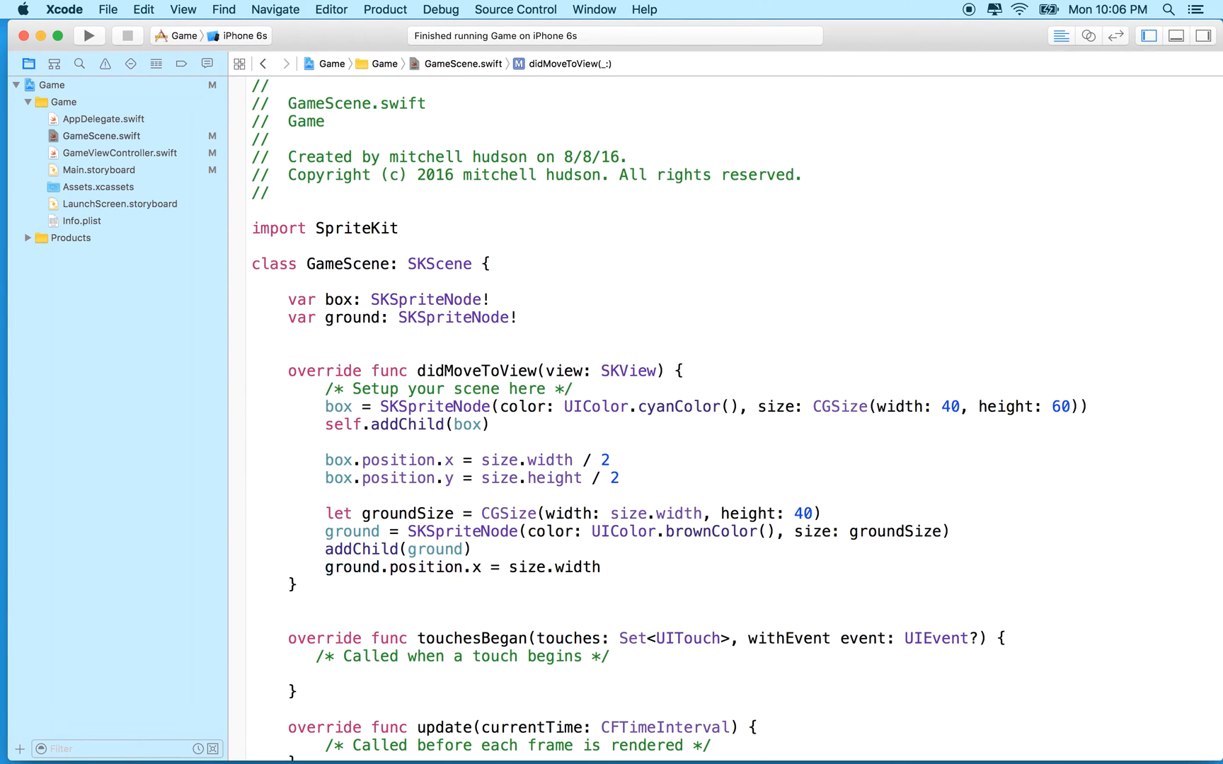
{"action": "type", "text": "/ 2"}
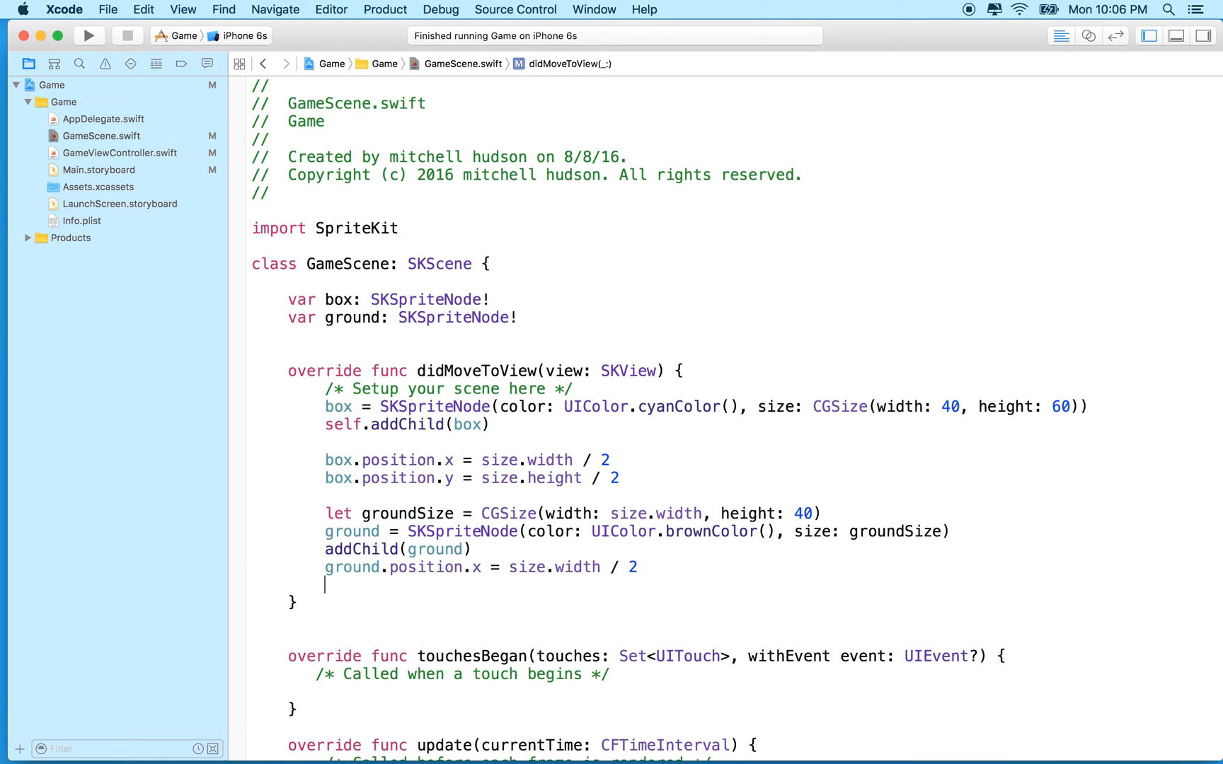
Set ground.position.y = groundSize.height / 2.
{"action": "type", "text": "ground.position"}
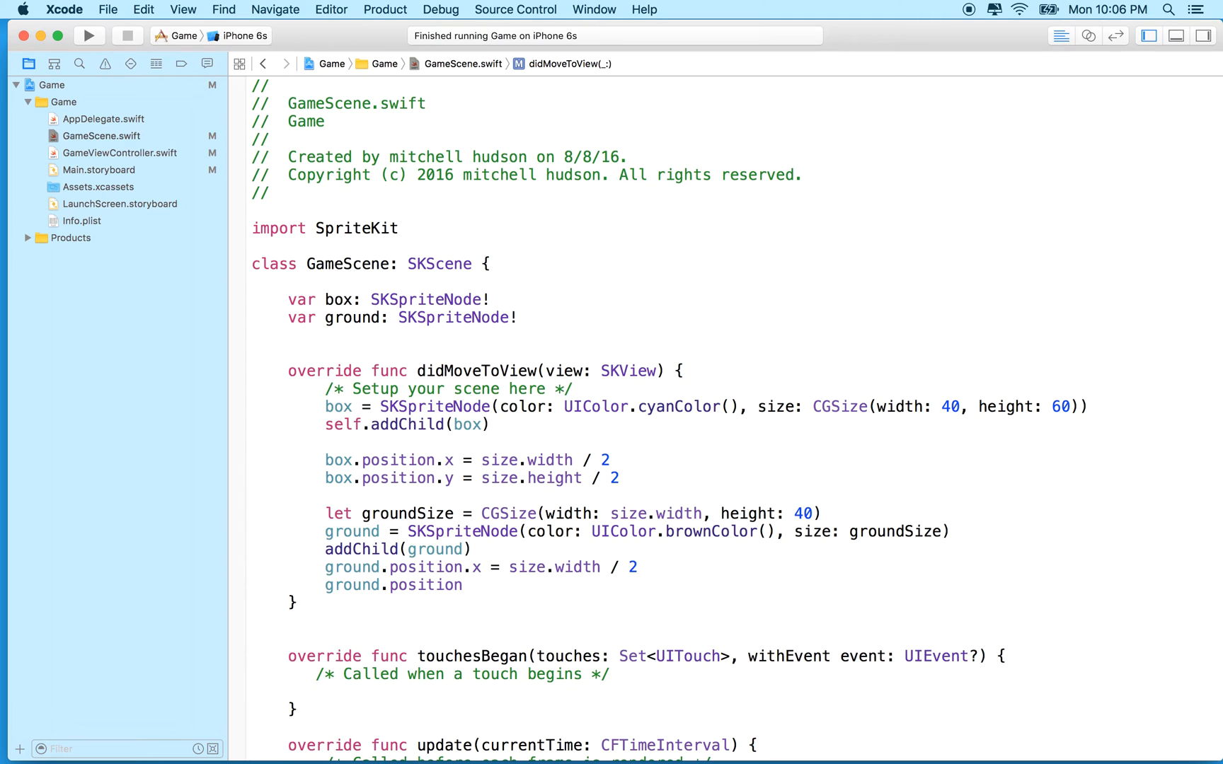
{"action": "type", "text": ".y"}
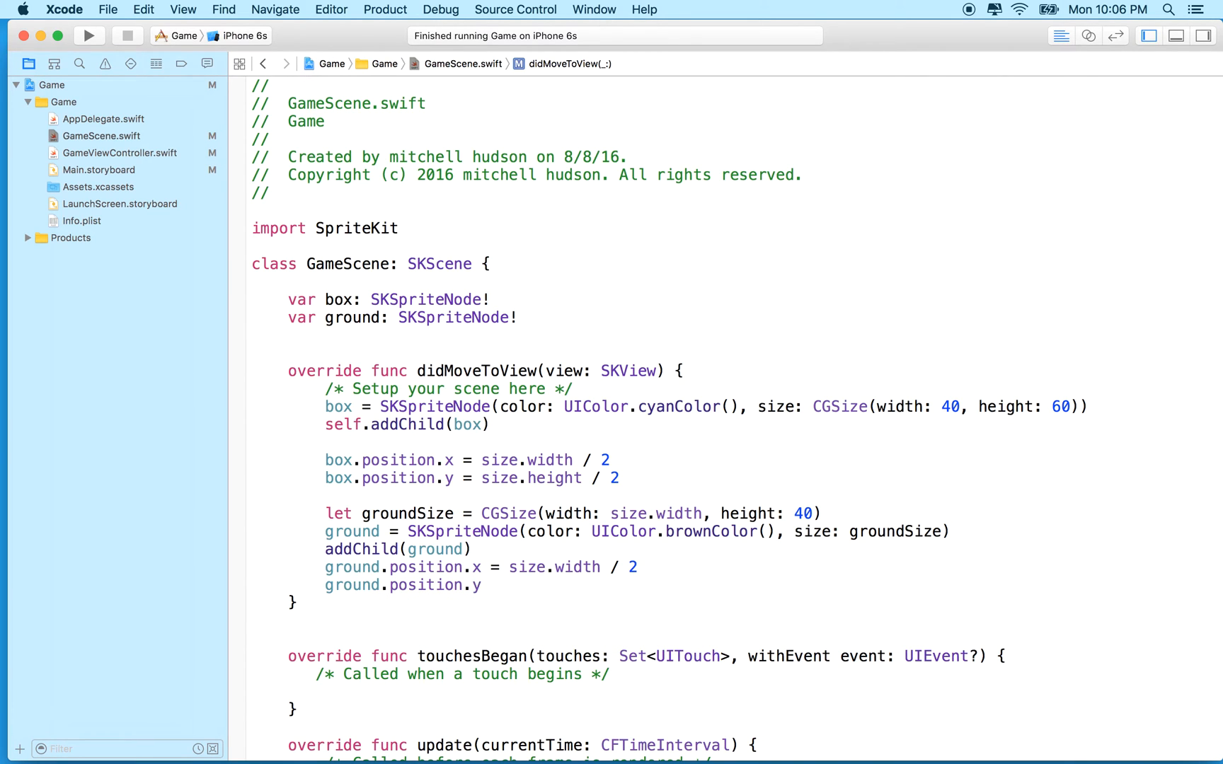
{"action": "type", "text": "gr"}
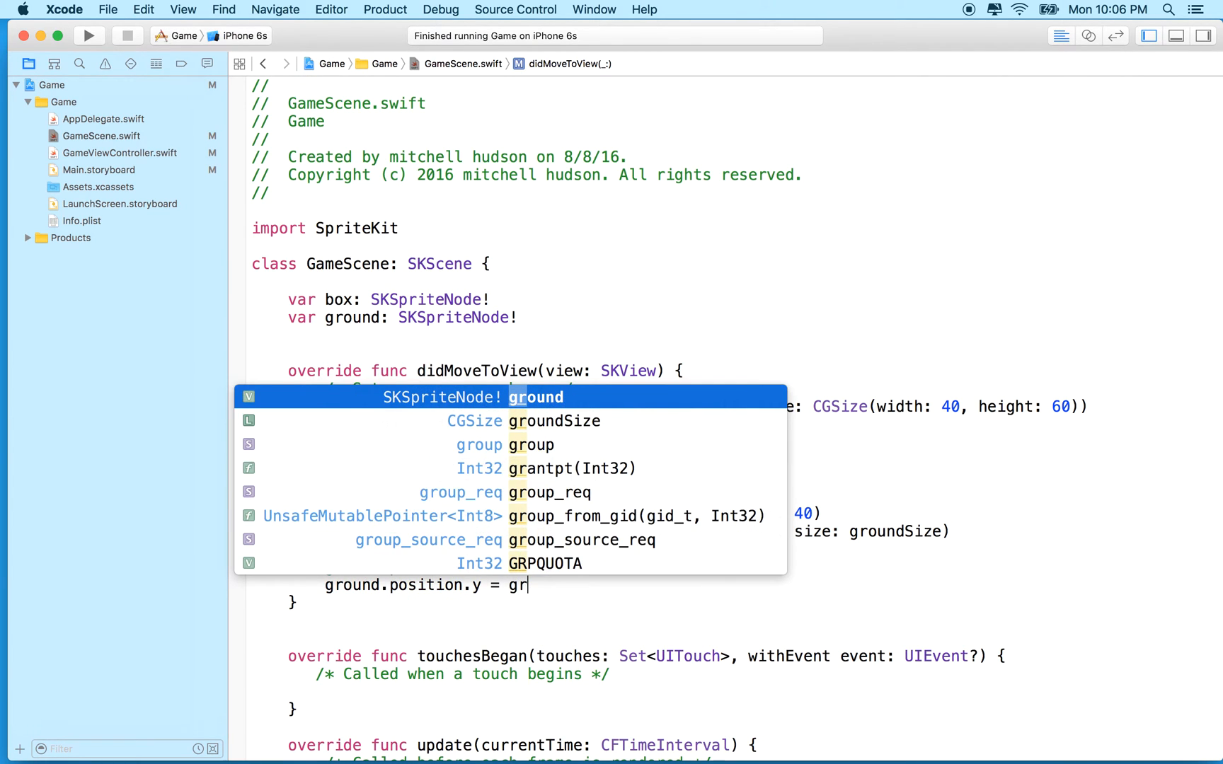
{"action": "type", "text": "undSize.height /"}
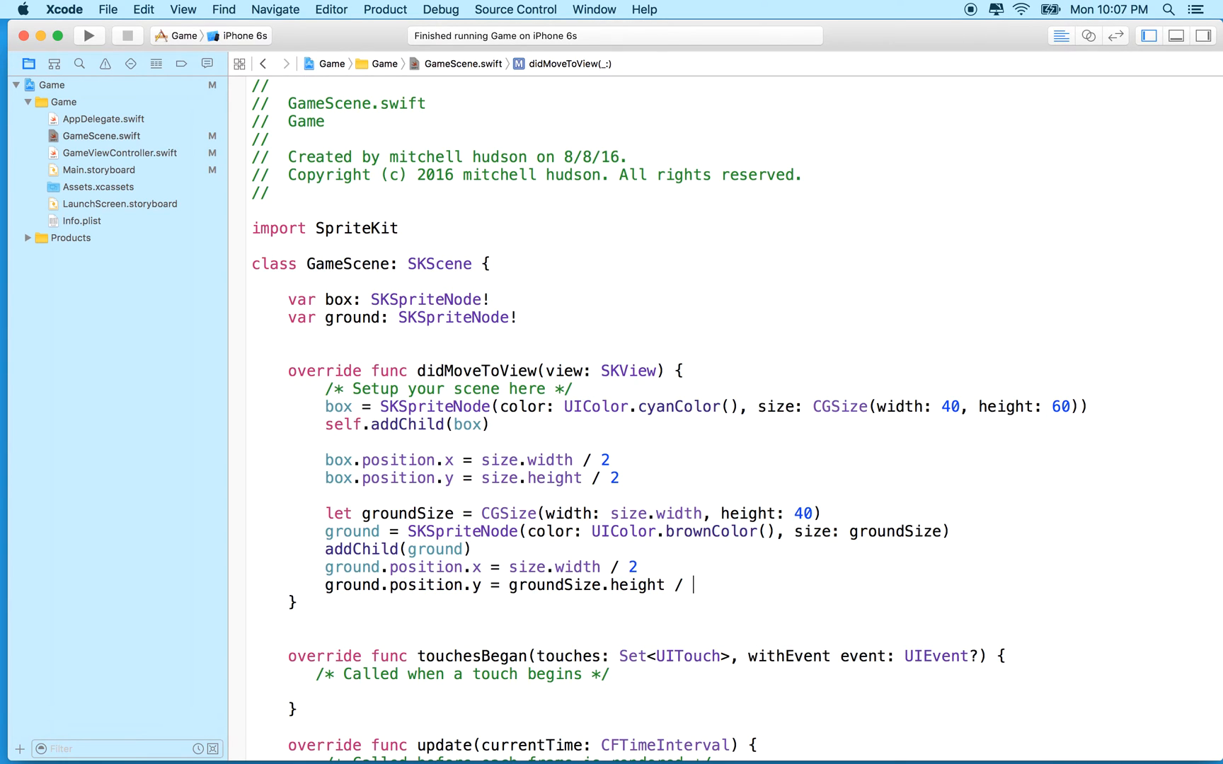
{"action": "type", "text": "2"}
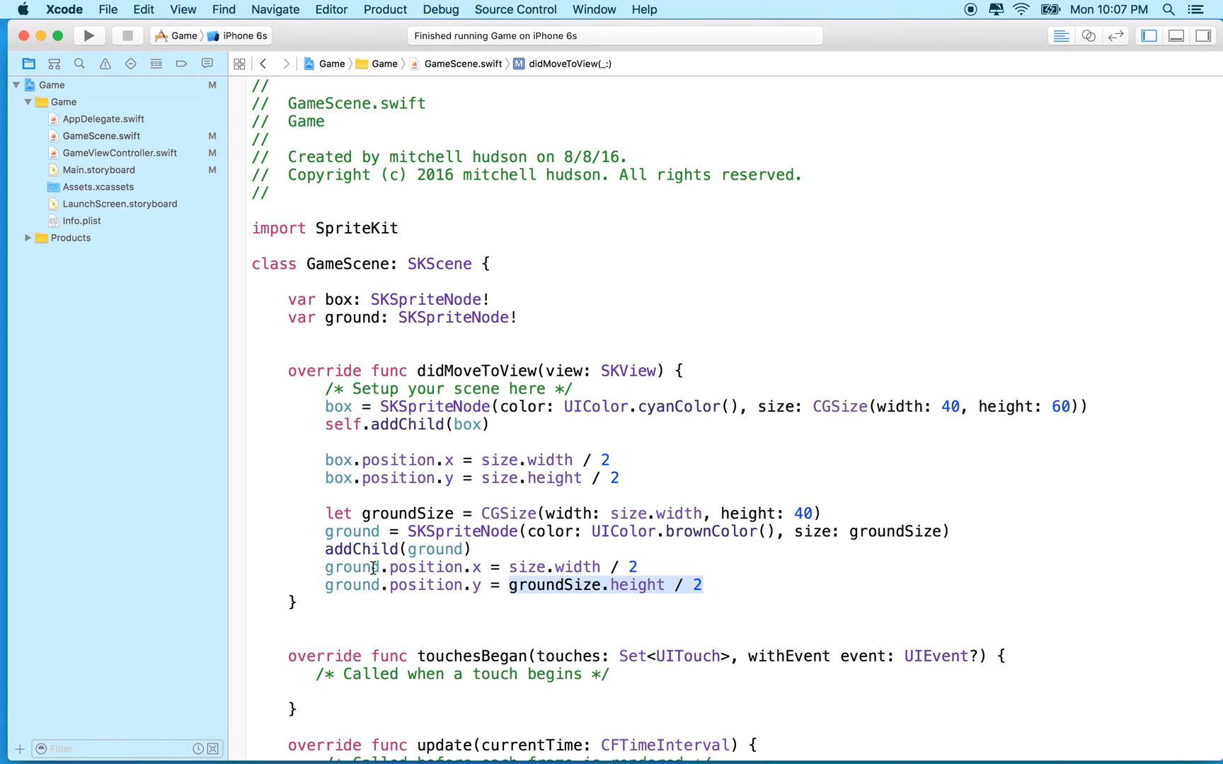
{"action": "left_click", "coordinate": [88, 36]}
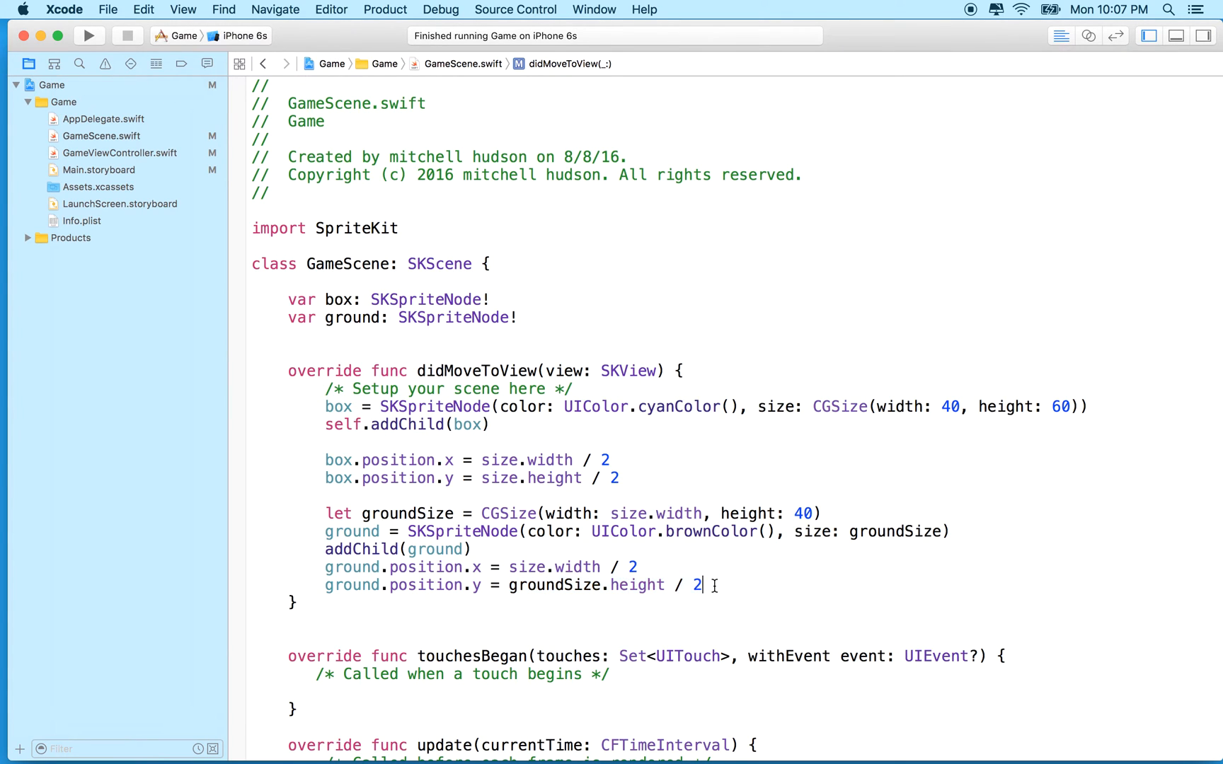
{"action": "left_click_drag", "start_coordinate": [326, 389], "coordinate": [702, 585]}
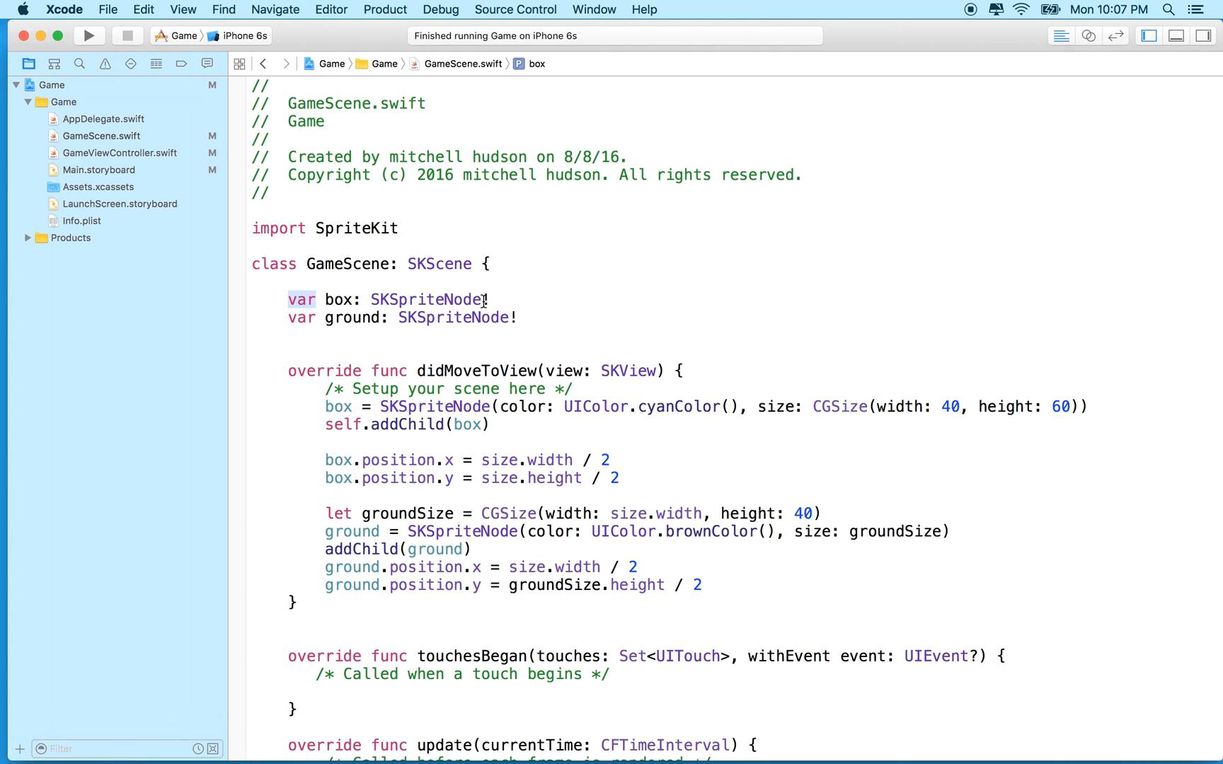
{"action": "type", "text": "!"}
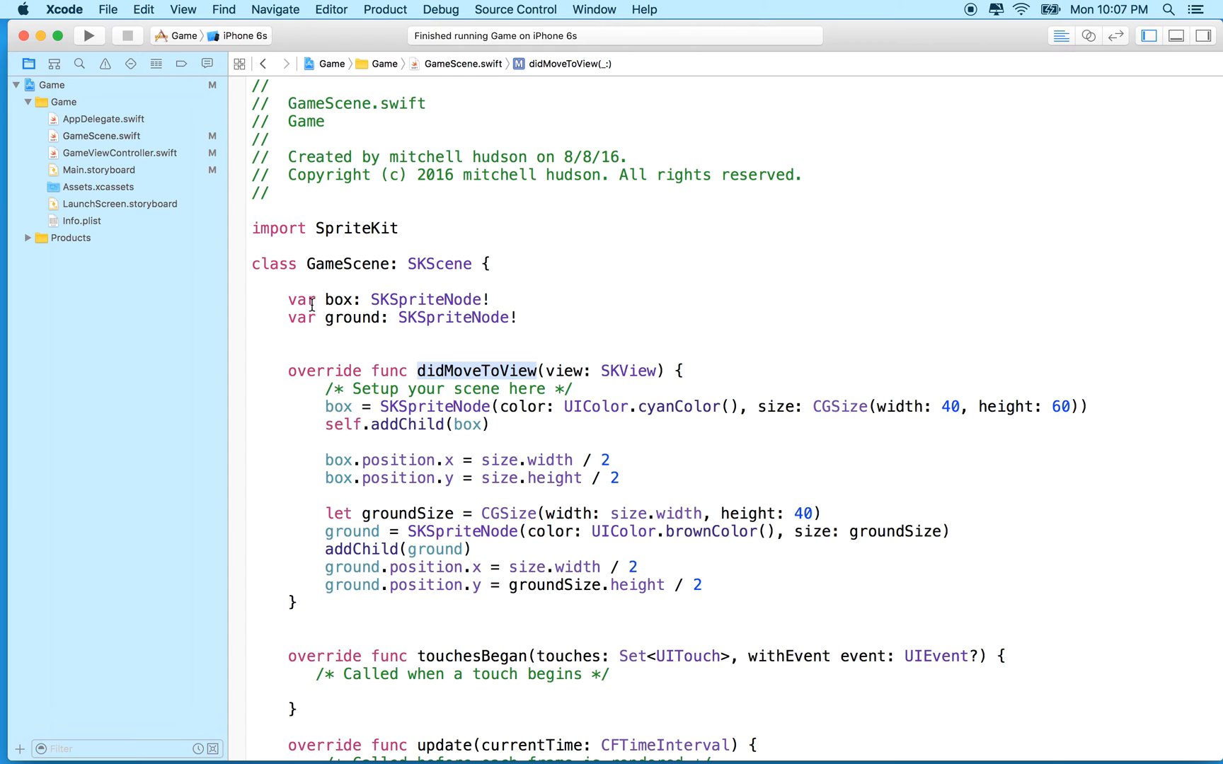
Add an empty override init(size: CGSize) and Fix-it the required init?(coder:).
{"action": "left_click", "coordinate": [300, 298]}
{"action": "type", "text": "init() {"}
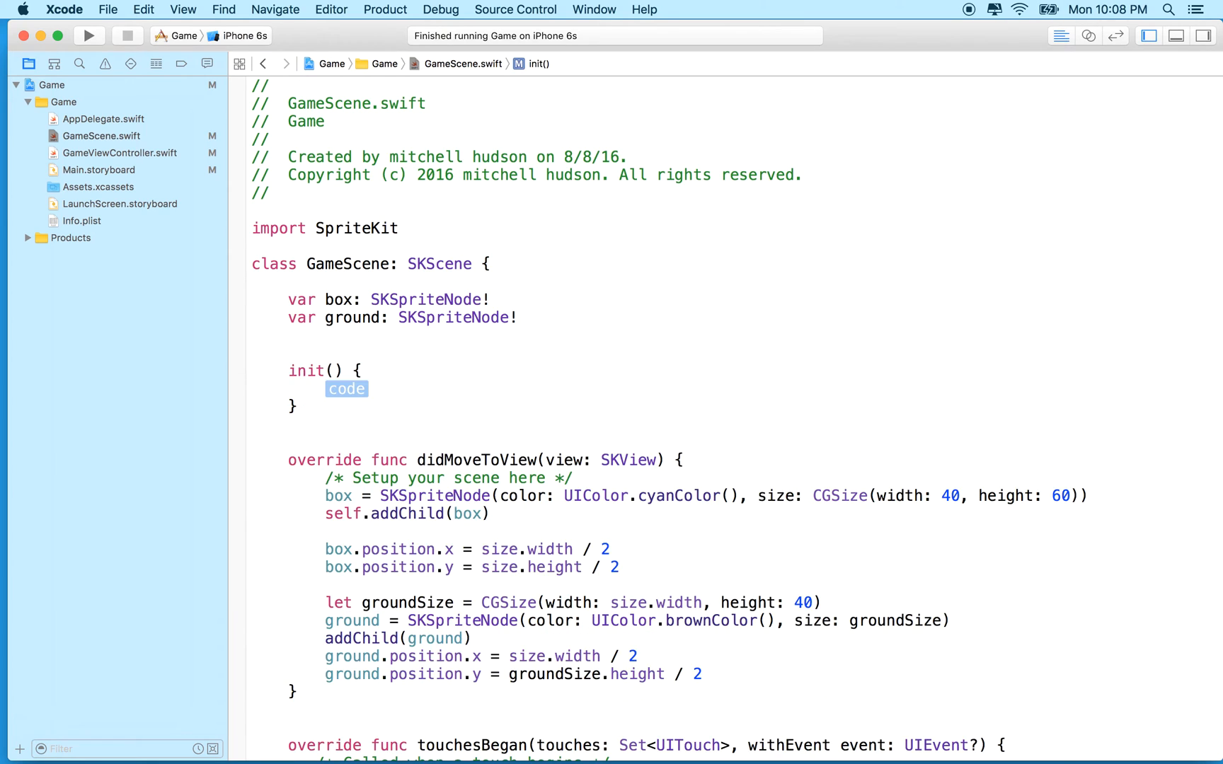
{"action": "key", "text": "Delete"}
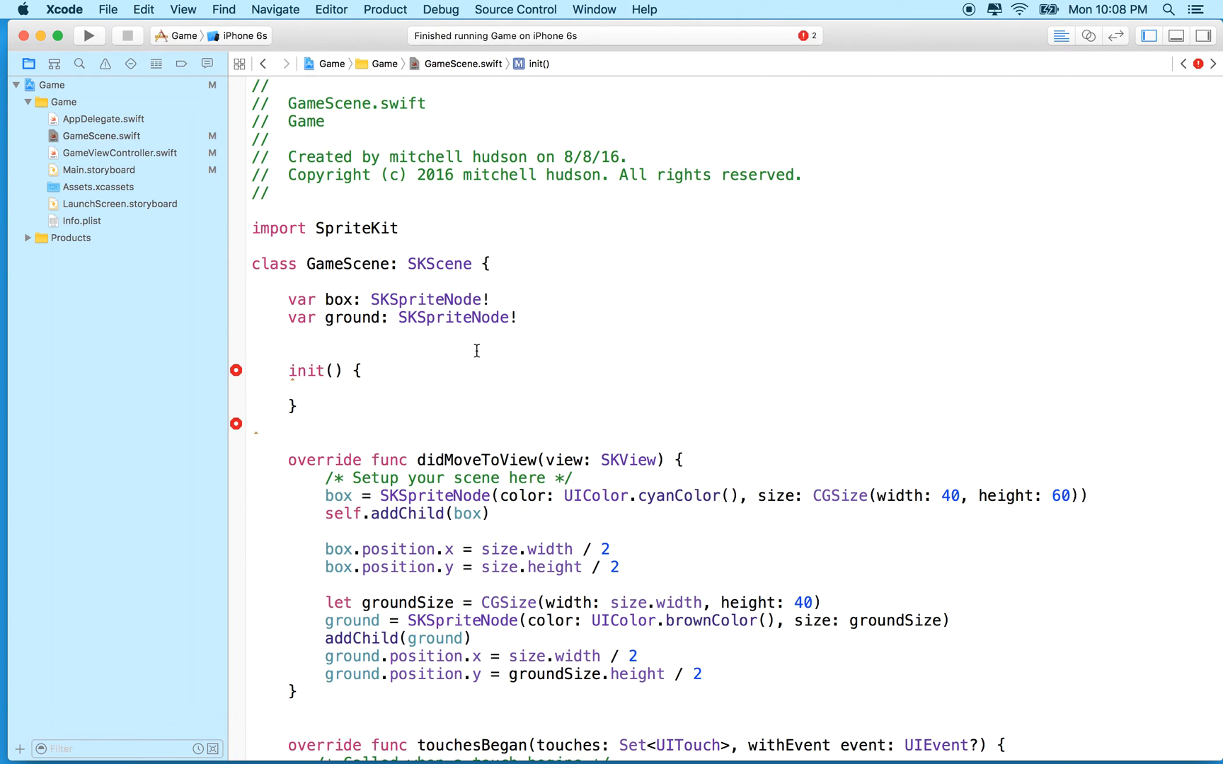
{"action": "type", "text": "size:"}
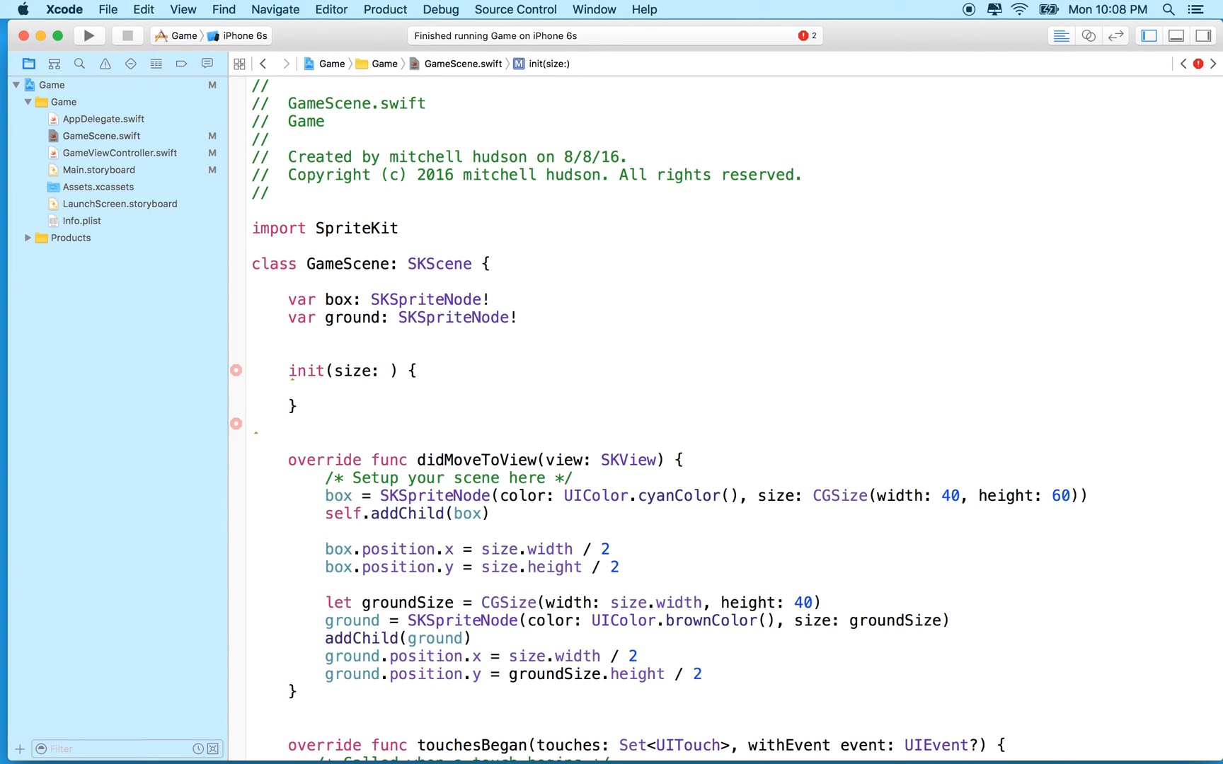
{"action": "type", "text": "GLsiz"}
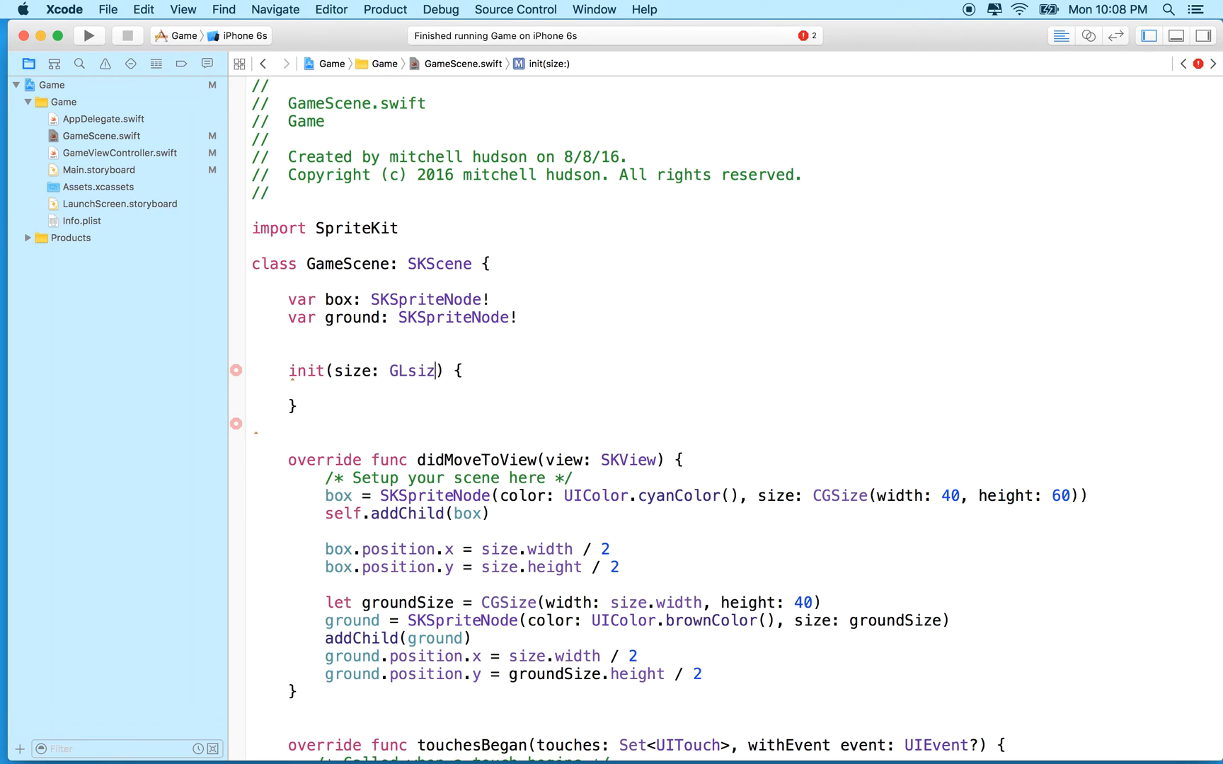
{"action": "type", "text": "CGS"}
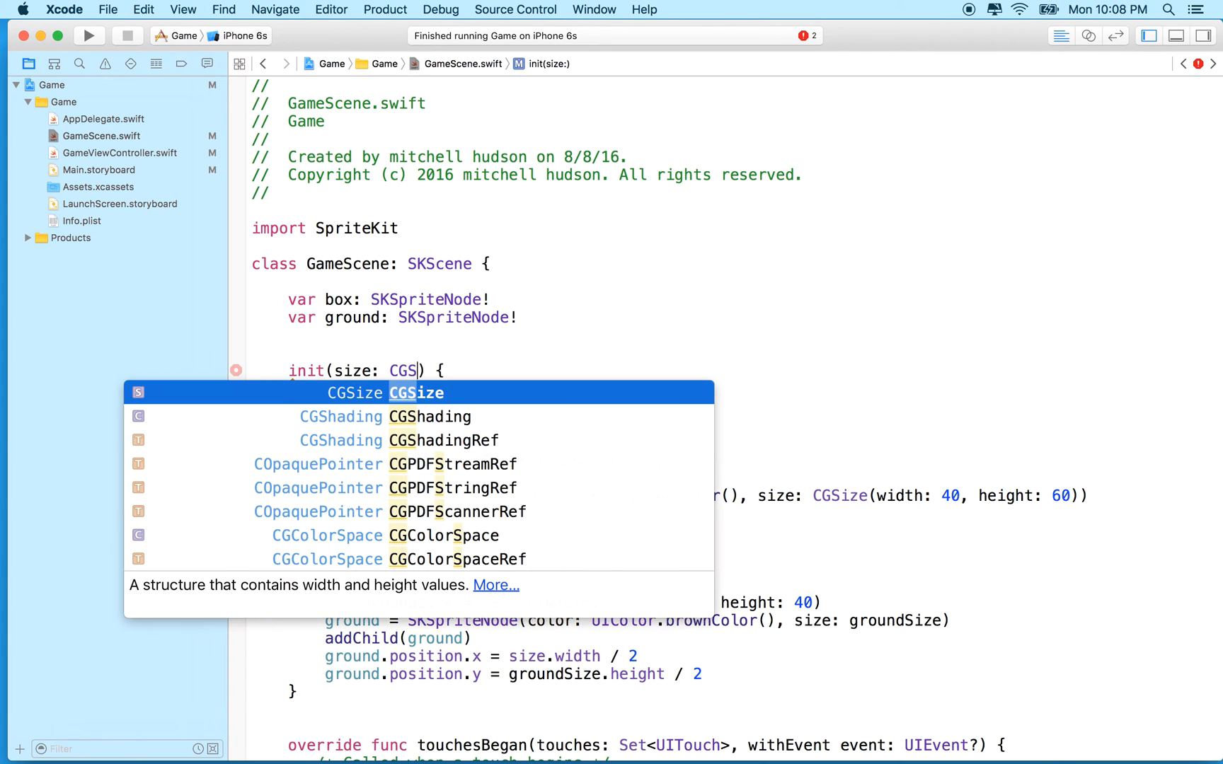
{"action": "key", "text": "Return"}
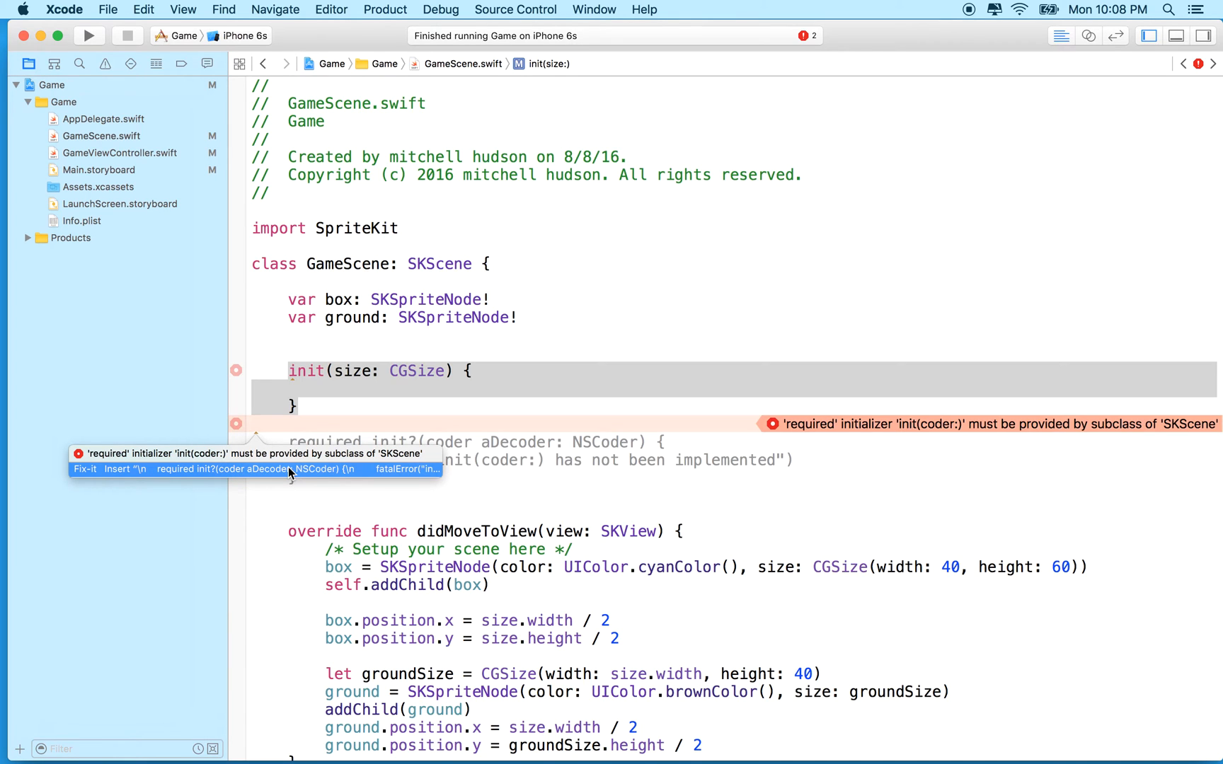
{"action": "left_click", "coordinate": [113, 468]}
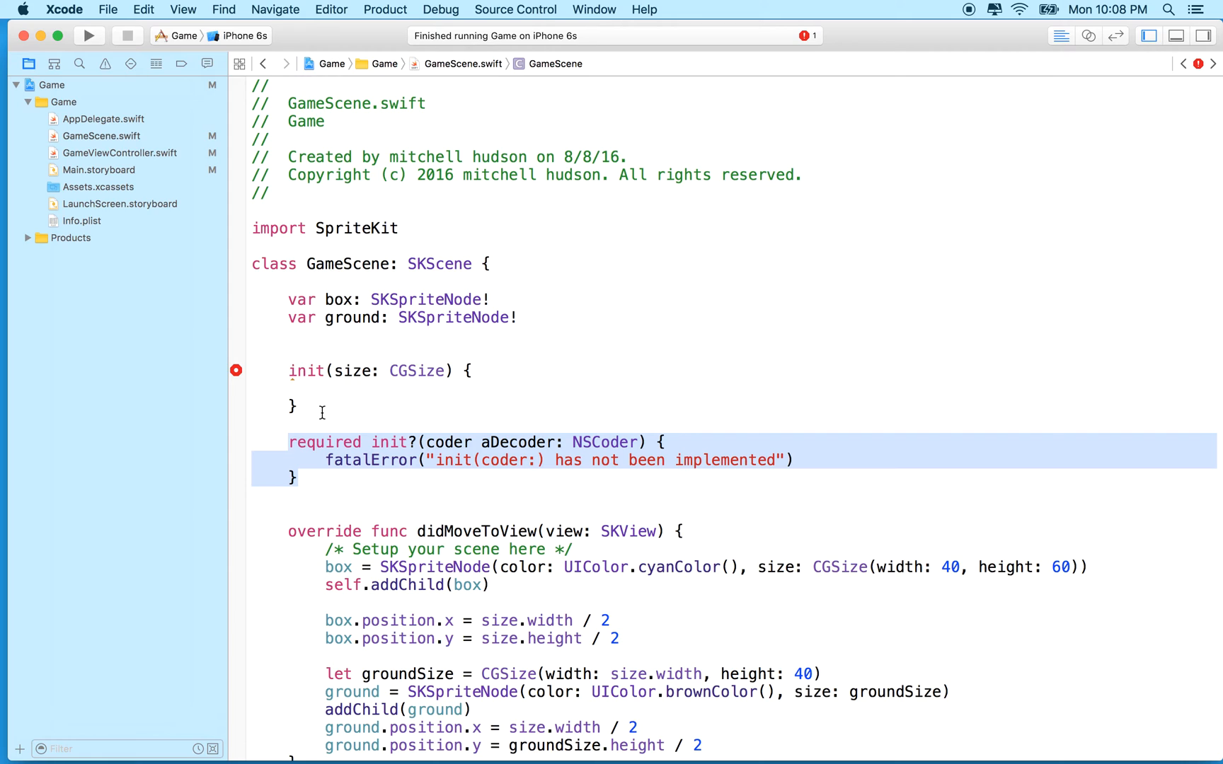
{"action": "mouse_move", "coordinate": [363, 468]}
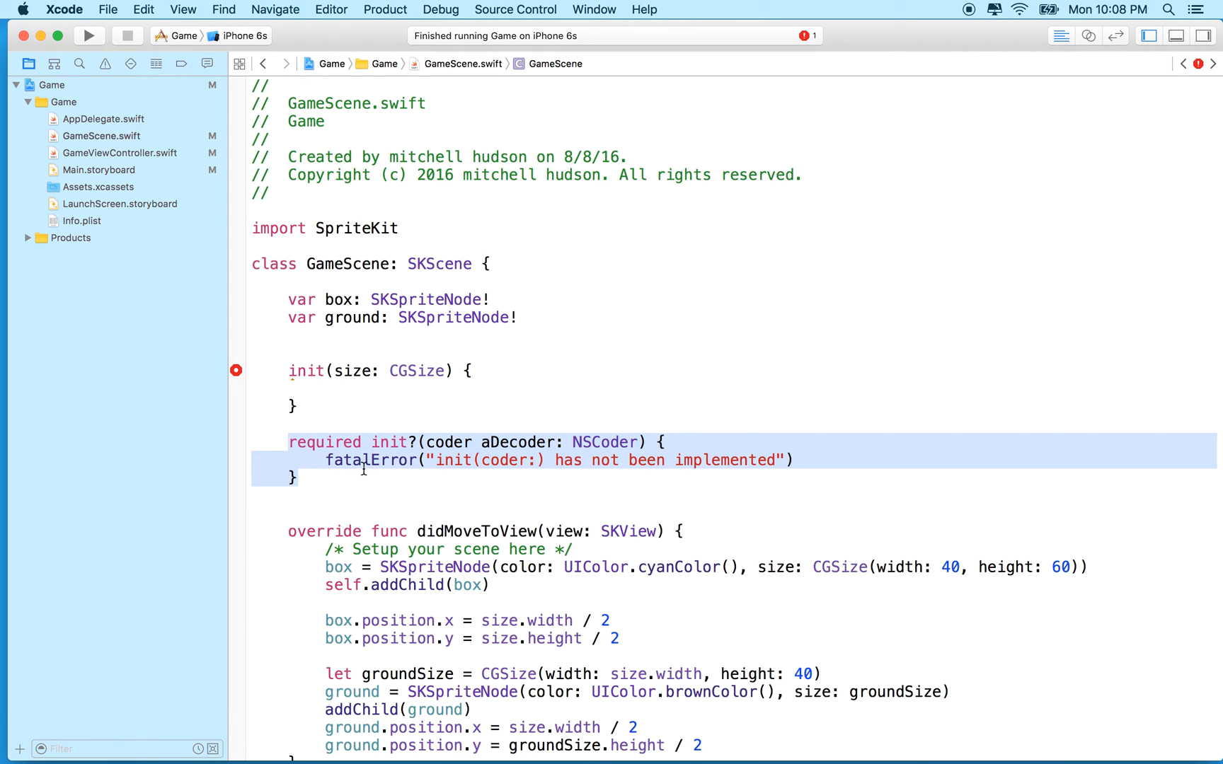
{"action": "mouse_move", "coordinate": [353, 433]}
{"action": "type", "text": "override "}
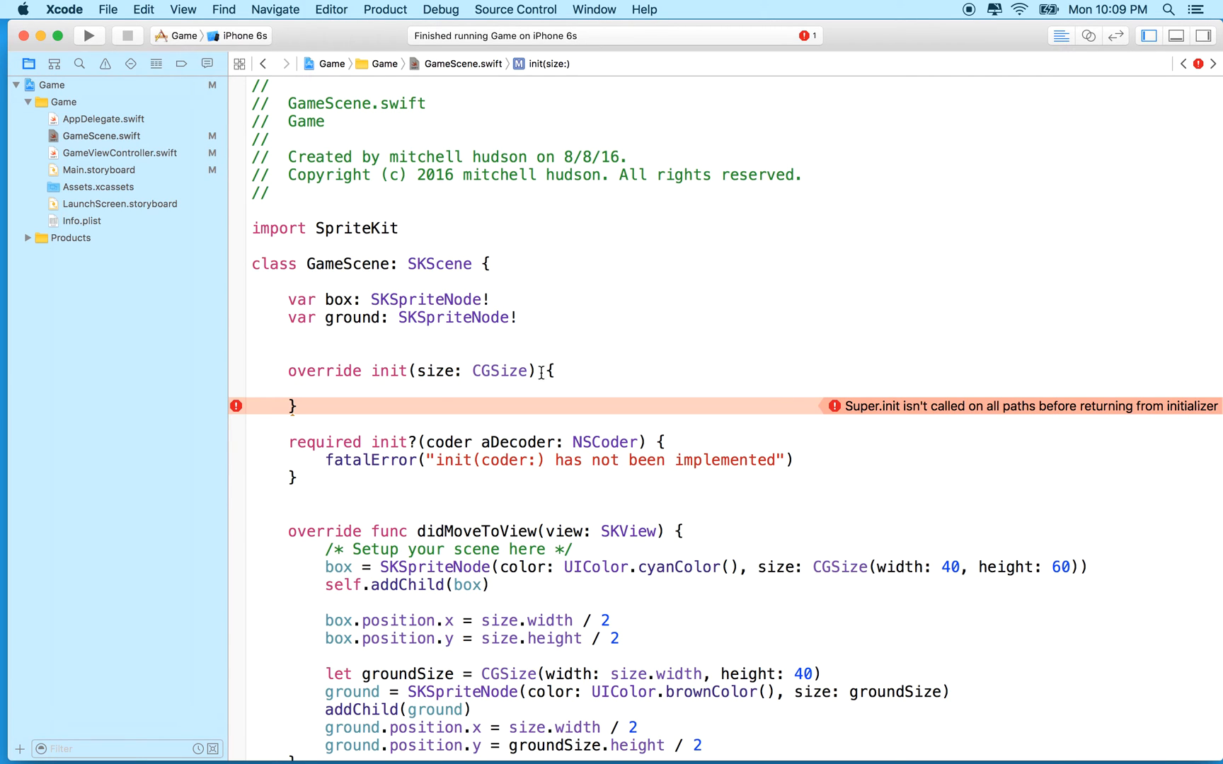
Call super.init(size: size) inside init(size:).
{"action": "type", "text": "super.init(s"}
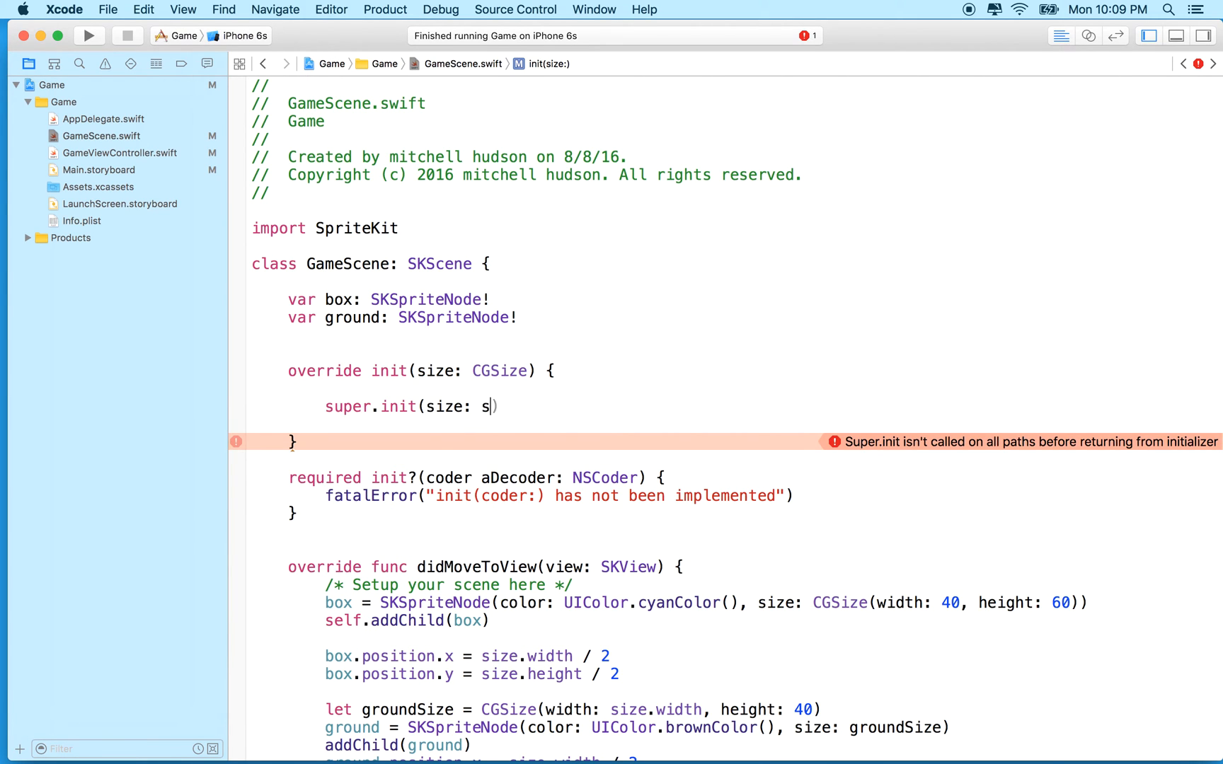
{"action": "type", "text": "ize)"}
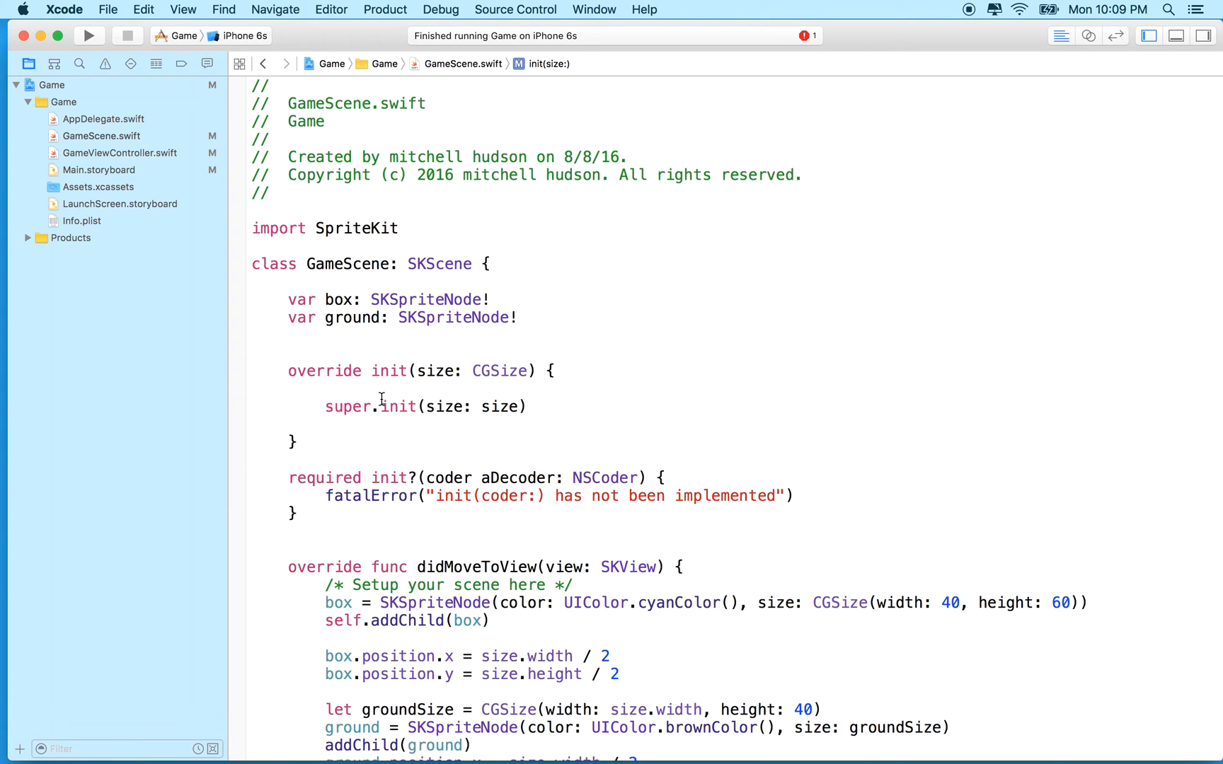
{"action": "scroll", "scroll_direction": "down", "scroll_amount": 3}
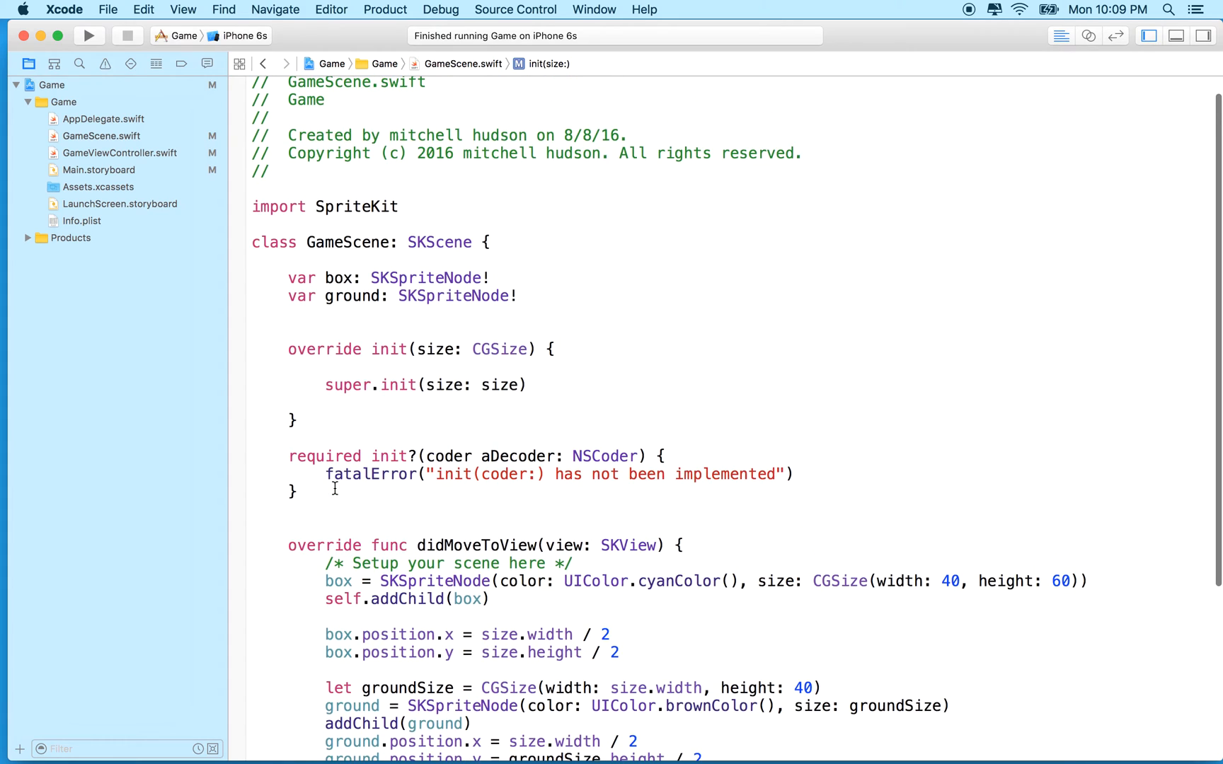
Add self.addChild(box) right after super.init(size: size) in init(size:).
{"action": "left_click", "coordinate": [528, 385]}
{"action": "type", "text": "let"}
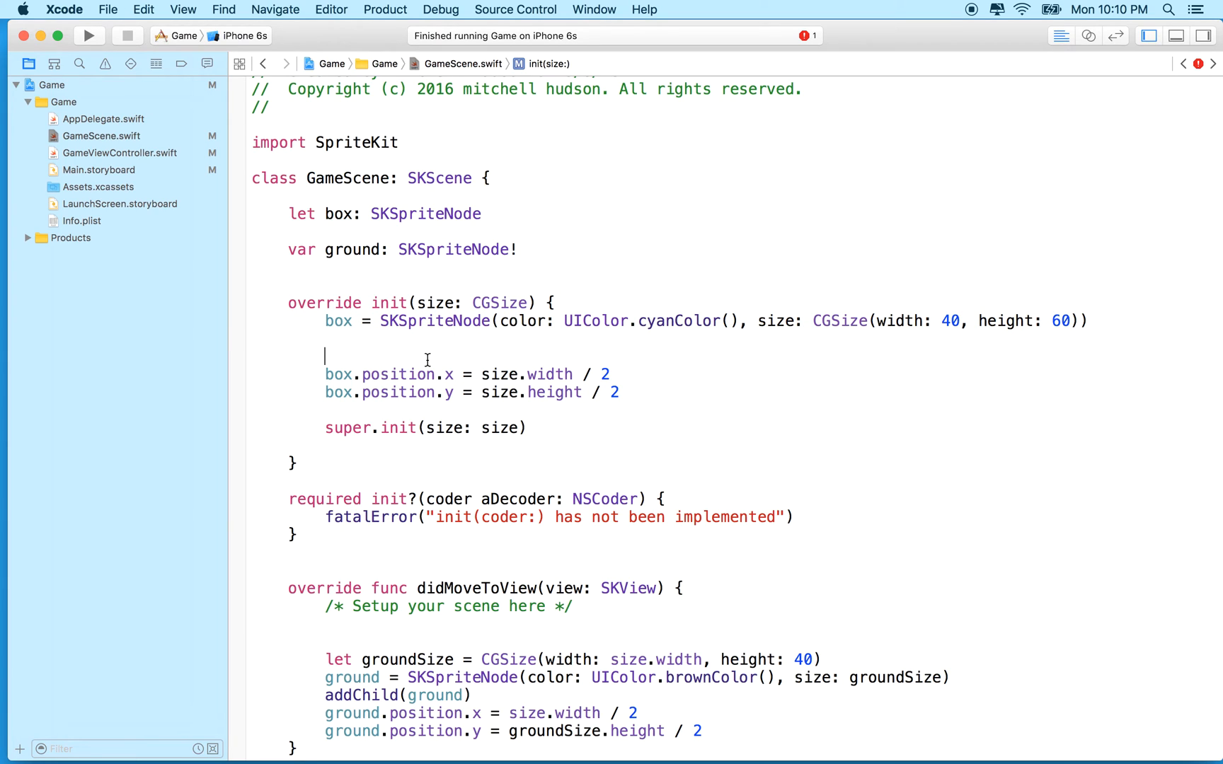
{"action": "key", "text": "backspace"}
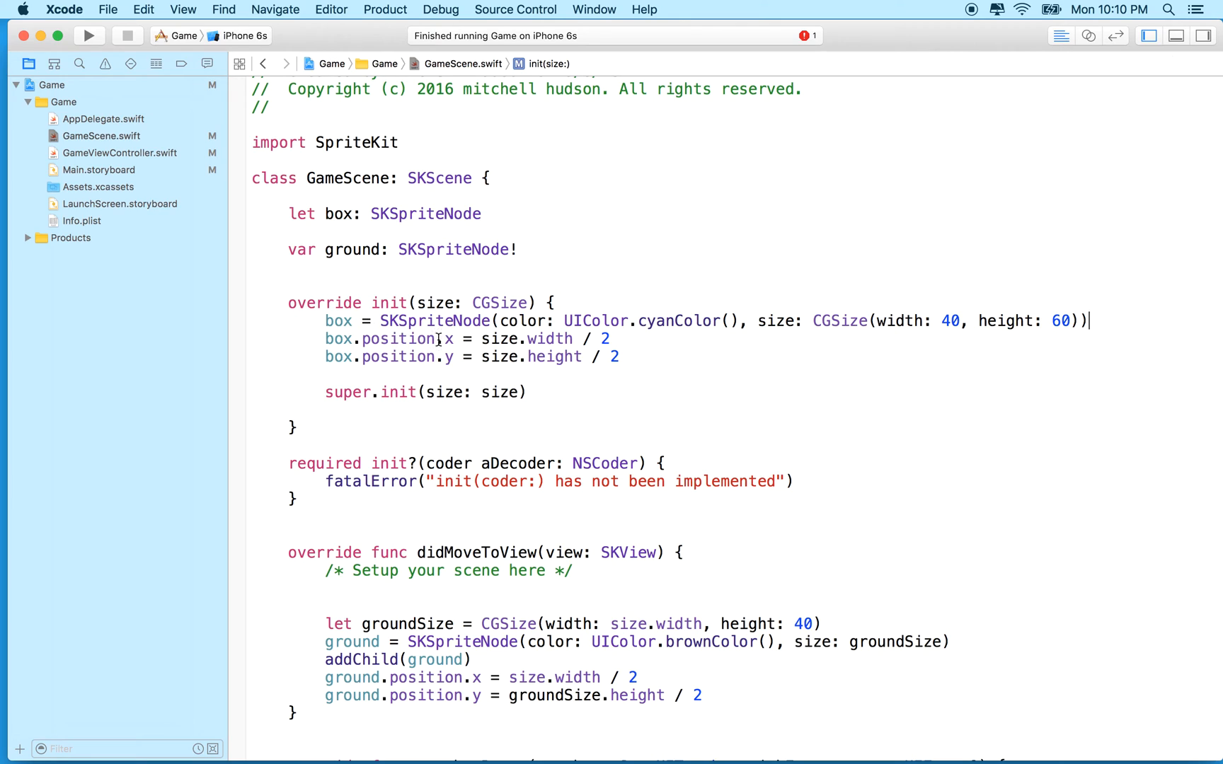
{"action": "type", "text": "self.addChild(box)"}
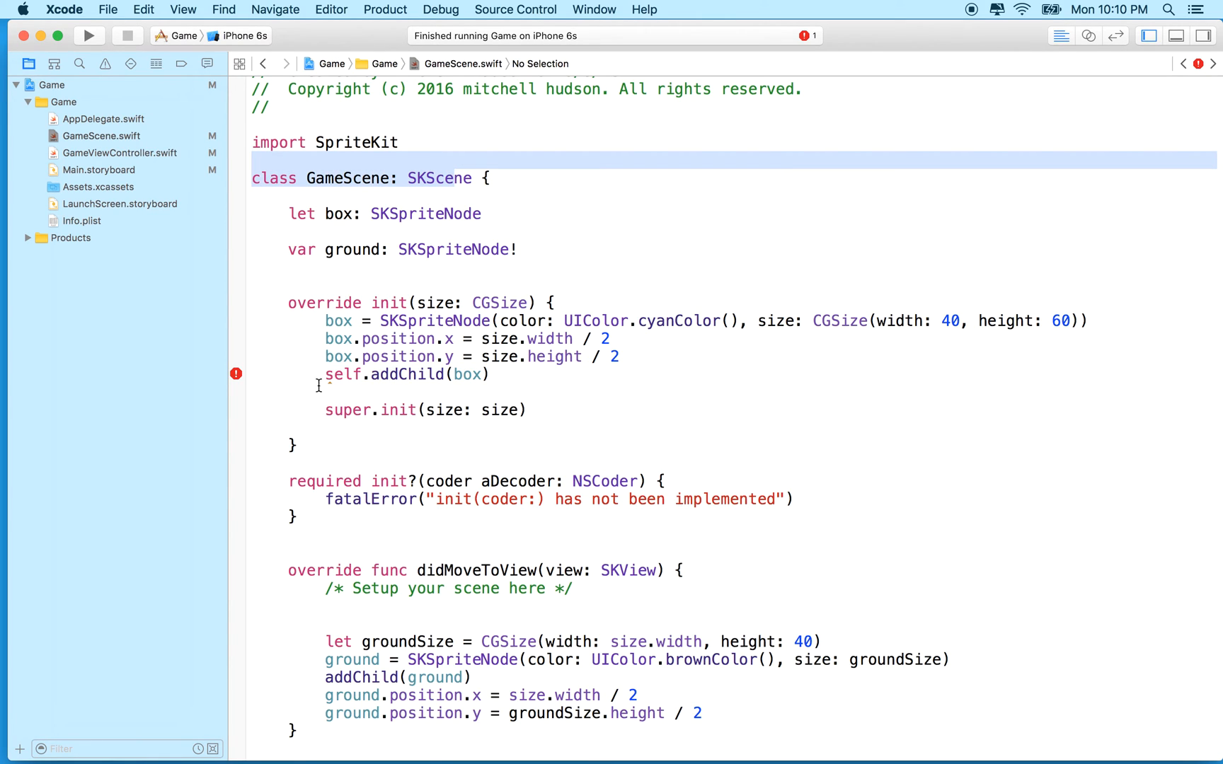
{"action": "left_click", "coordinate": [426, 410]}
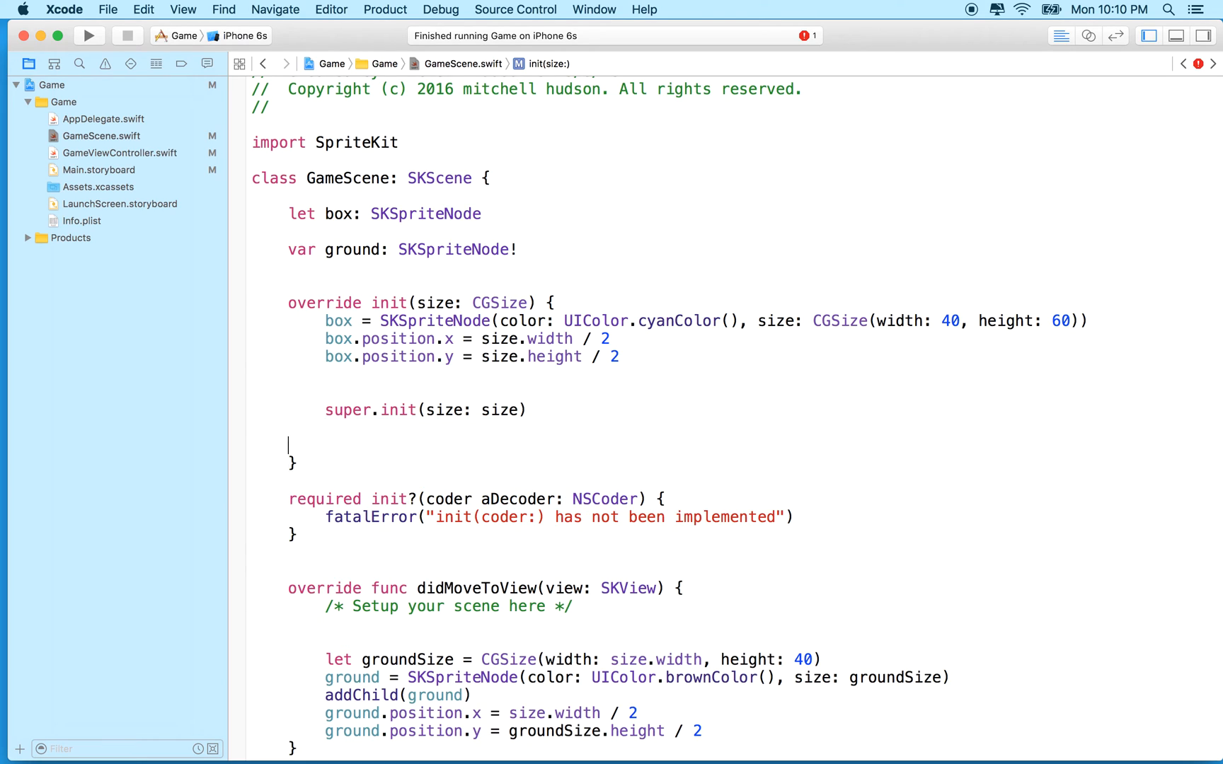
{"action": "type", "text": "self.addChild(box)"}
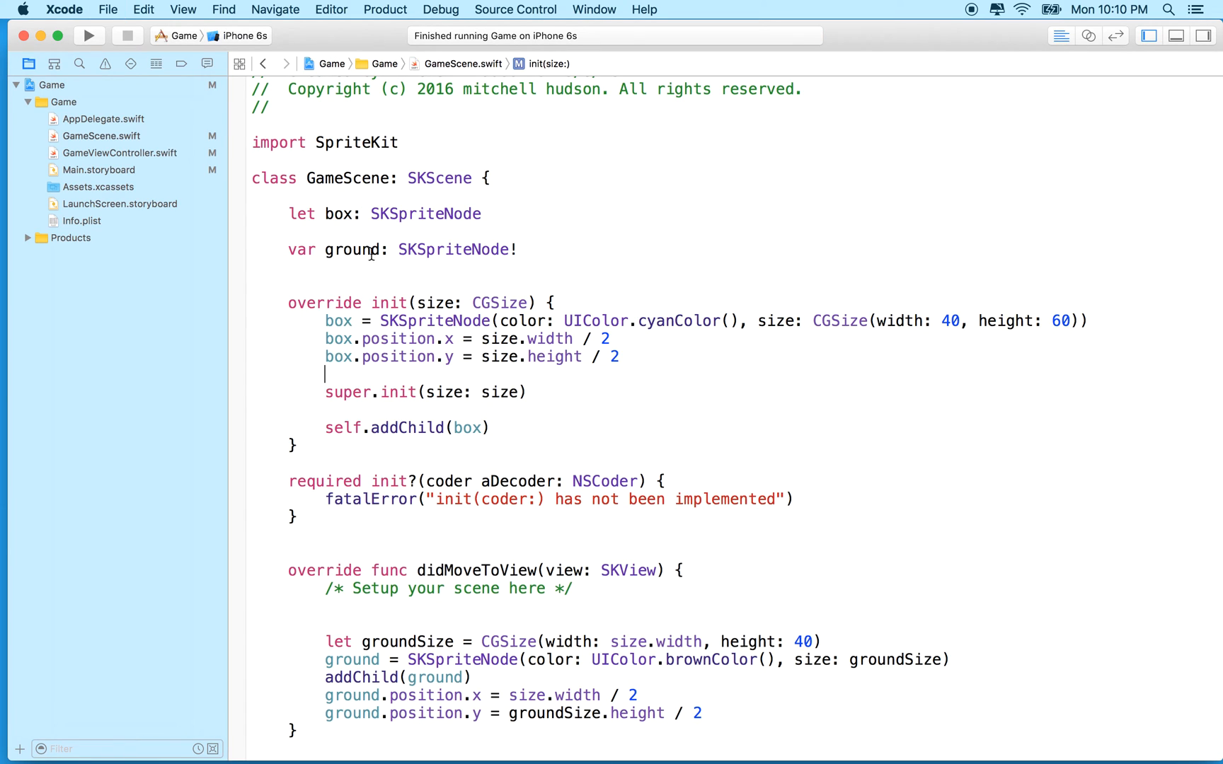
Make ground a let built in init(size:) before super.init, then addChild(ground).
{"action": "double_click", "coordinate": [301, 249]}
{"action": "type", "text": "let"}
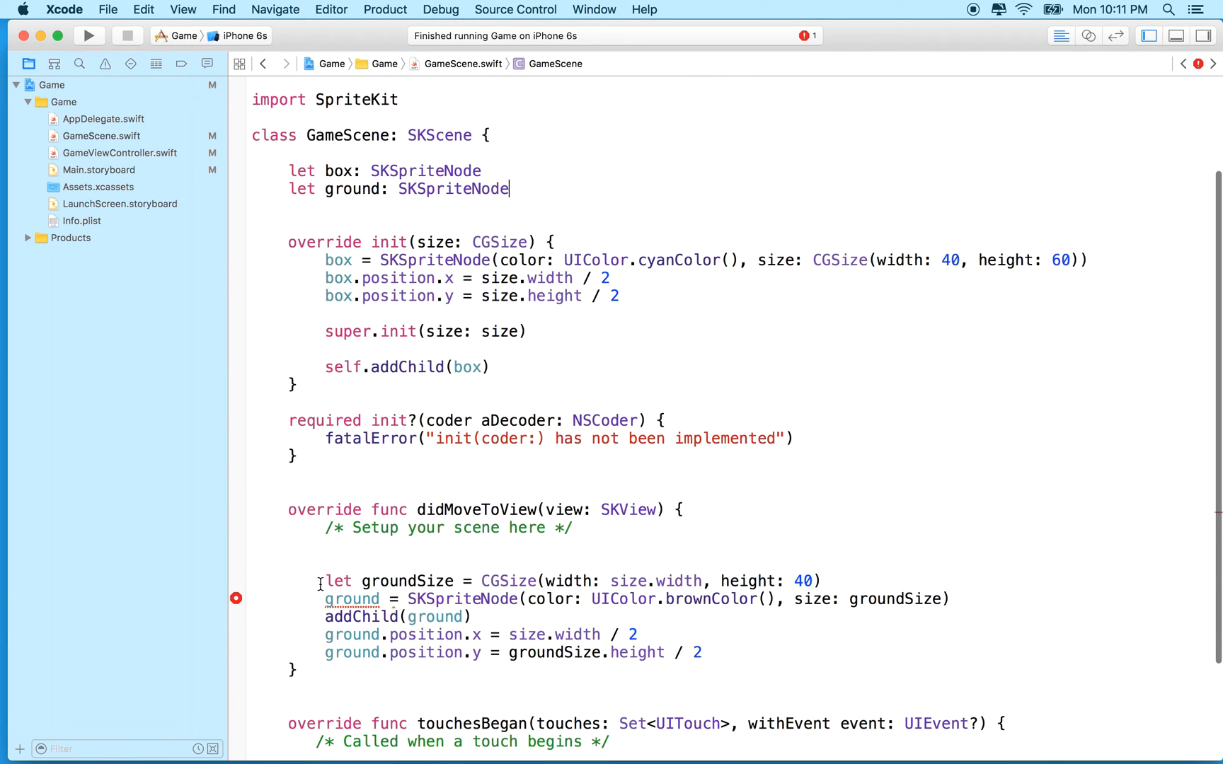
{"action": "left_click_drag", "start_coordinate": [326, 580], "coordinate": [702, 652]}
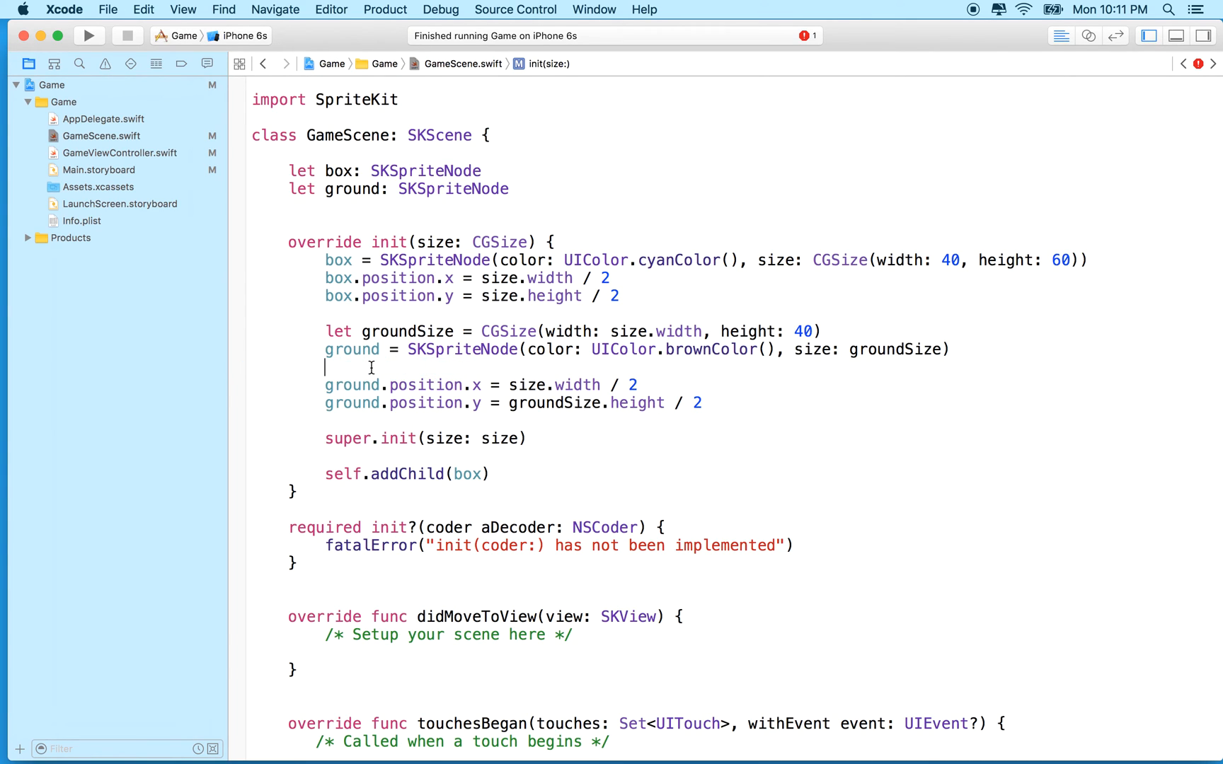
{"action": "type", "text": "addChild(ground)"}
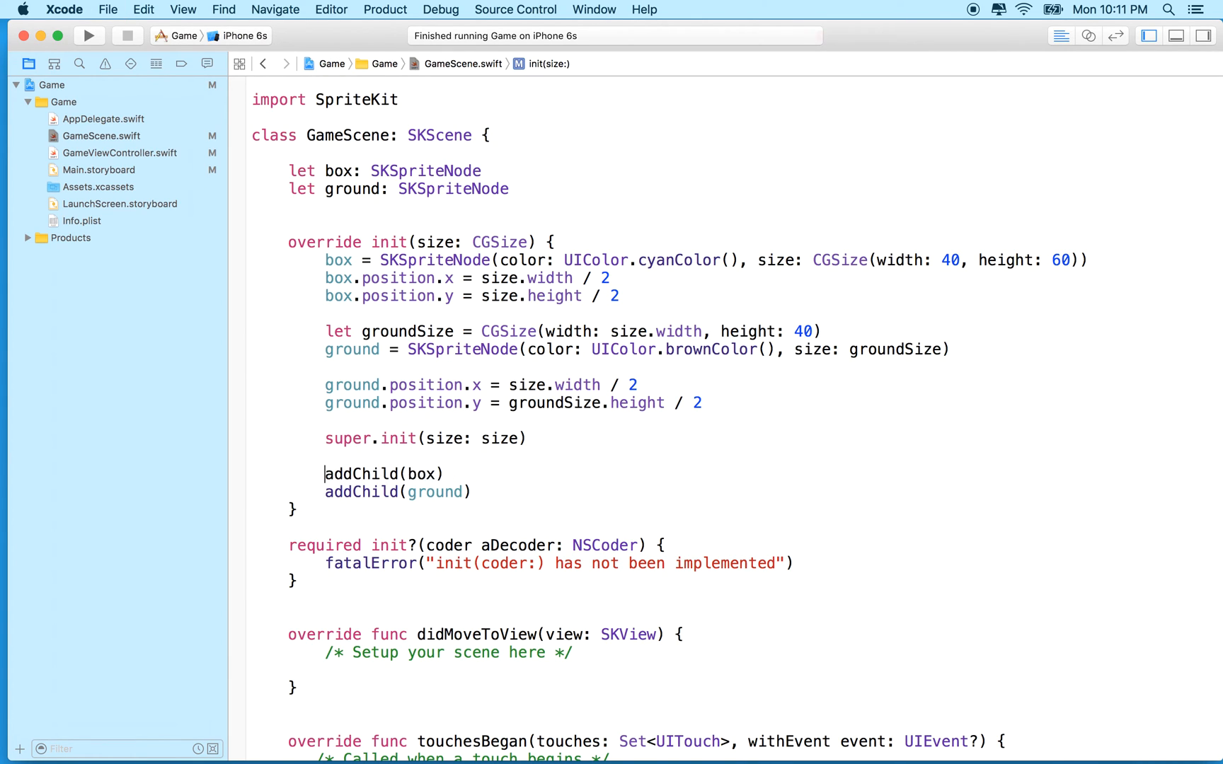
{"action": "scroll", "scroll_direction": "down", "scroll_amount": 3}
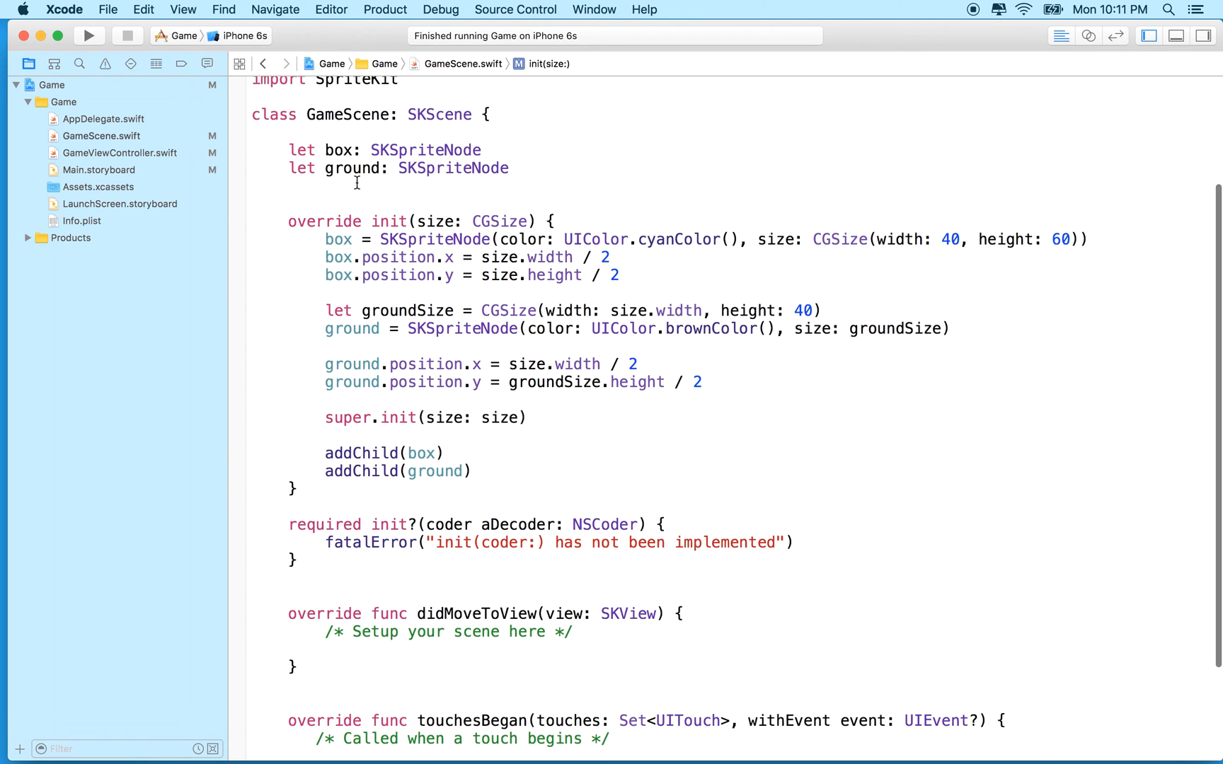
Add // MARK: - Init and // MARK: - Setup comments and an empty func setup() { }.
{"action": "type", "text": "// MARK: - Init"}
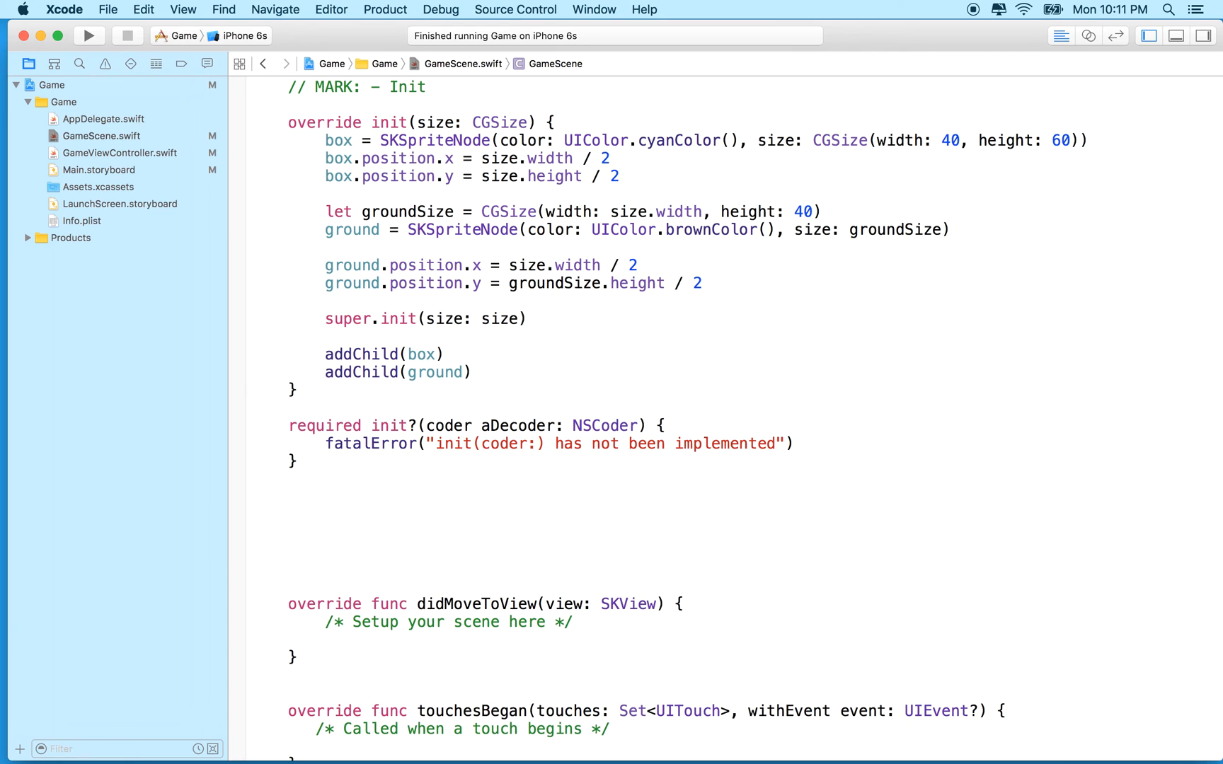
{"action": "type", "text": "// MA"}
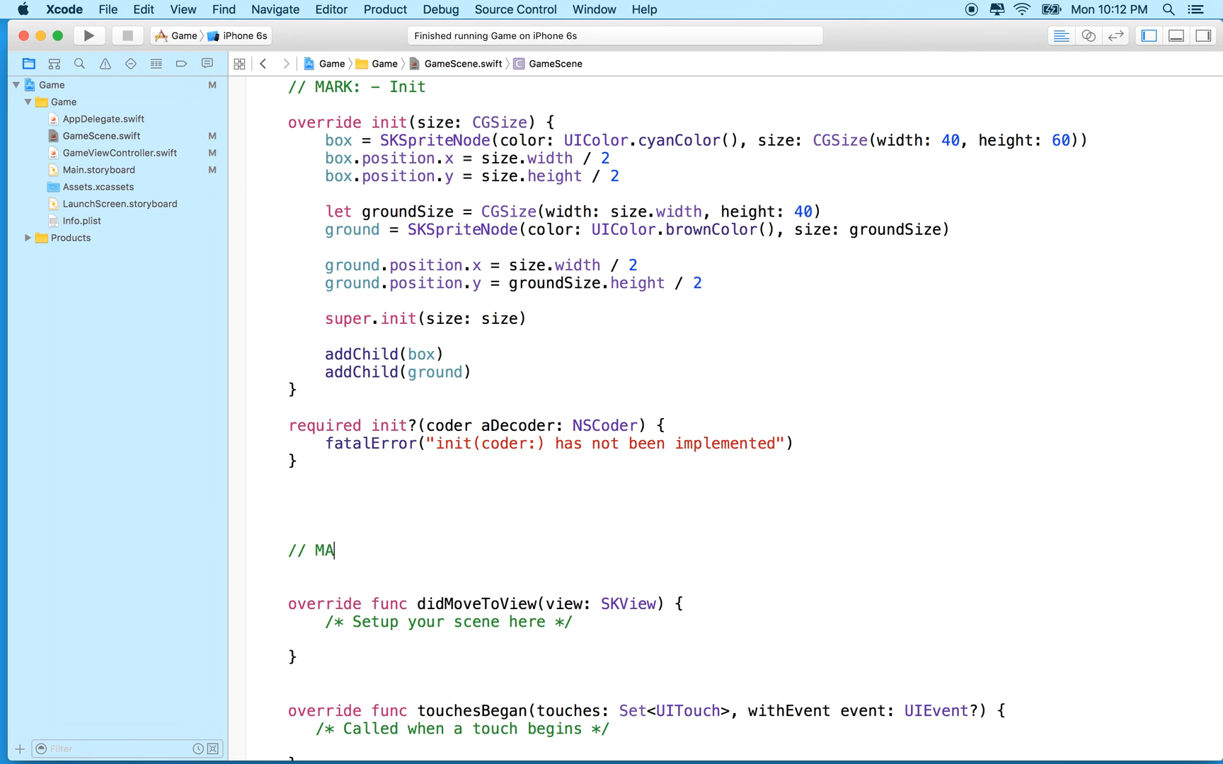
{"action": "type", "text": "RK: -"}
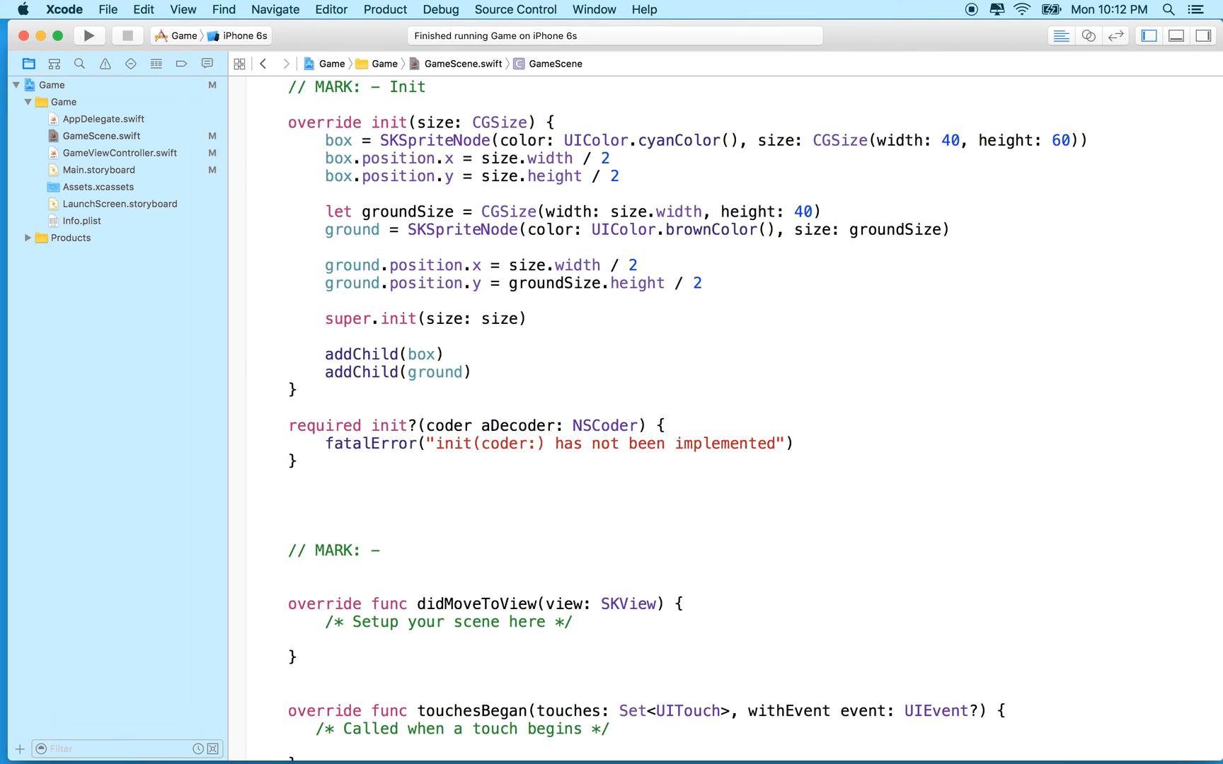
{"action": "type", "text": "Setup"}
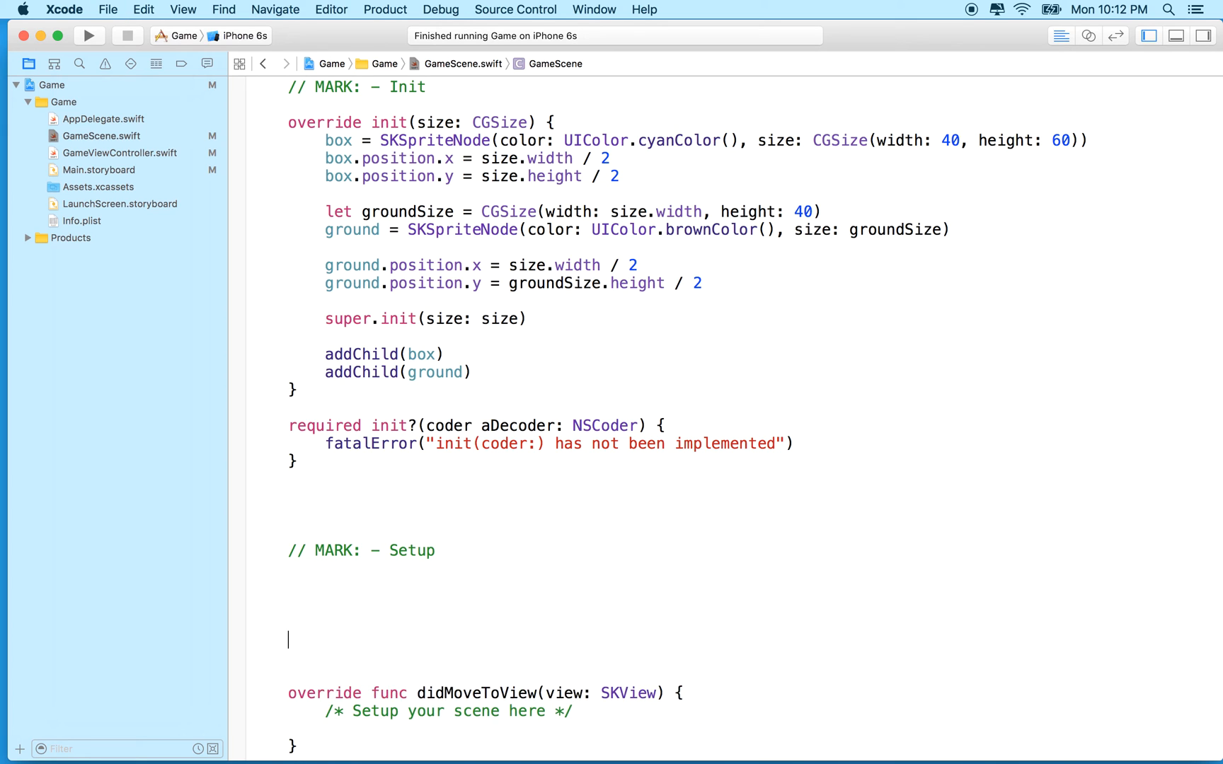
{"action": "scroll", "scroll_direction": "down", "scroll_amount": 3}
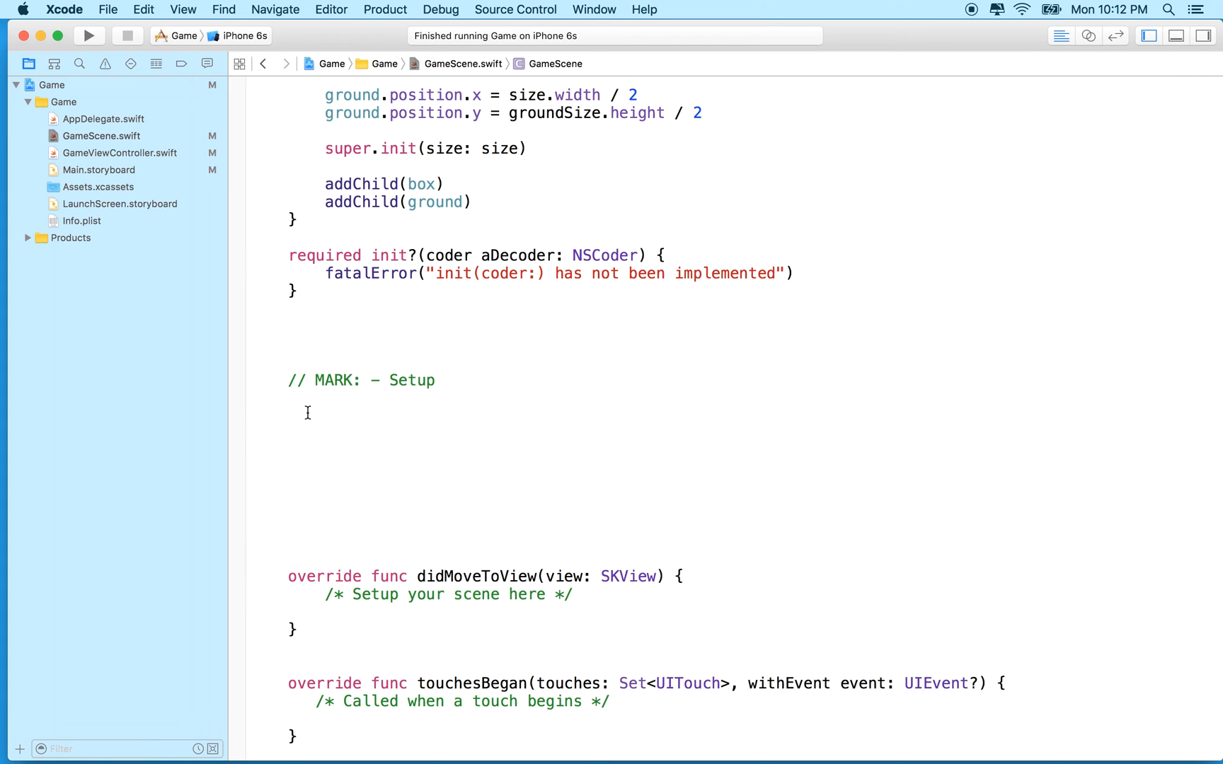
{"action": "type", "text": "f"}
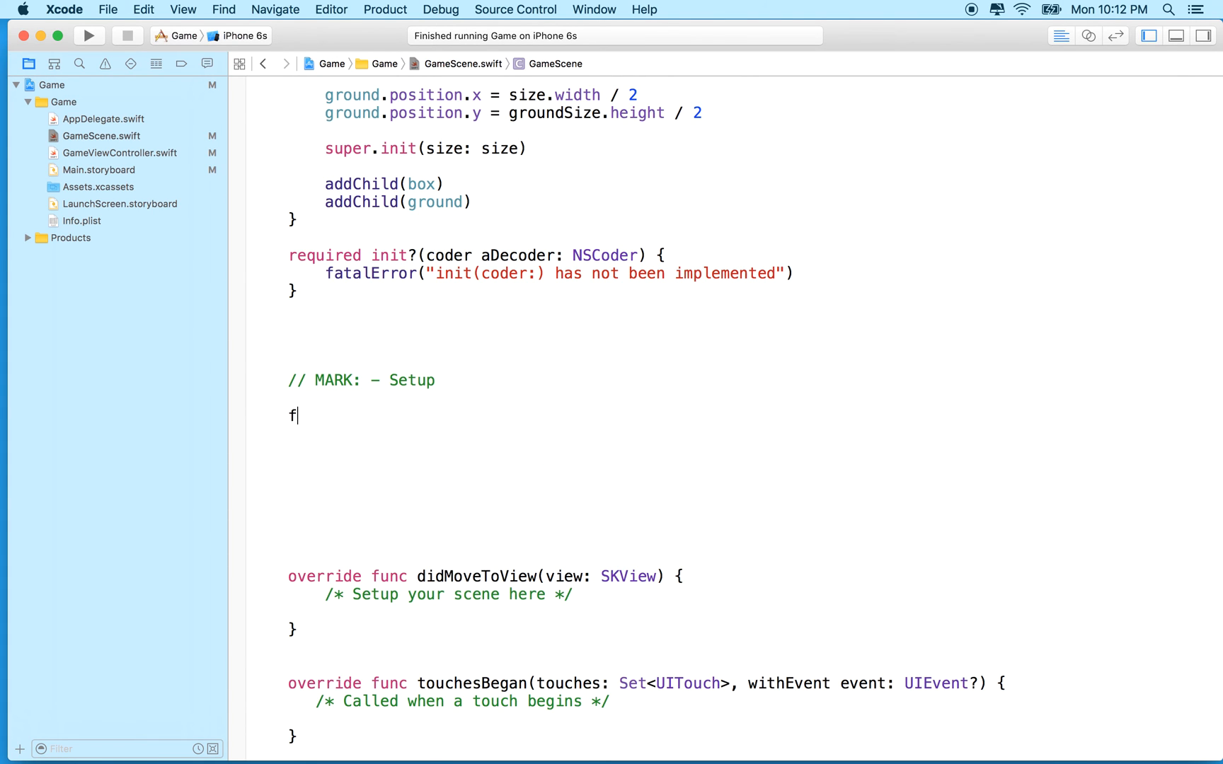
{"action": "type", "text": "unc setup()"}
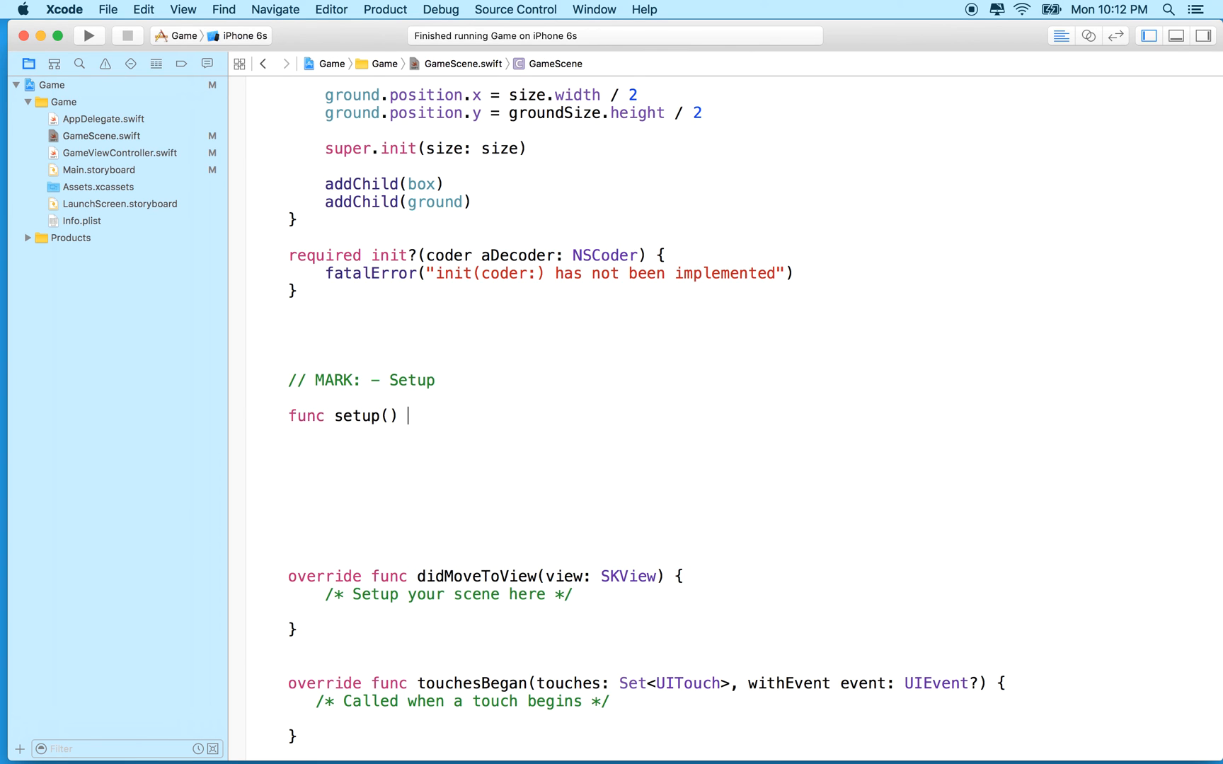
{"action": "type", "text": "{"}
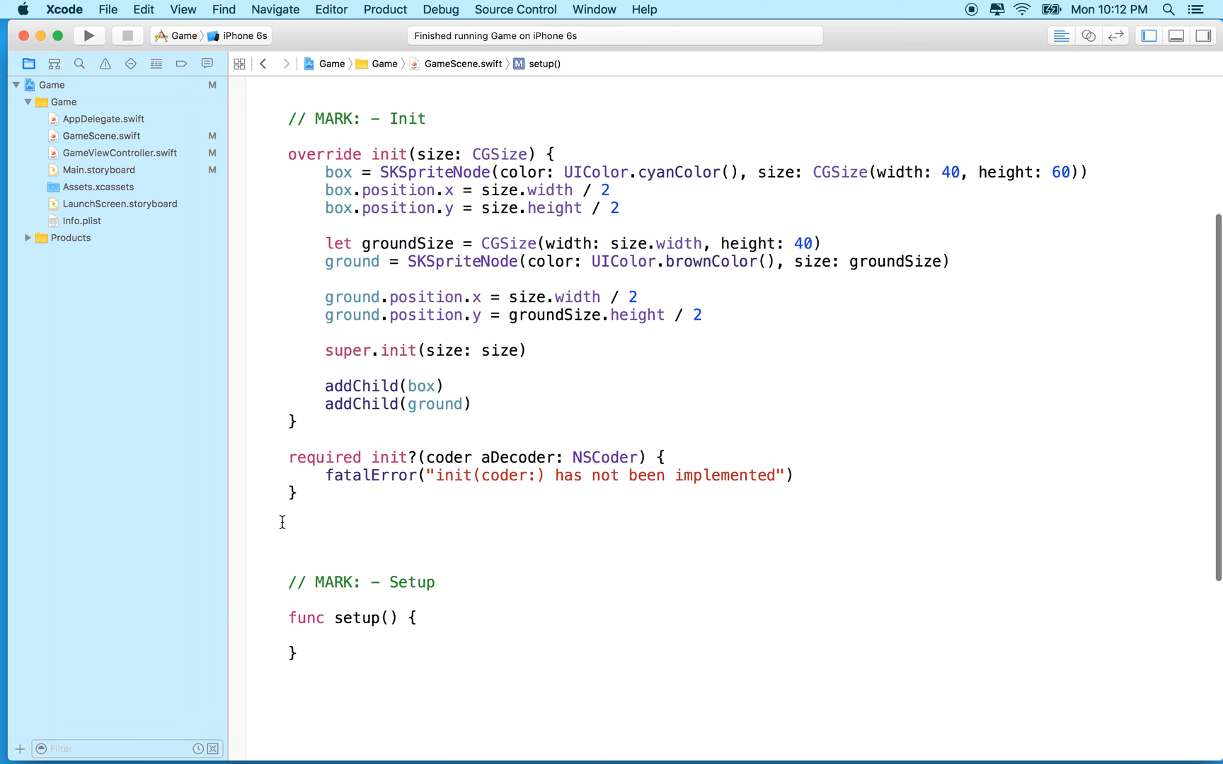
Move addChild(box) and the box and ground position lines from init(size:) into setup().
{"action": "left_click", "coordinate": [326, 636]}
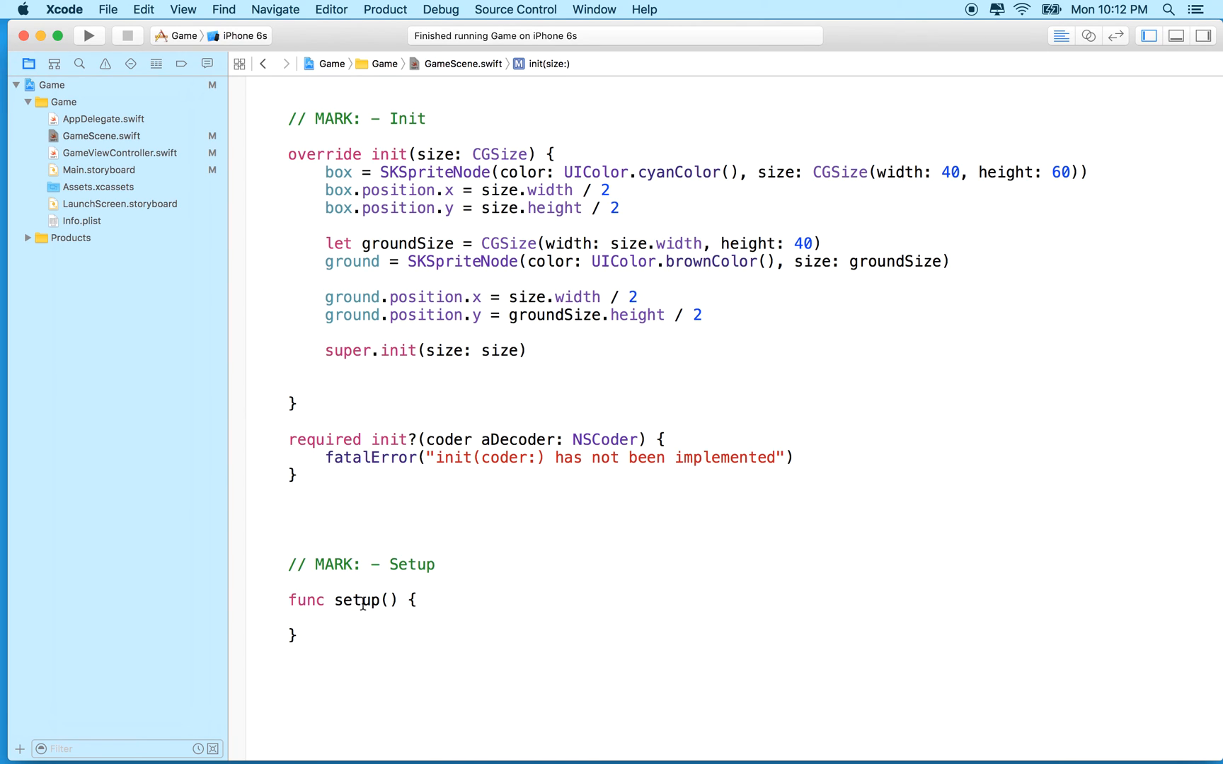
{"action": "type", "text": "addChild(box)"}
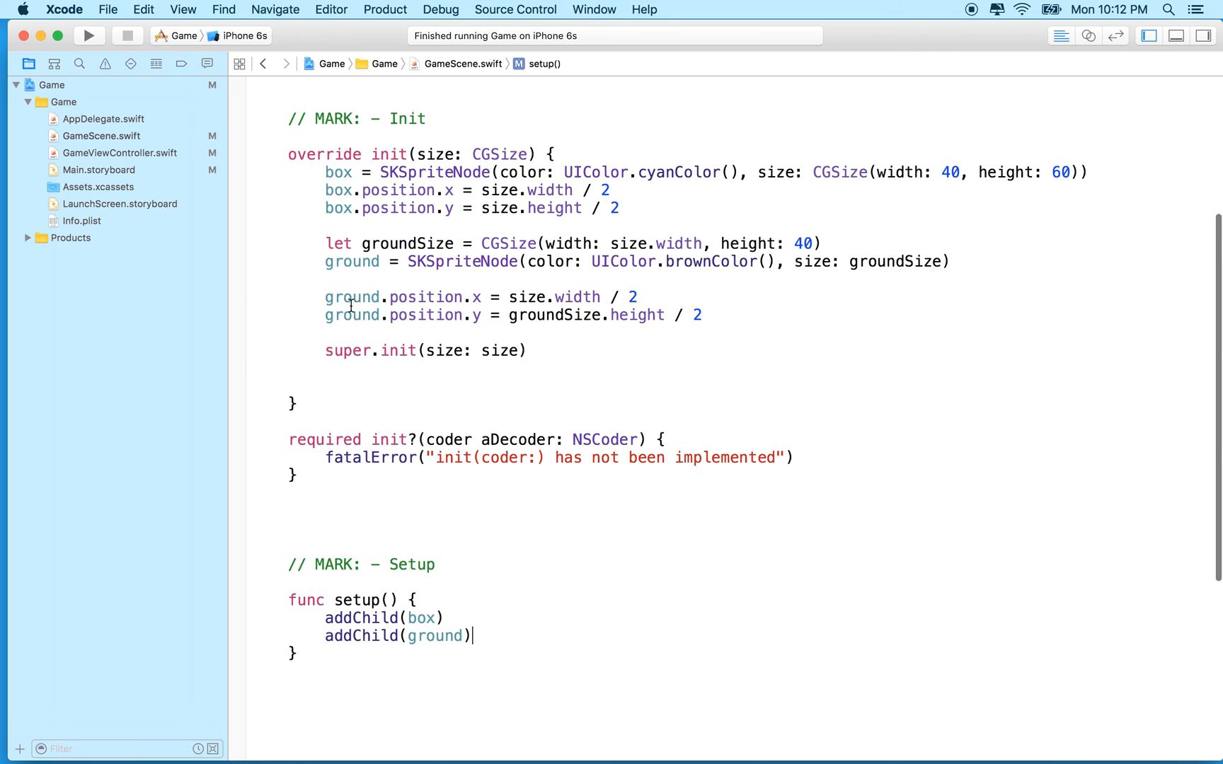
{"action": "left_click_drag", "start_coordinate": [325, 190], "coordinate": [581, 207]}
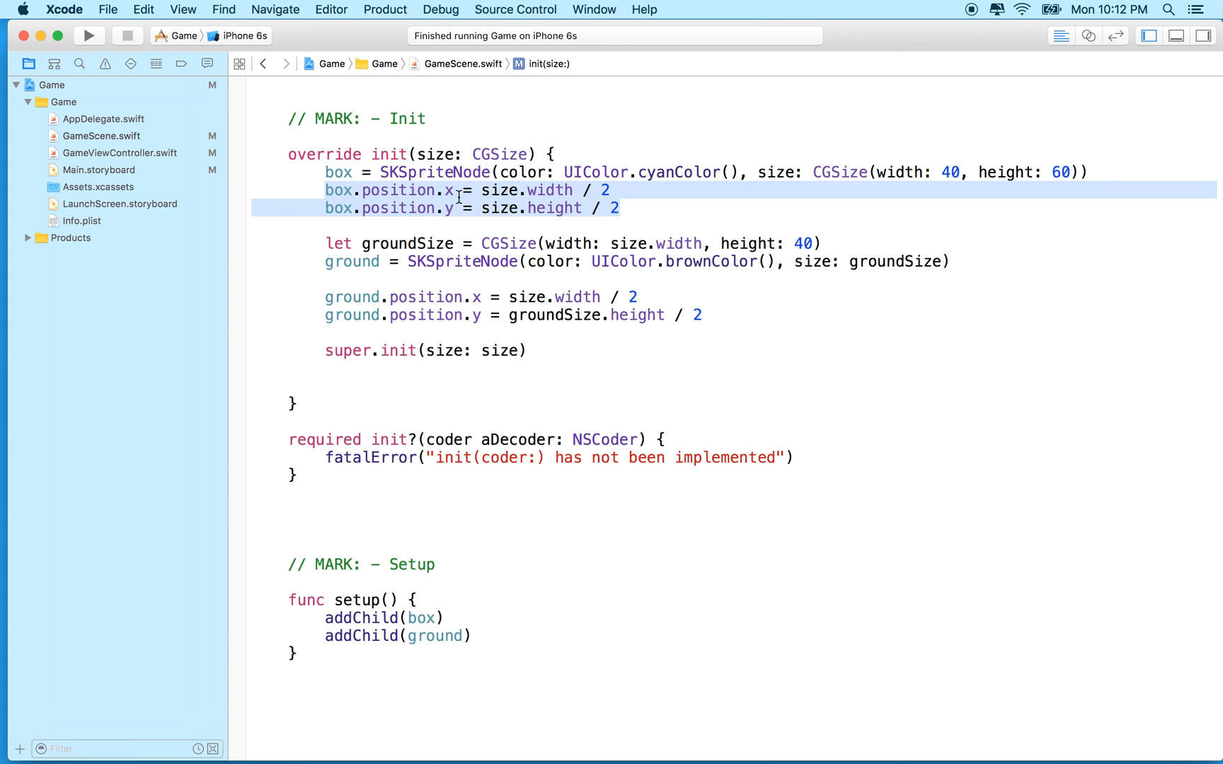
{"action": "key", "text": "Delete"}
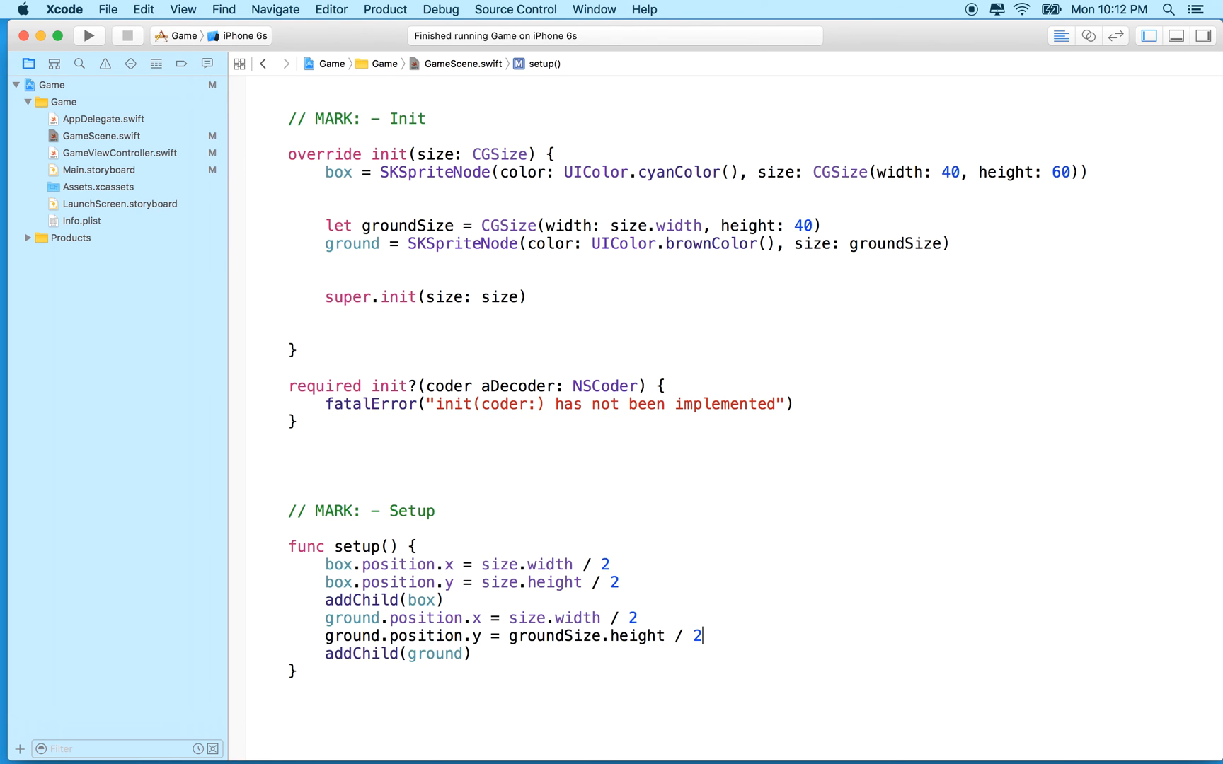
{"action": "scroll", "scroll_direction": "down", "scroll_amount": 3}
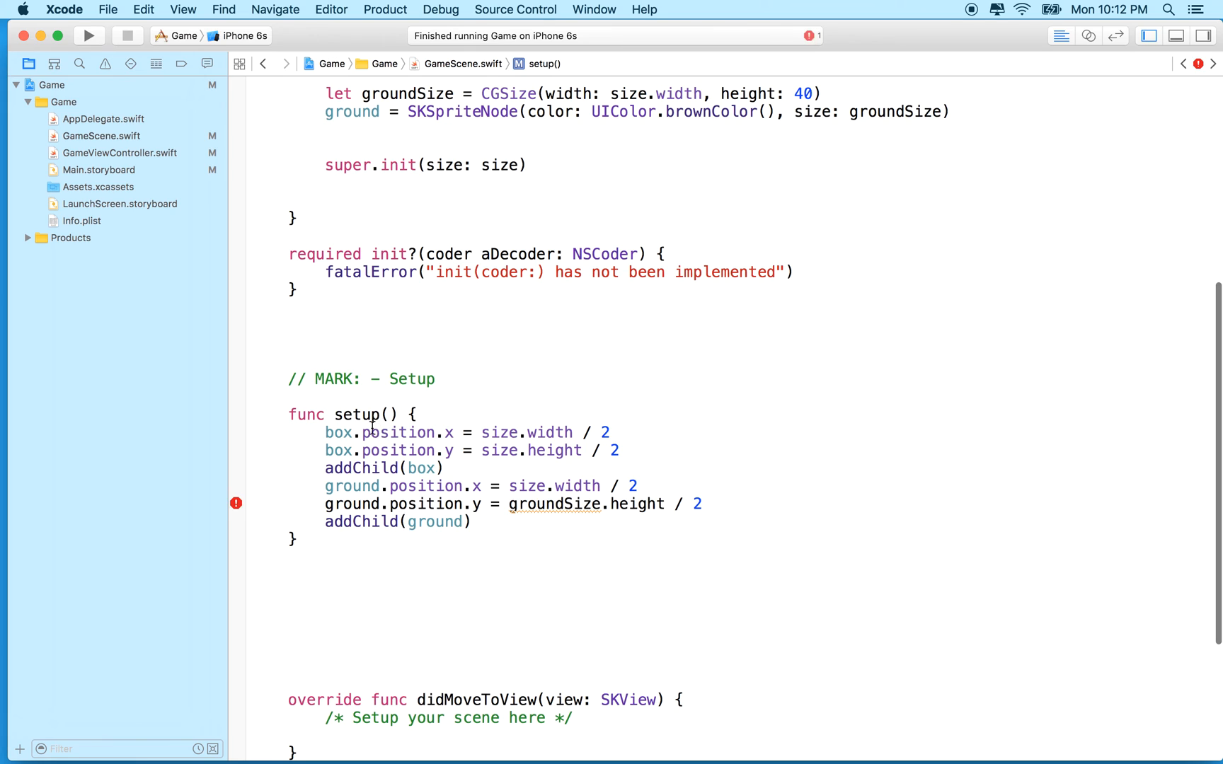
{"action": "left_click_drag", "start_coordinate": [371, 432], "coordinate": [457, 450]}
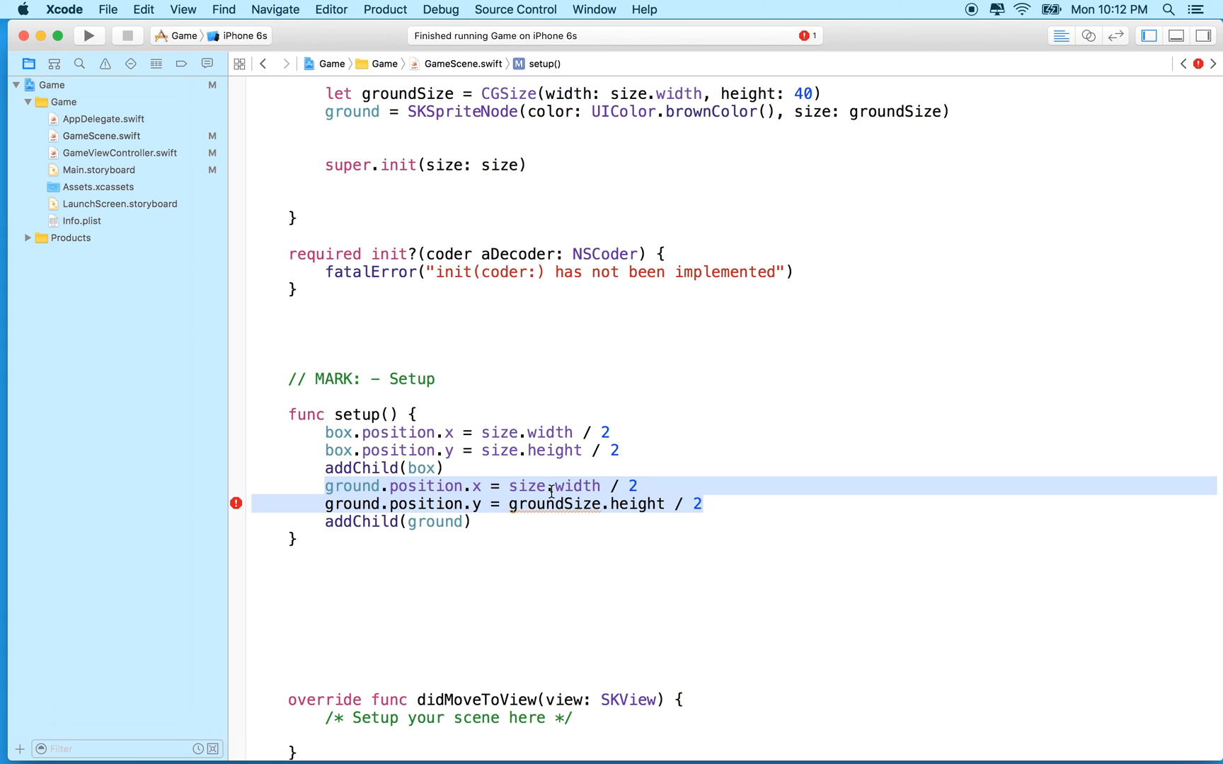
{"action": "mouse_move", "coordinate": [457, 486]}
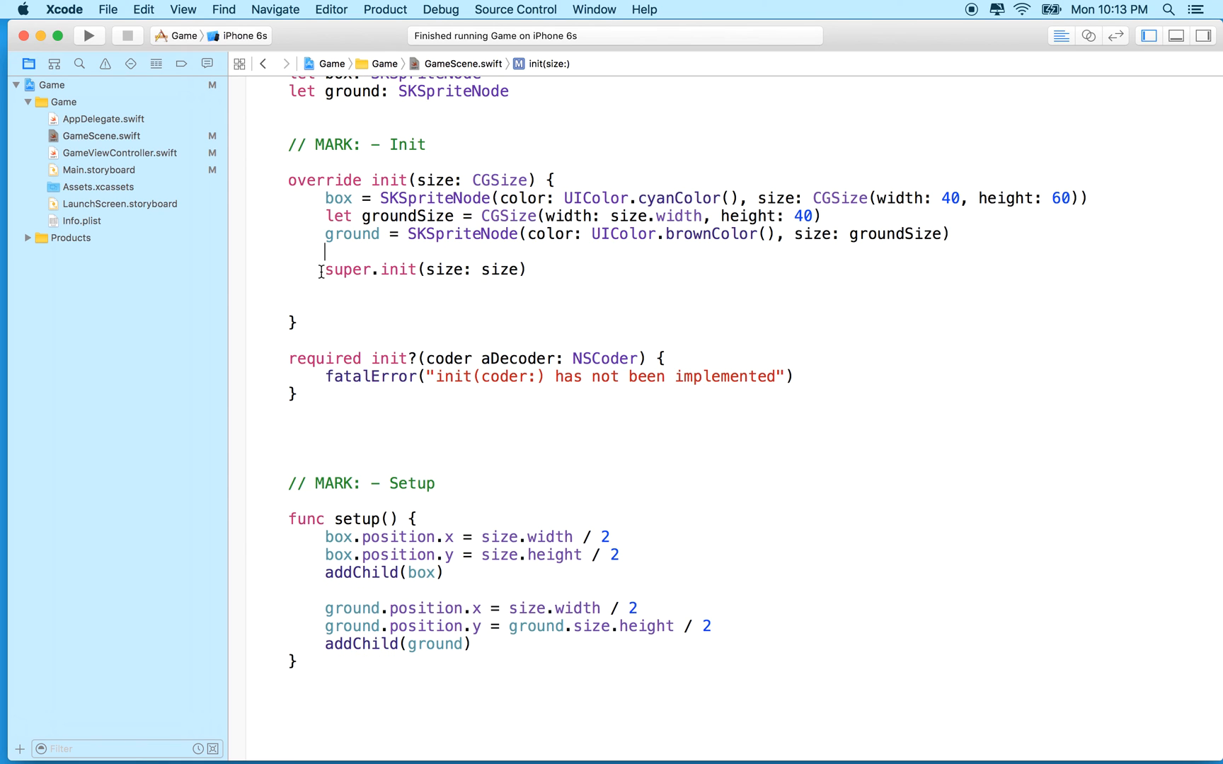
Call setup() on the line after super.init(size: size).
{"action": "type", "text": "setup("}
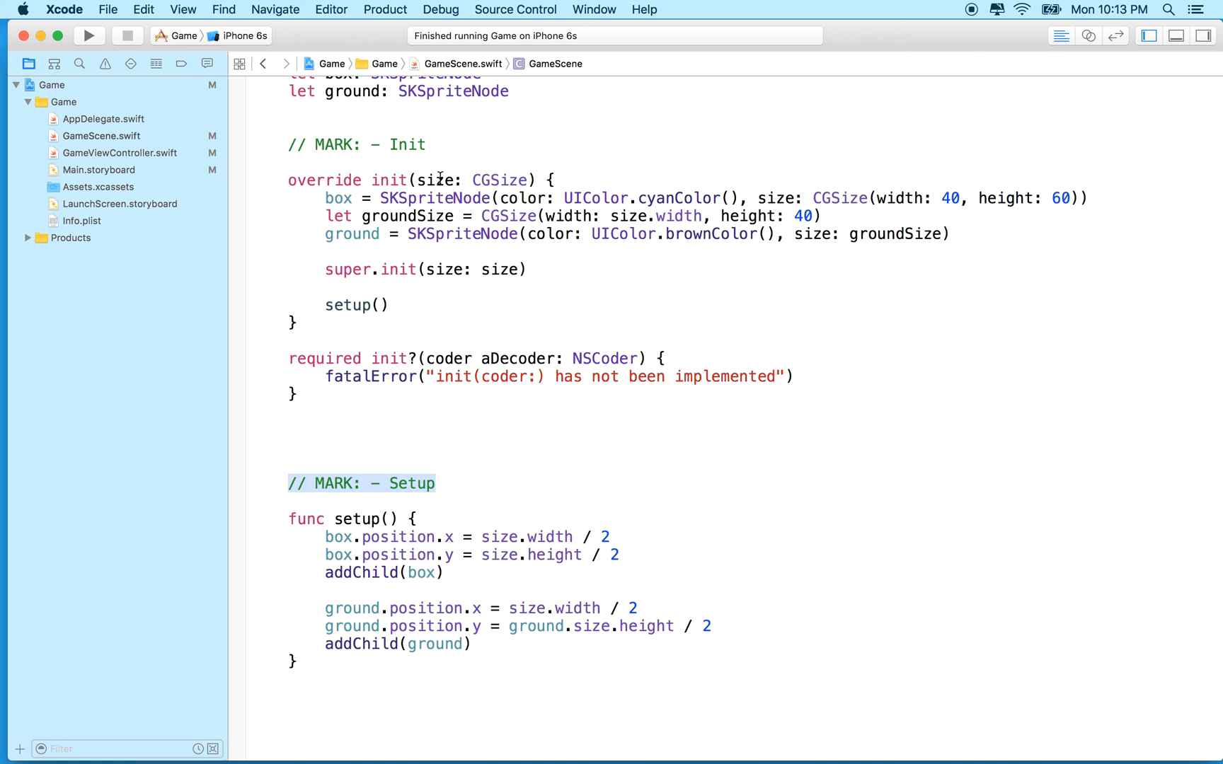
{"action": "mouse_move", "coordinate": [451, 632]}
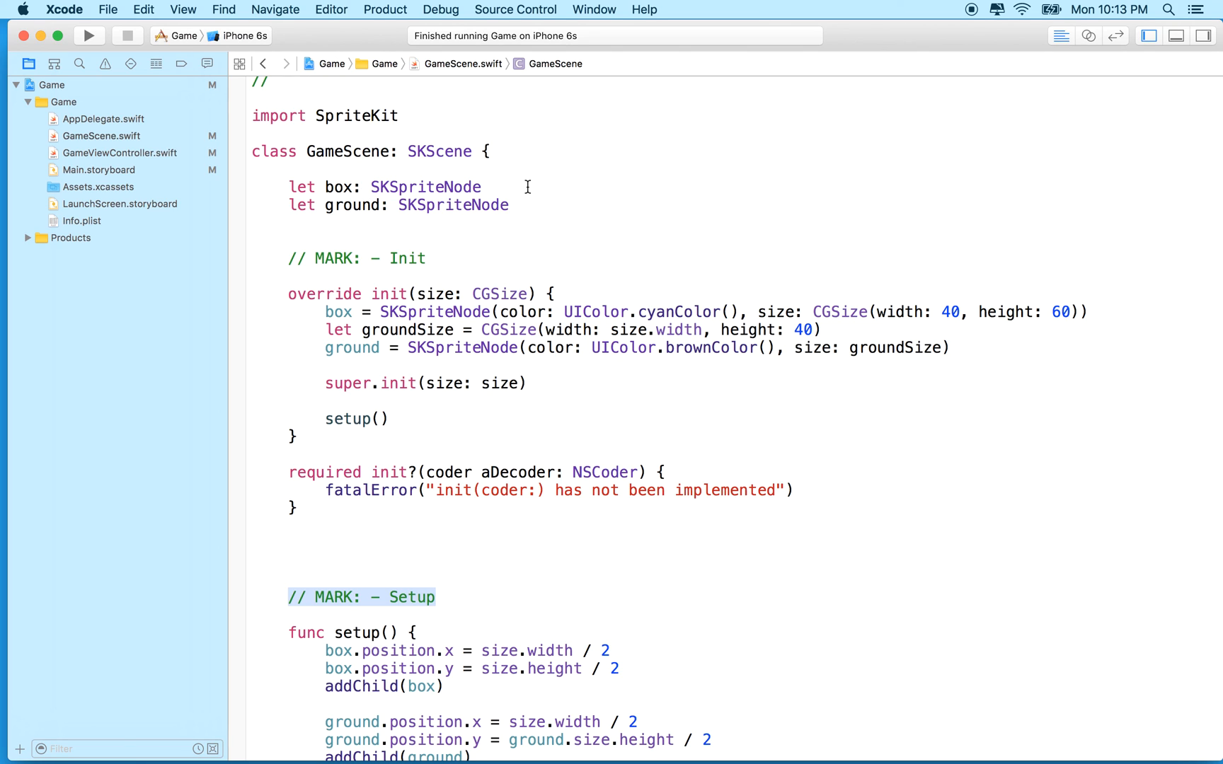
{"action": "mouse_move", "coordinate": [320, 383]}
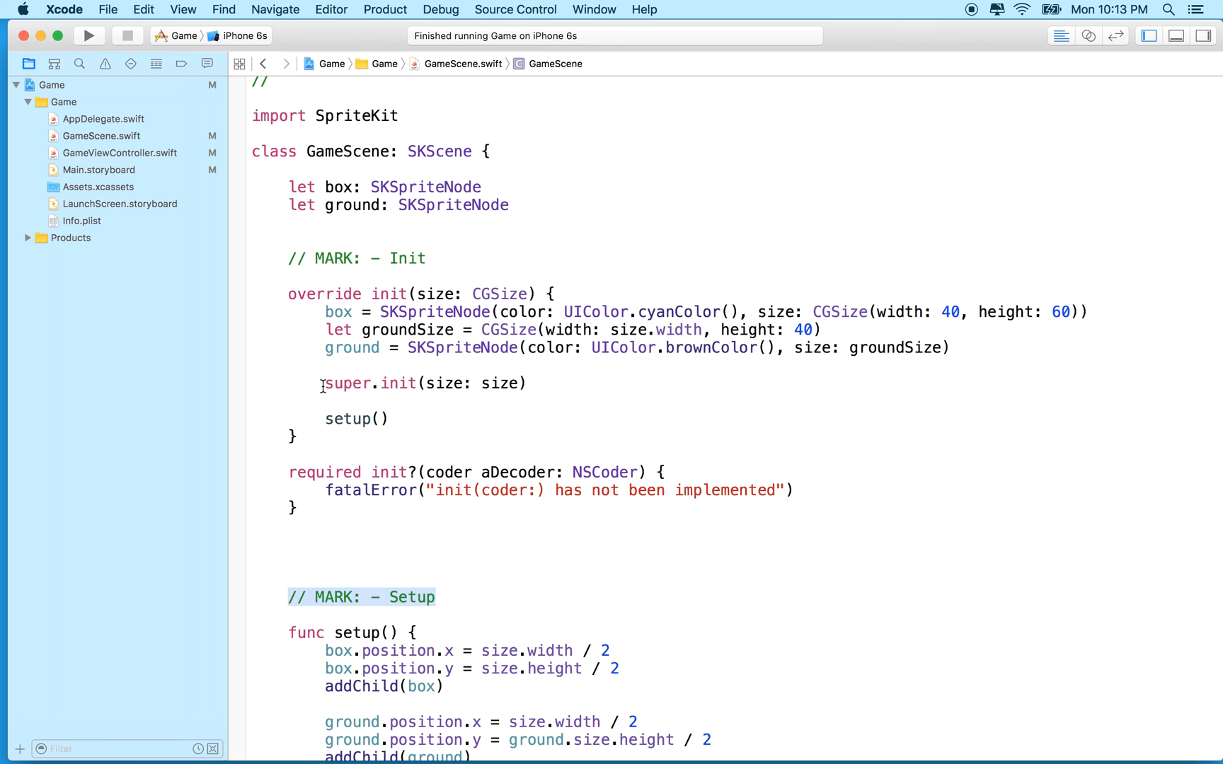